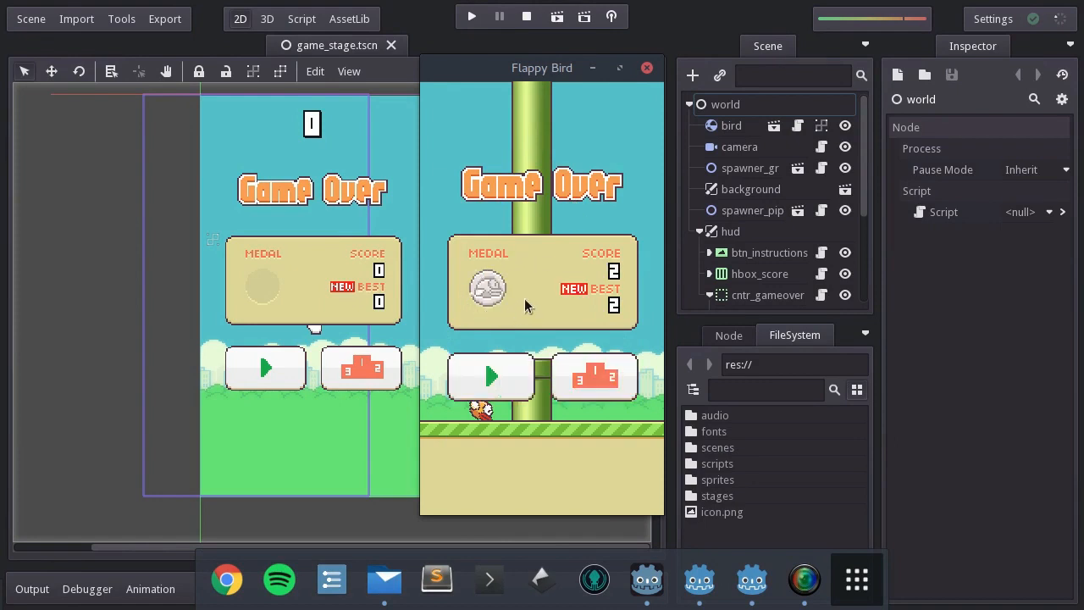
Close the running Flappy Bird preview and select the world node's game.gd script
click(647, 68)
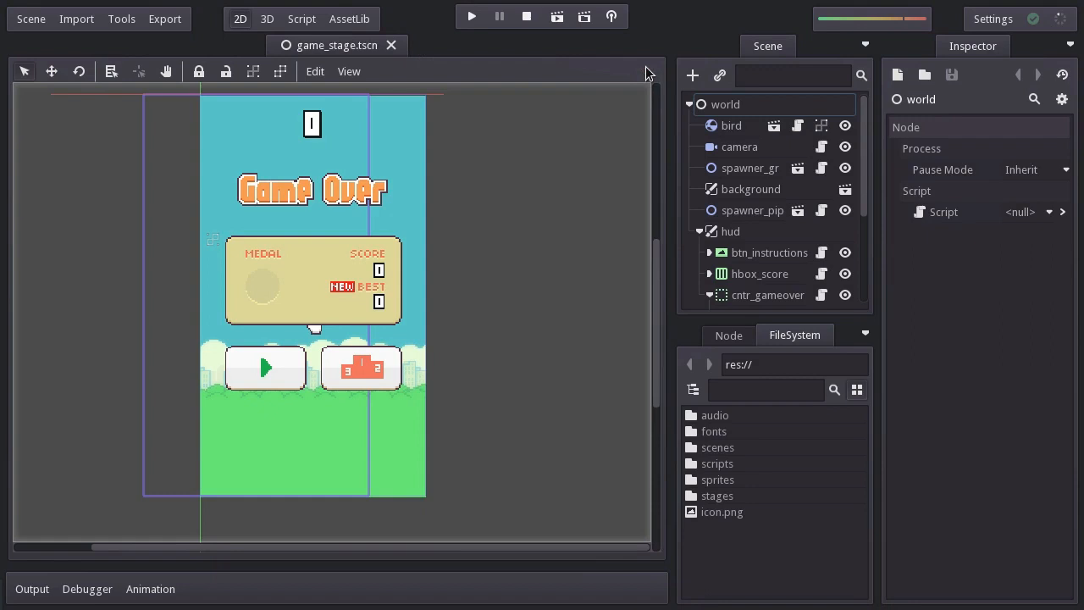
click(1062, 211)
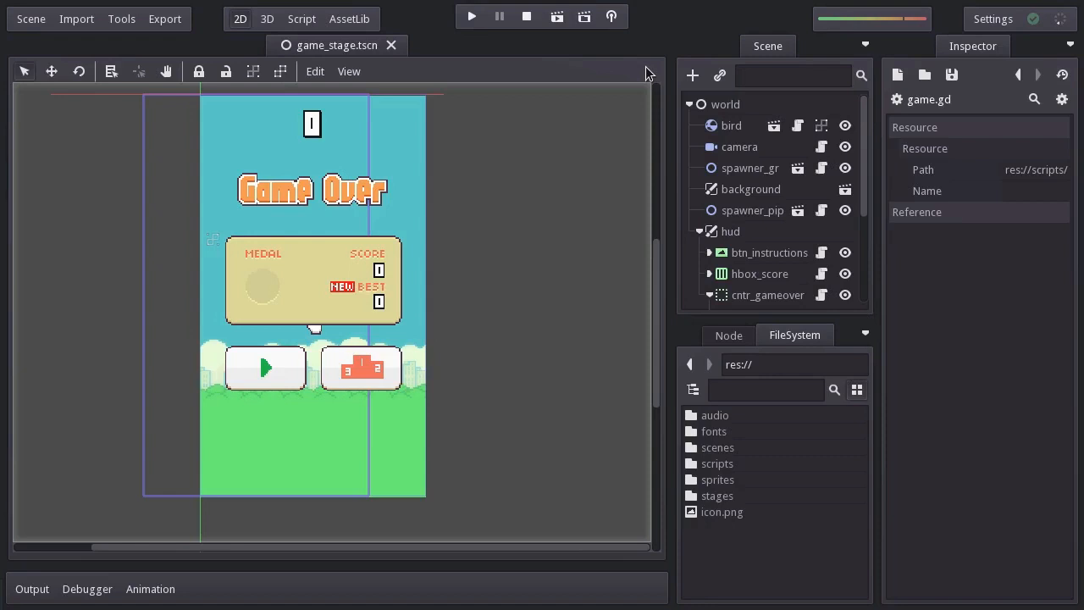
mouse_move(720, 356)
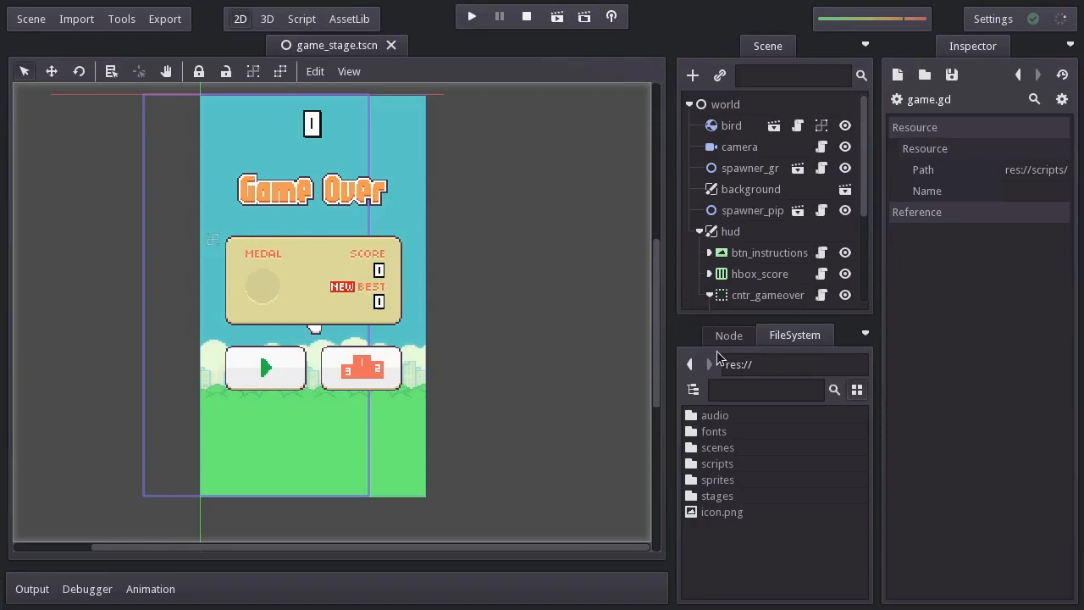
Open game.gd from the scripts folder in the FileSystem dock
double_click(719, 464)
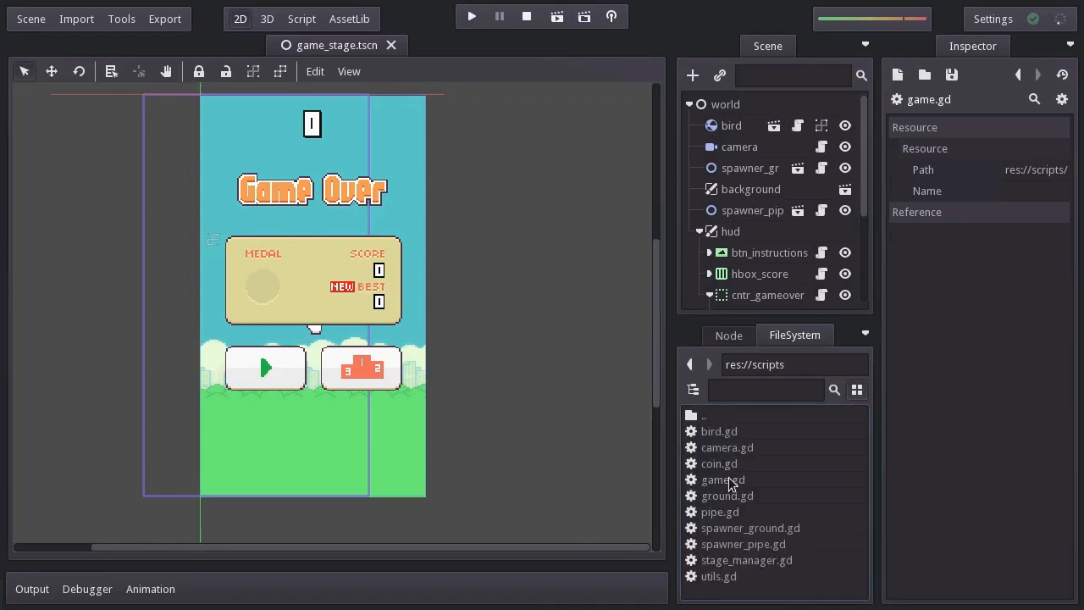
double_click(721, 480)
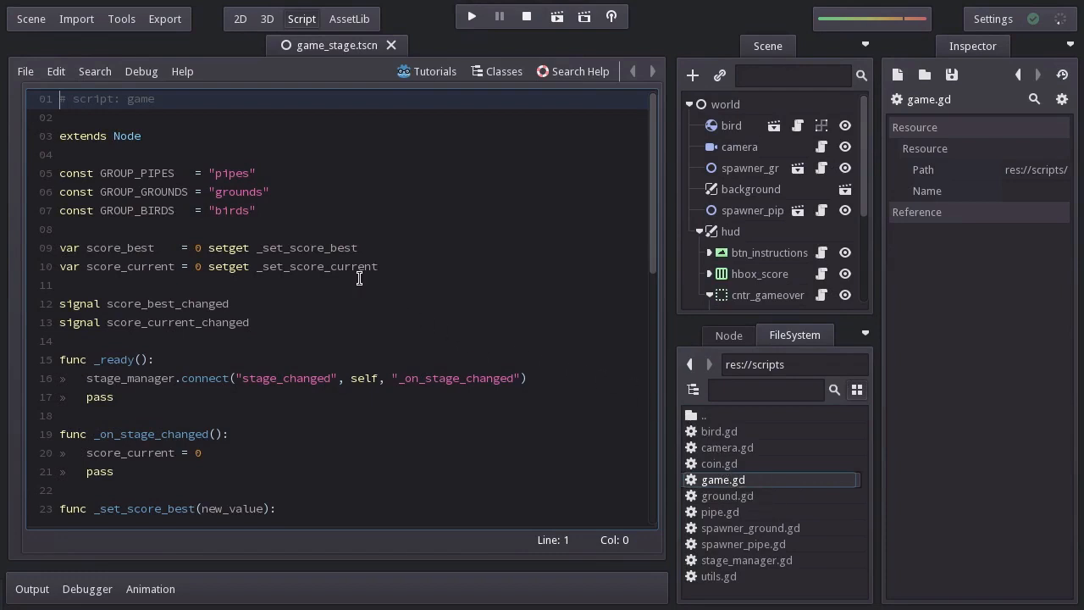
Define constants MEDAL_BRONZE 10, MEDAL_SILVER 20, MEDAL_GOLD 30 and MEDAL_PLATINUM 40
text(const MEDAL_B)
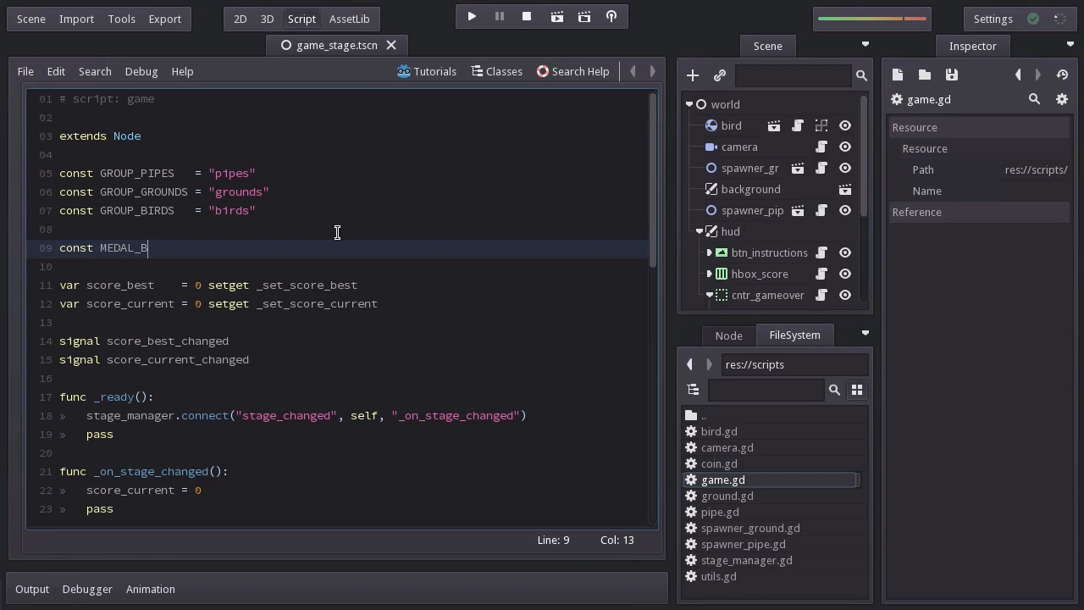
text(RONZE = 10)
text(const MEDAL)
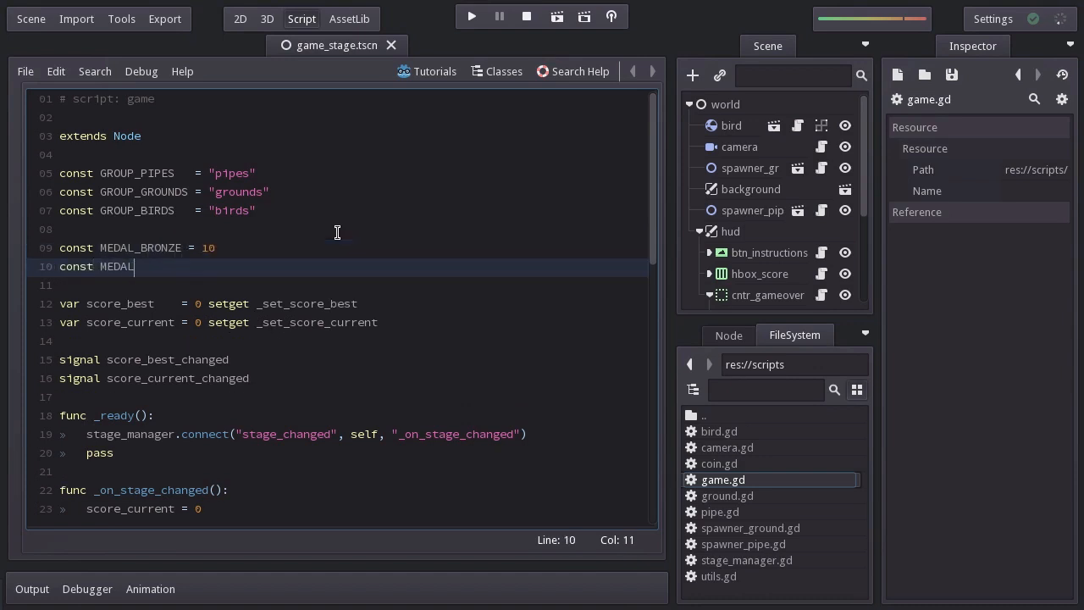
text(_SILVER = 20)
text(const)
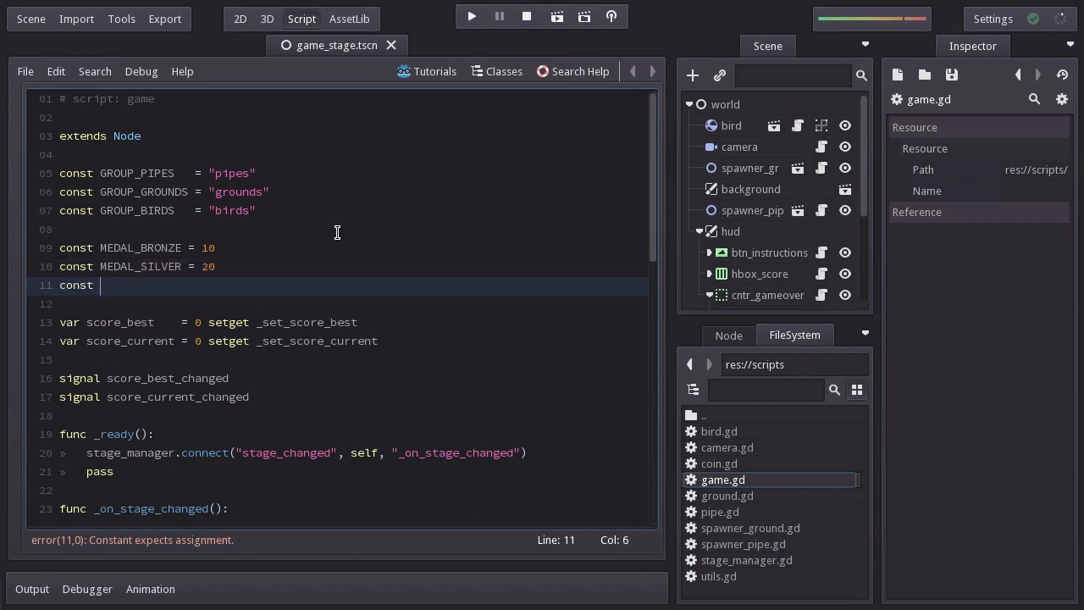
text(MEDAL_)
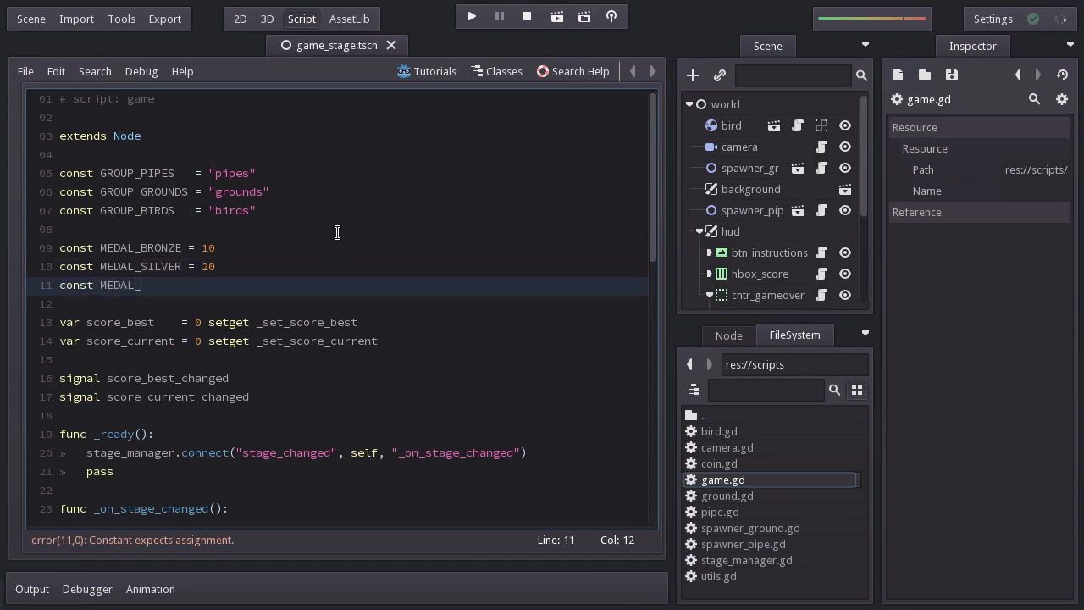
text(GOLD   = 30)
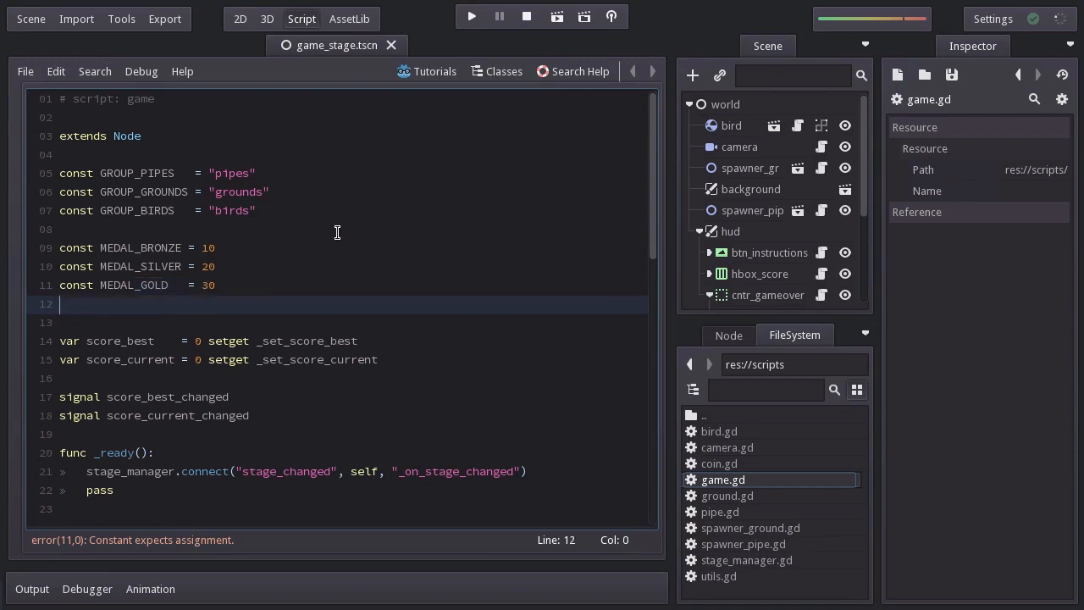
text(const MEDAL_PL)
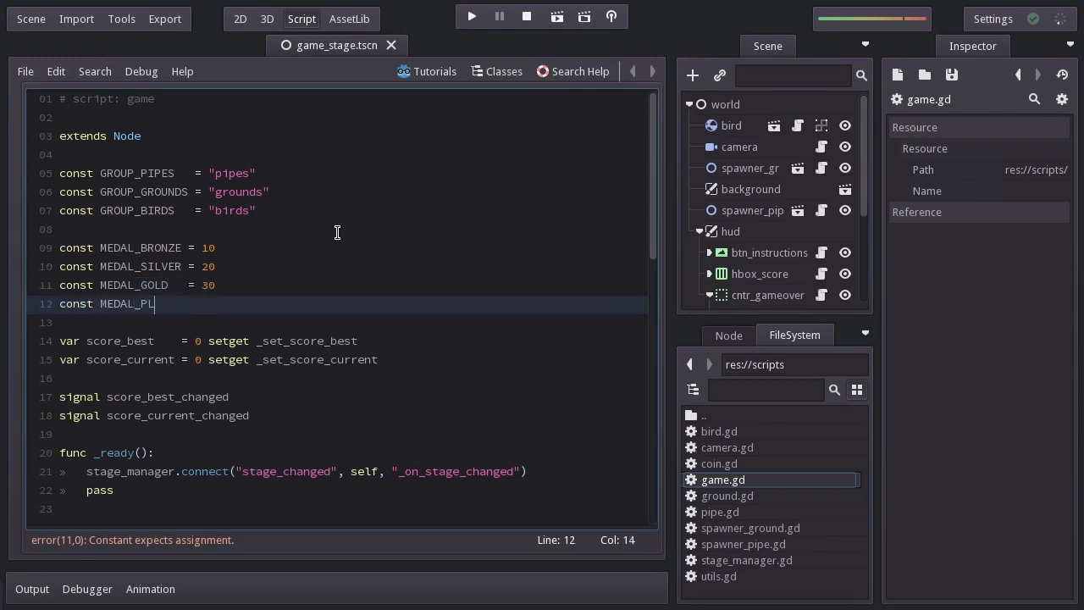
text(ATINUM = 40)
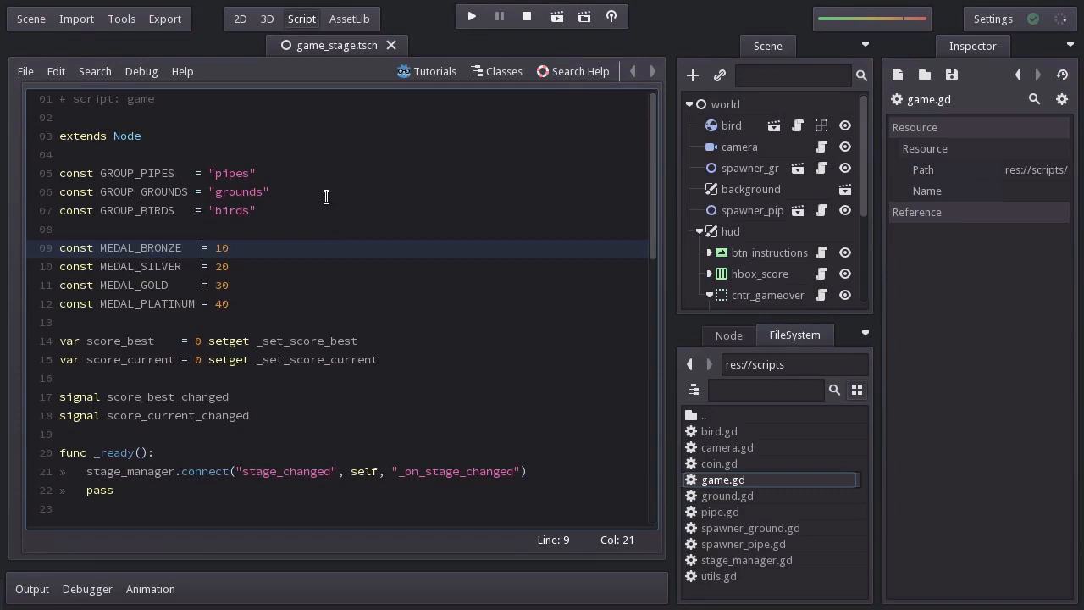
Add a TextureFrame child named tex_medal under tex_panelscore in the 2D scene
click(240, 18)
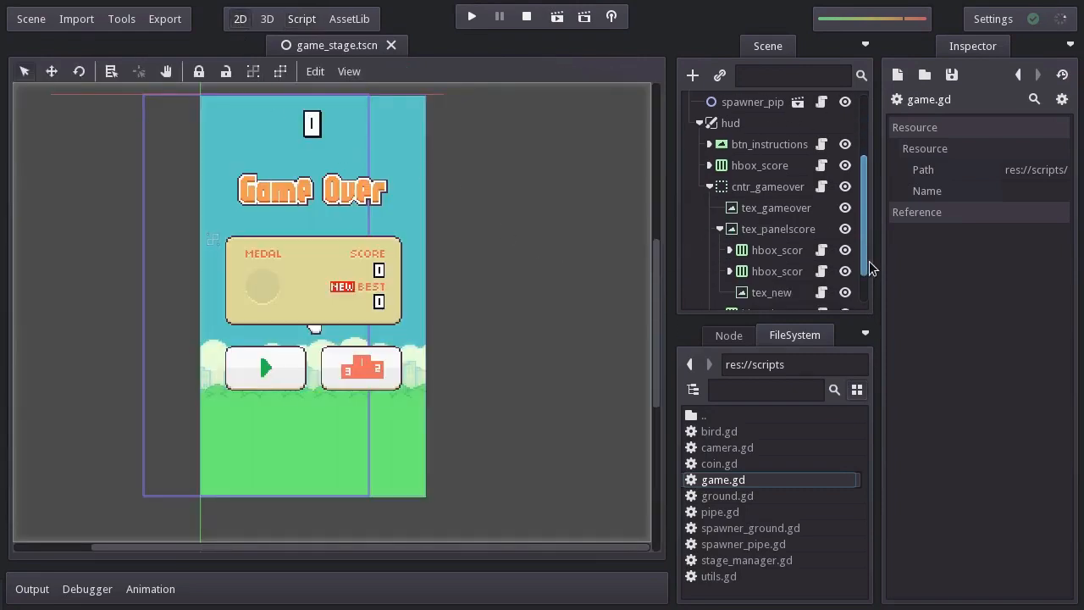
right_click(778, 183)
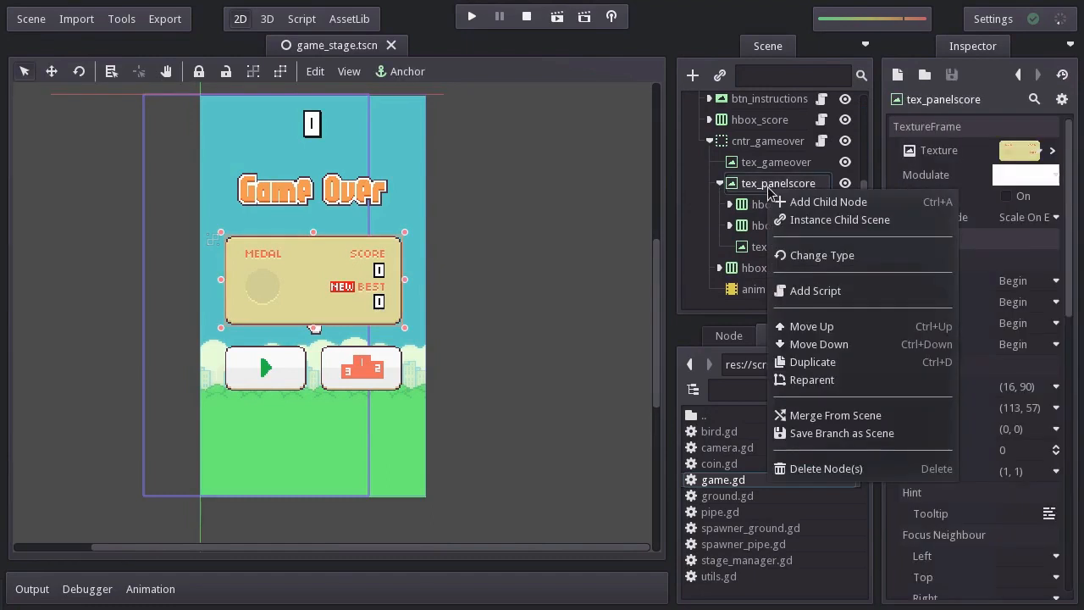
click(827, 201)
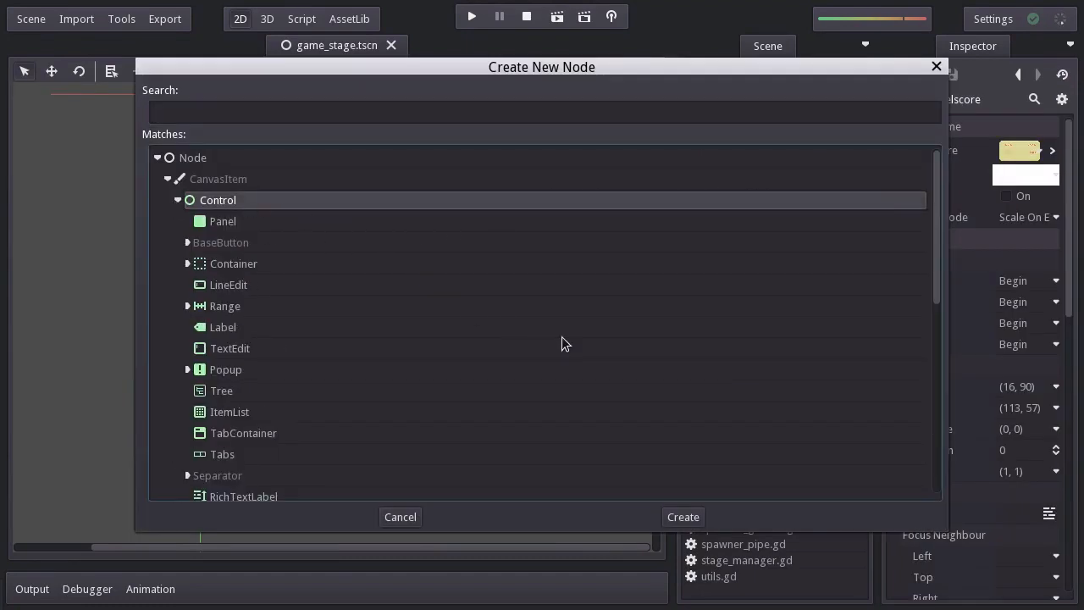
scroll(down, 3)
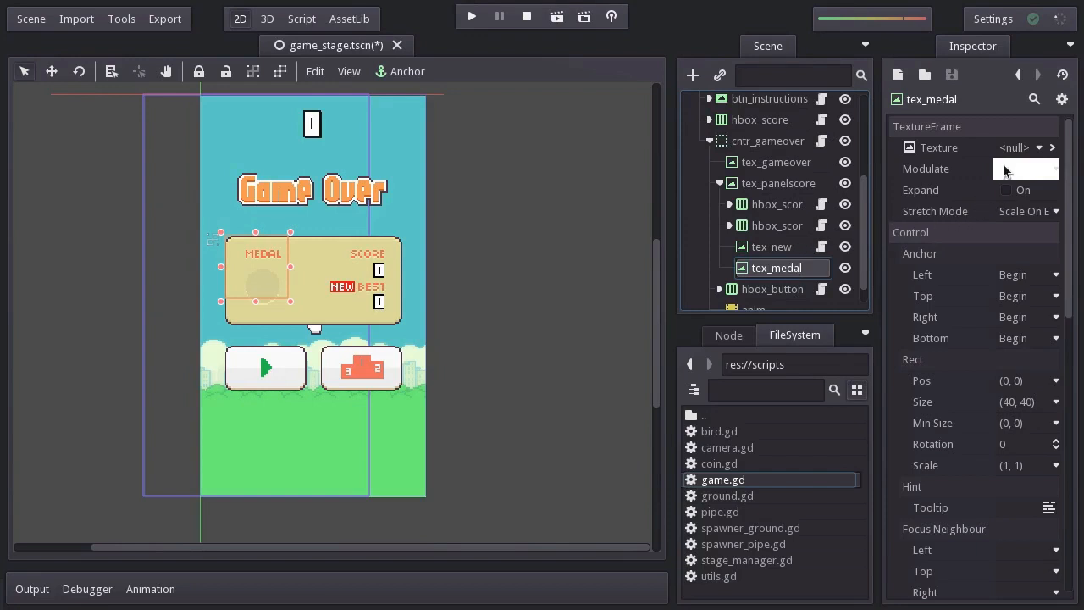
Load a medal png from the sprites folder as tex_medal's texture
click(1054, 147)
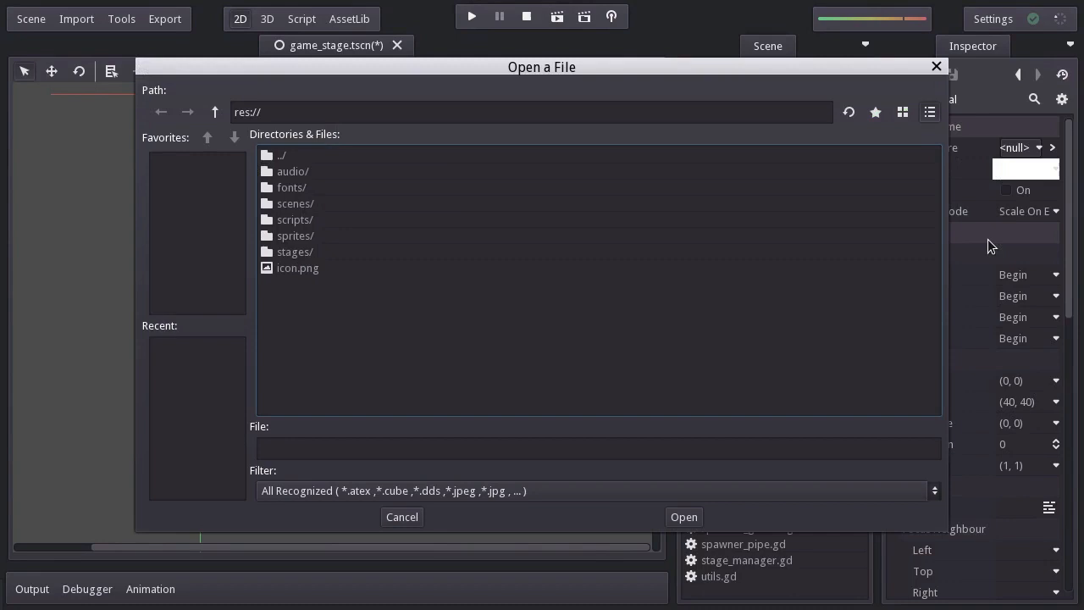
double_click(295, 235)
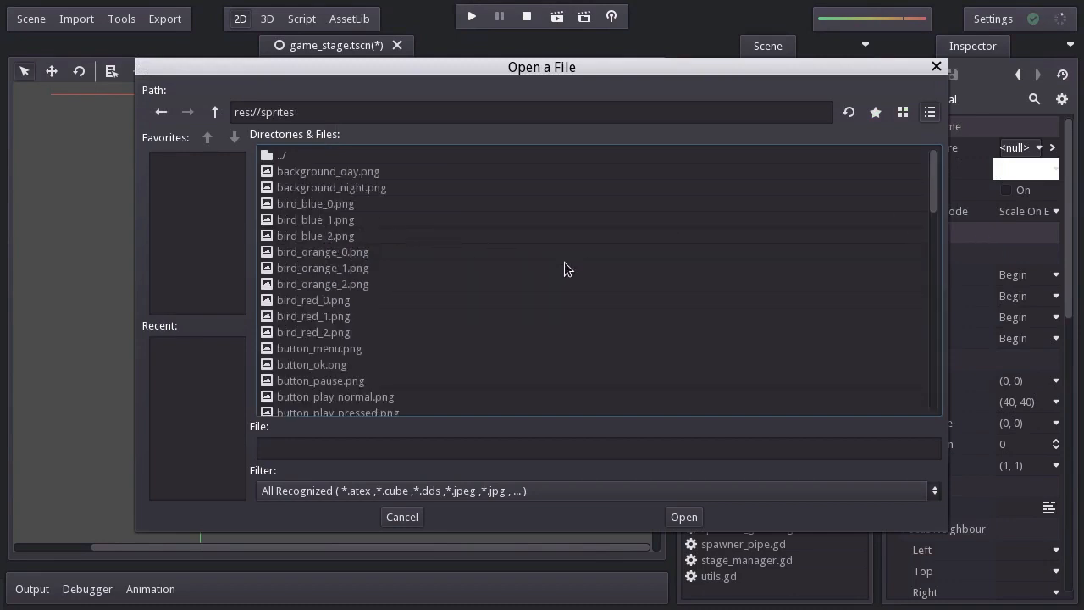
scroll(down, 3)
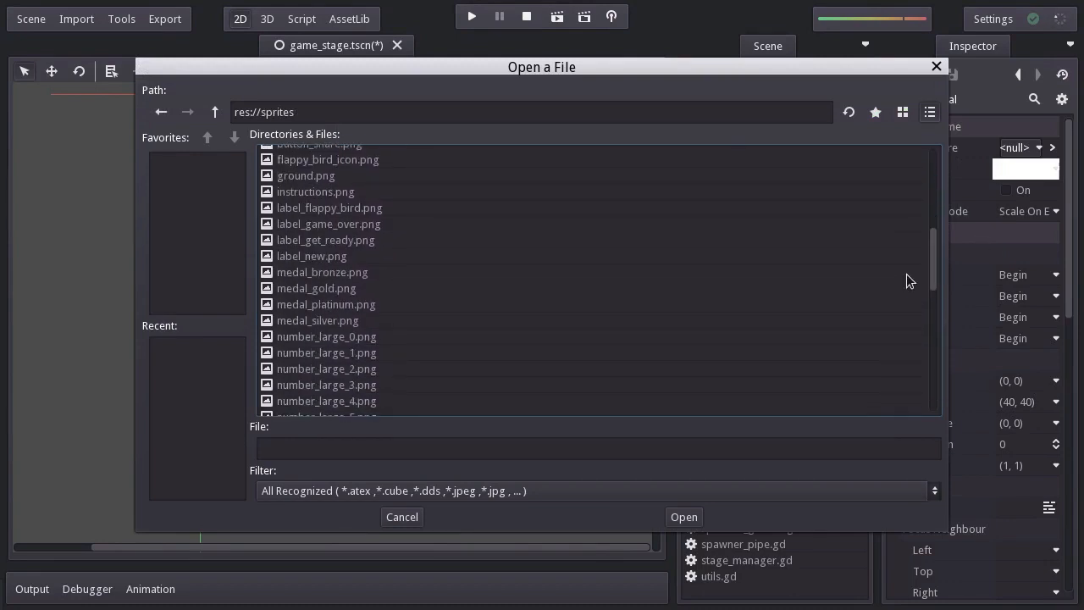
click(402, 517)
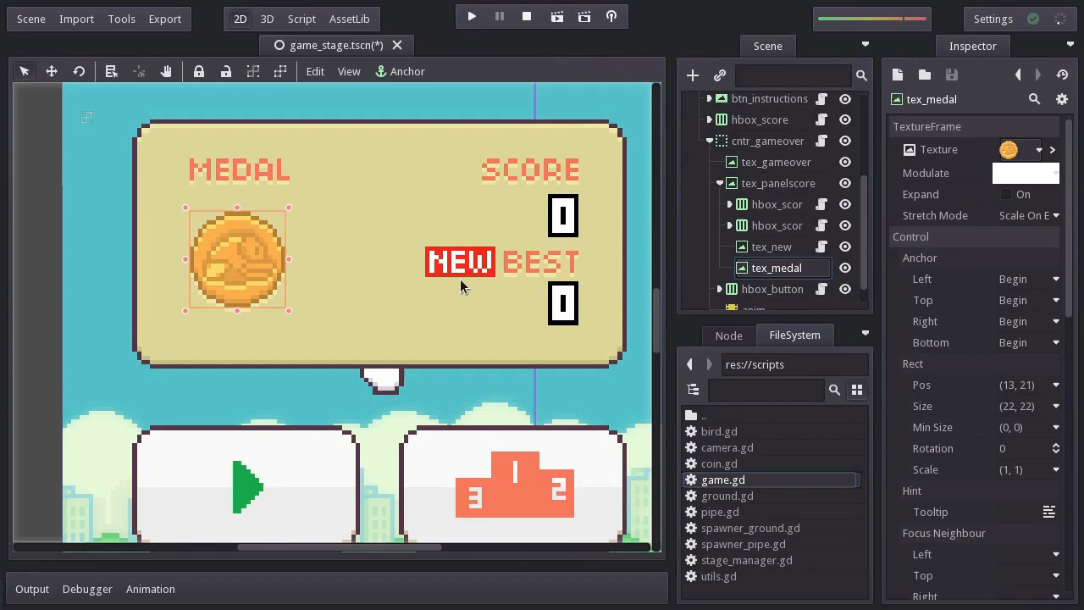
Attach a new built-in script to the tex_medal node
right_click(776, 267)
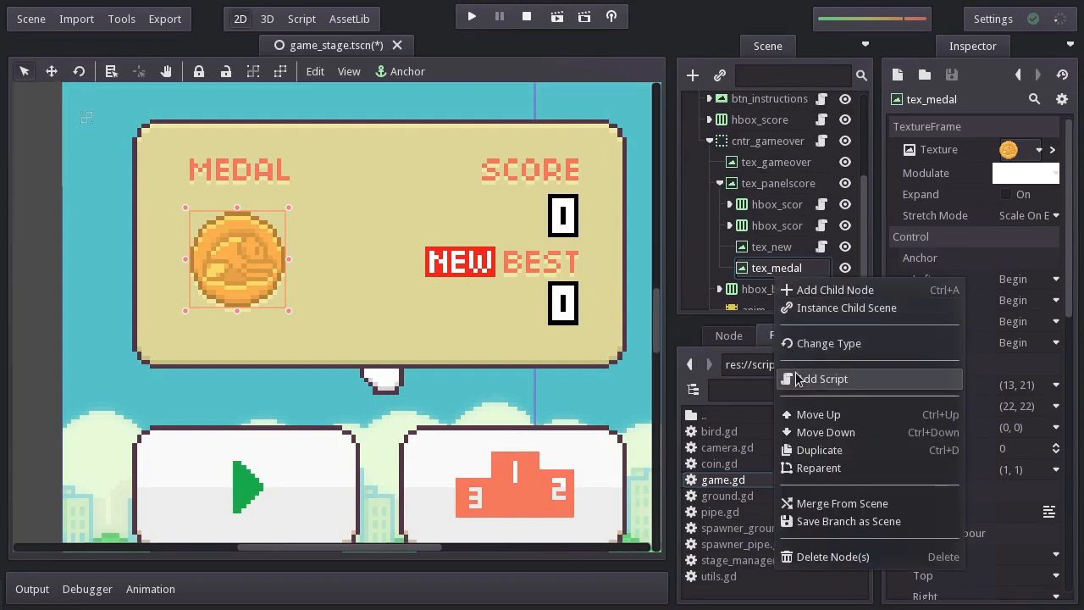
click(824, 379)
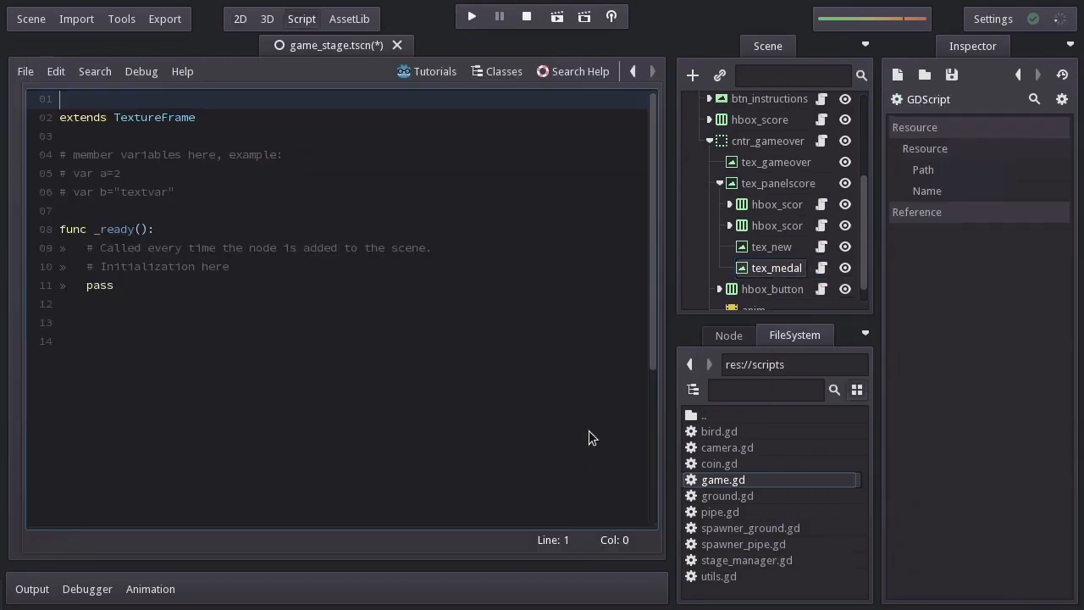
click(1032, 190)
text(# script: tex_medal (built-in)
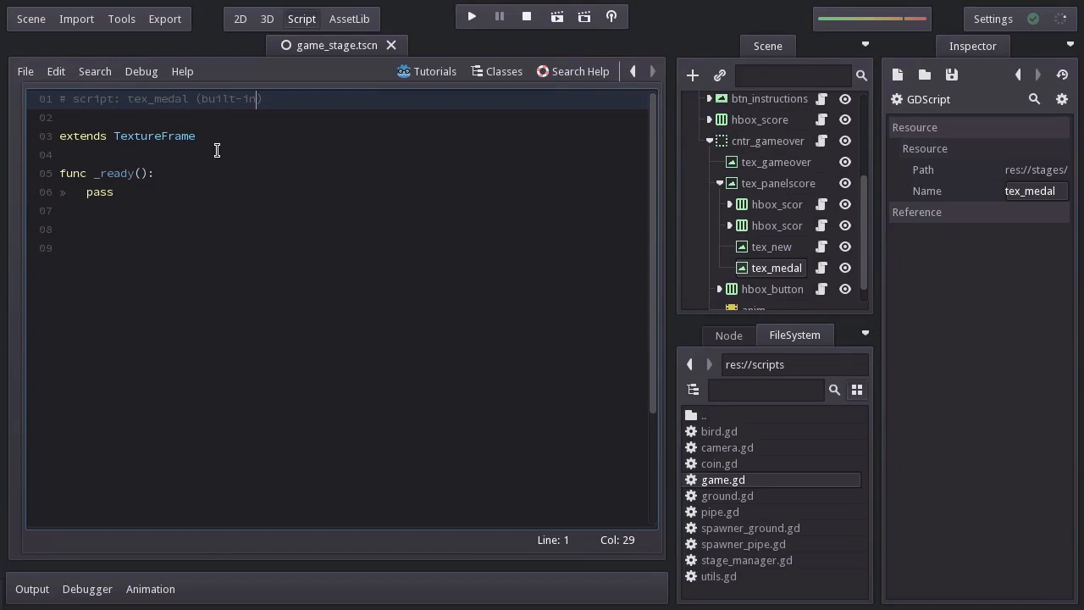
Write preload constants spr_medal_bronze and spr_medal_silver pointing at res://sprites medal pngs
text(const)
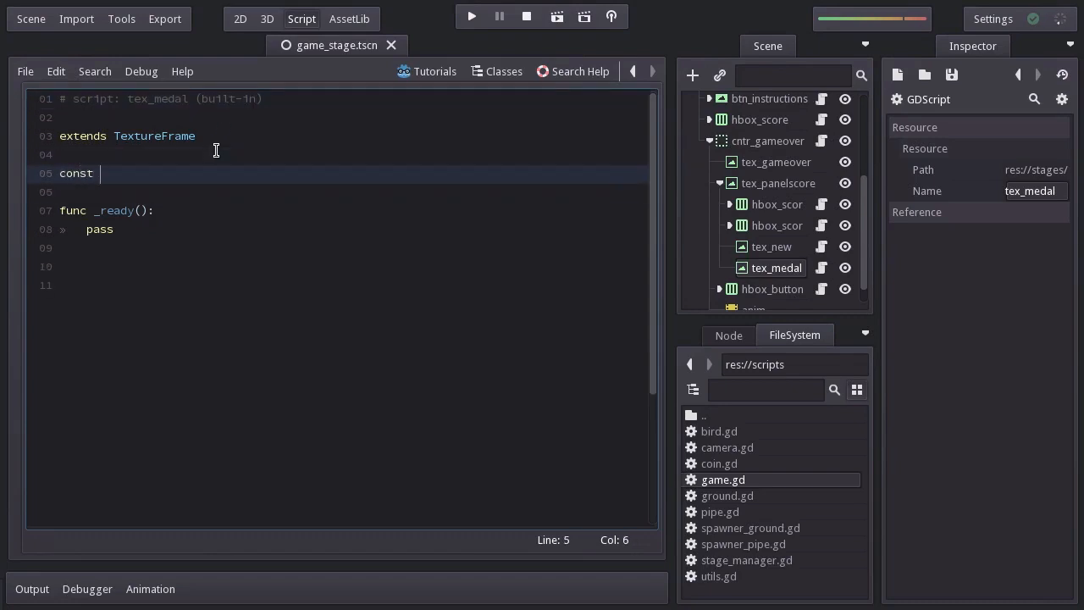
text(spr_medal_bronz)
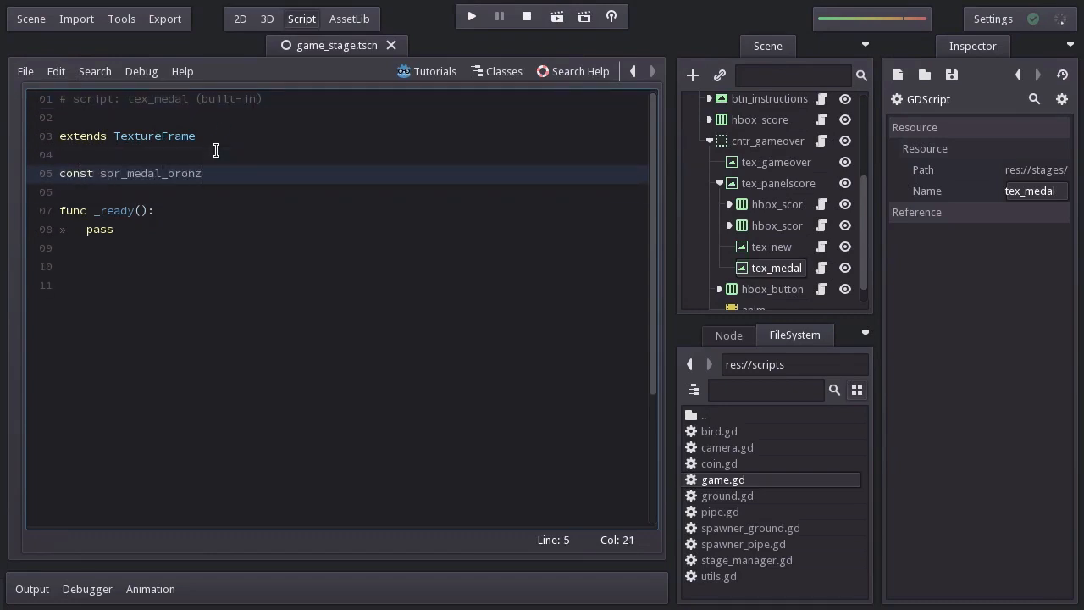
text(e = preload)
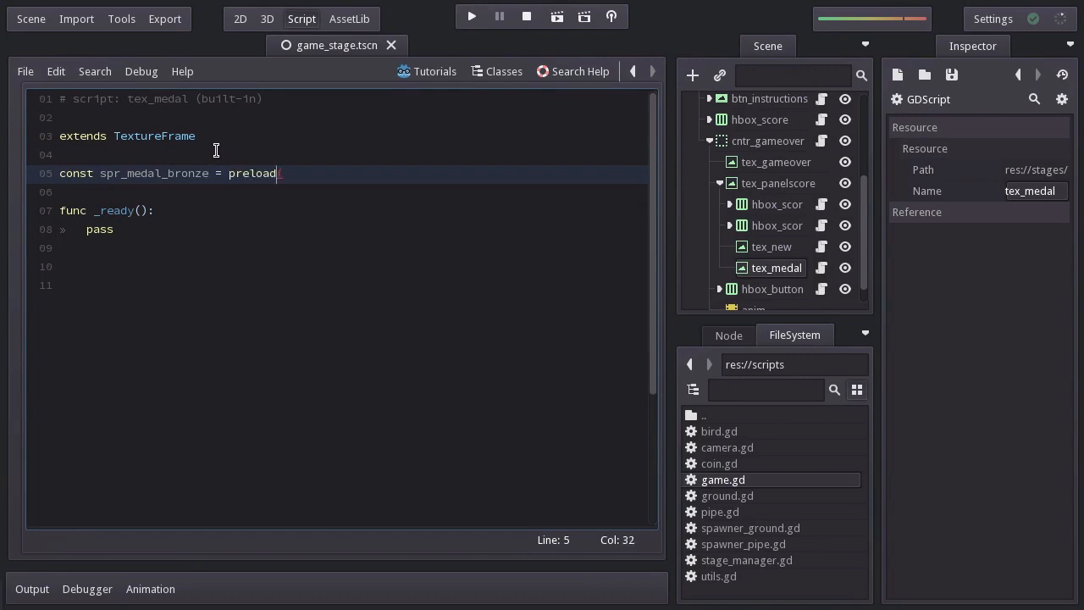
text(("res"))
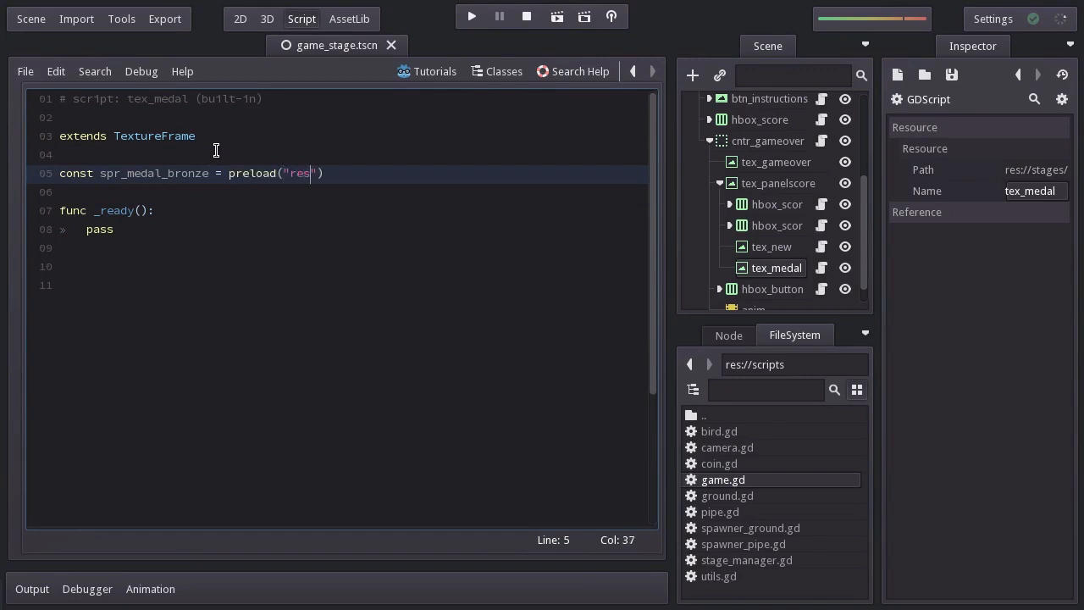
text(://sprites)
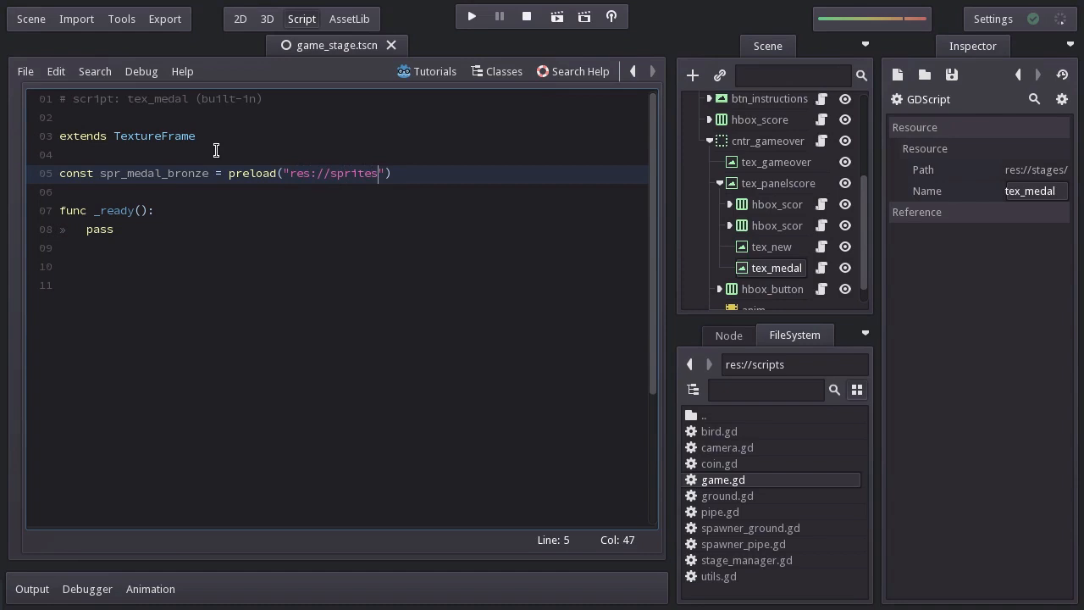
text(/medal_bronze.png)
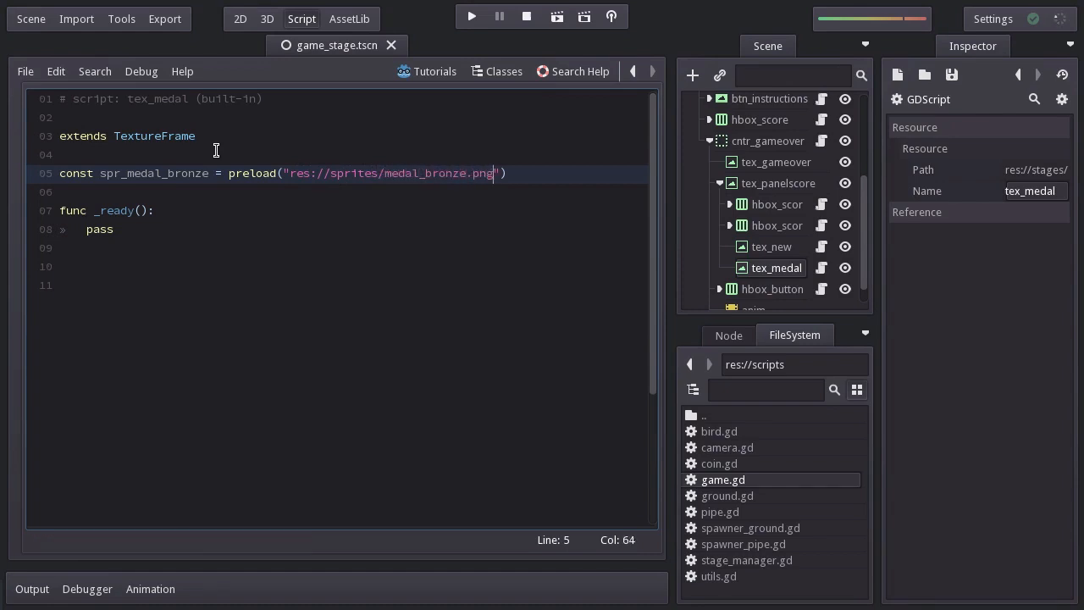
text(const spr)
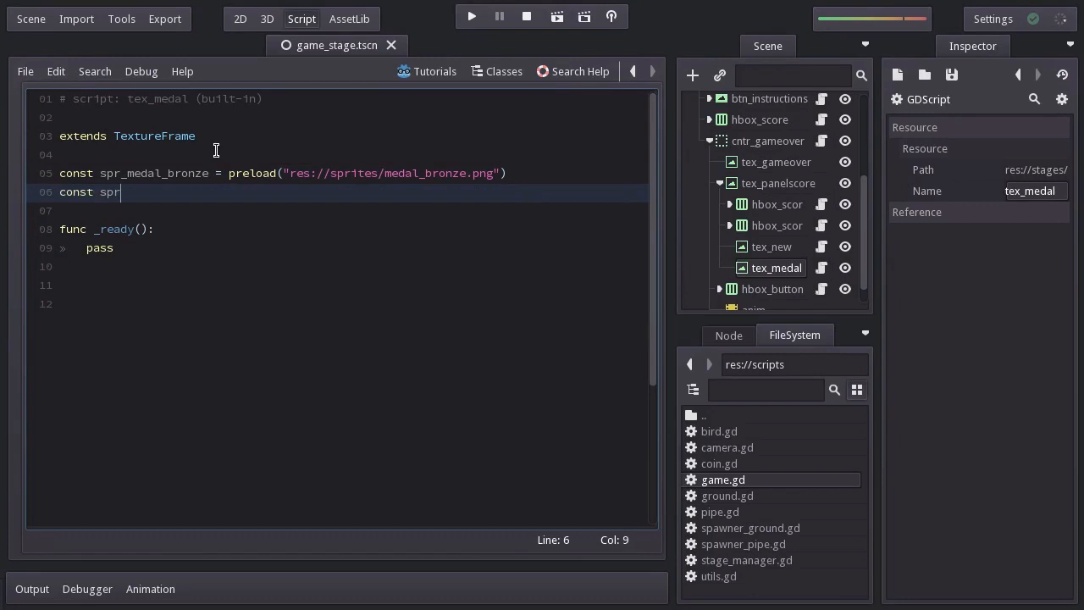
text(_medal_silver)
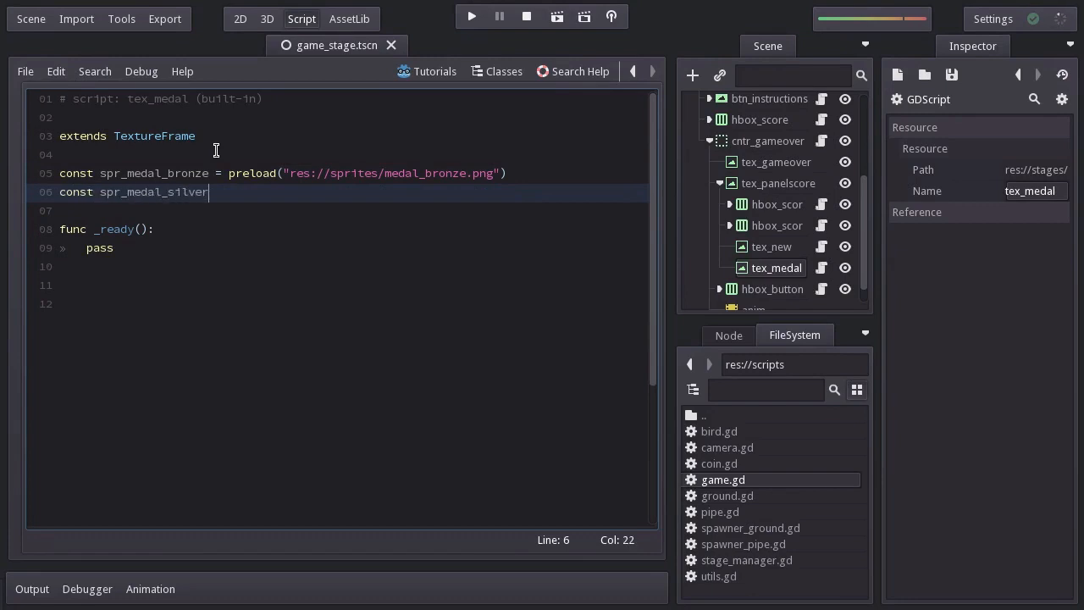
text(= preload("res"))
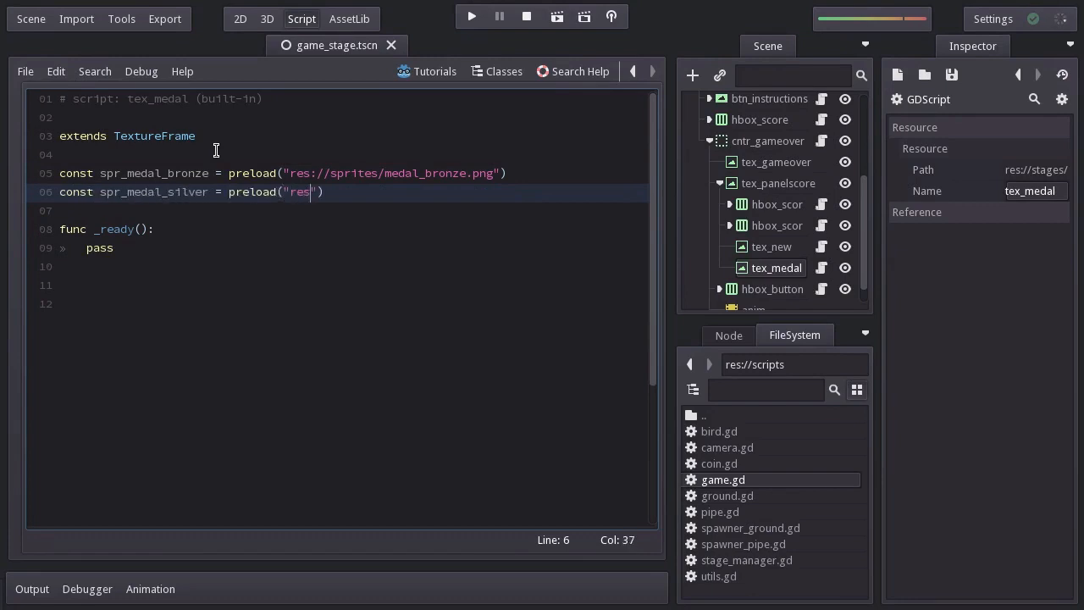
text(://sprites/medal_silver.png)
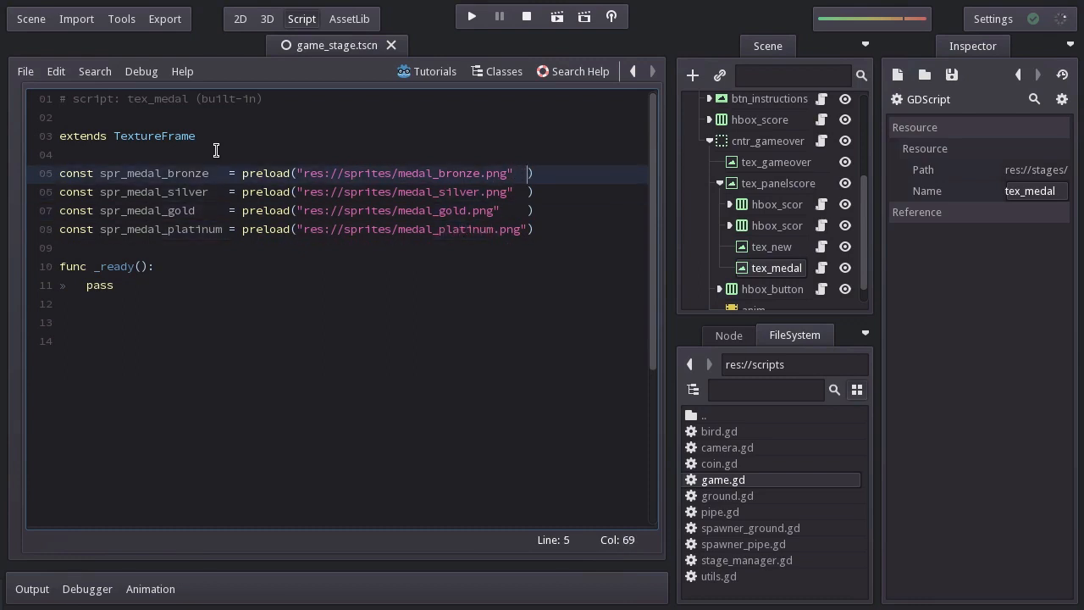
Switch to the 2D view to see the medal placed on the game-over panel
click(240, 19)
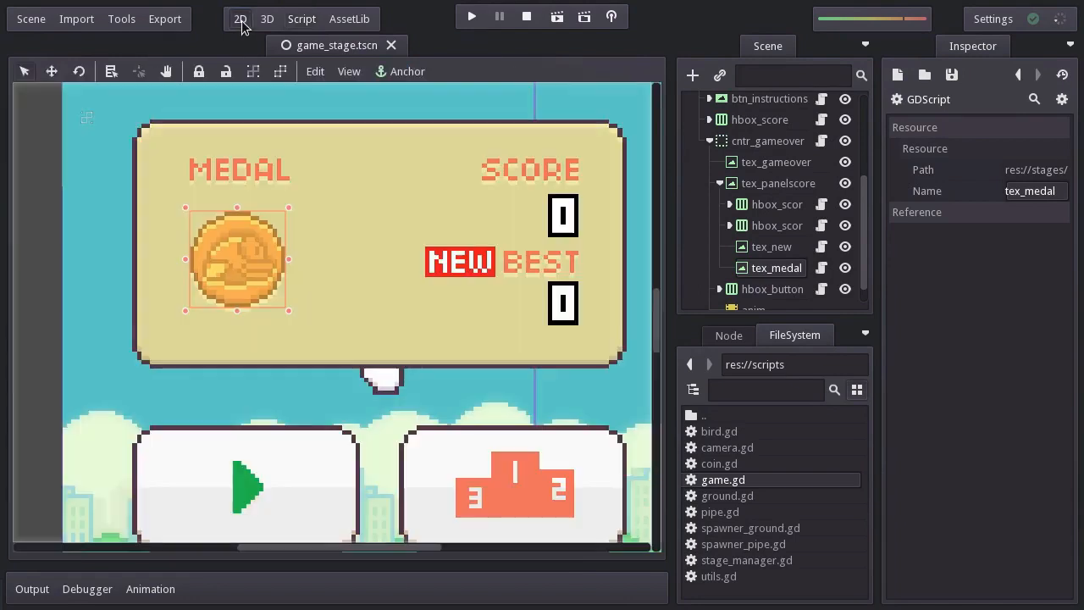
mouse_move(204, 245)
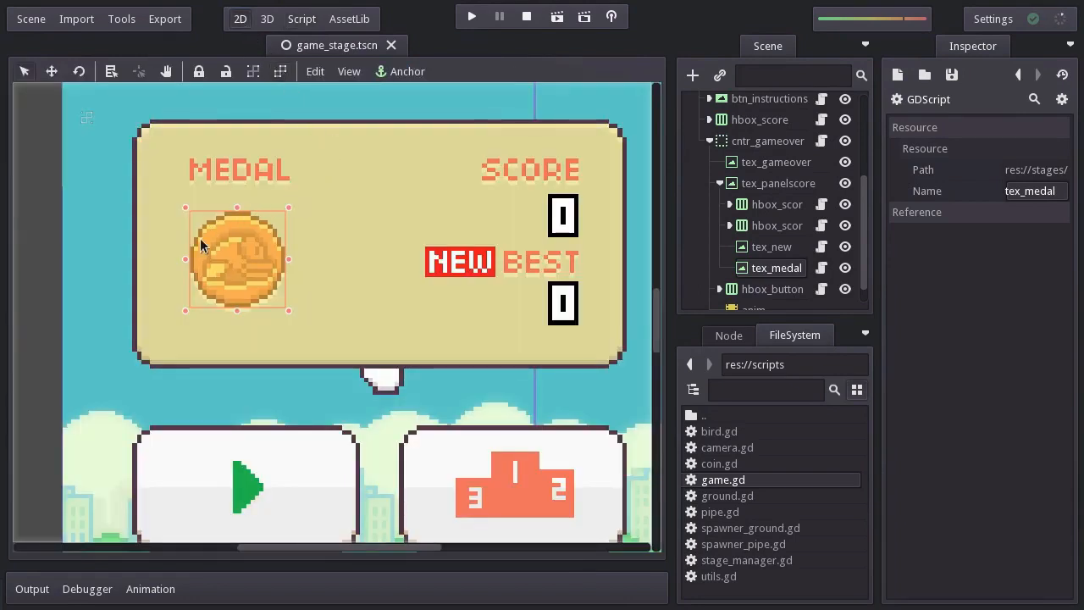
mouse_move(573, 203)
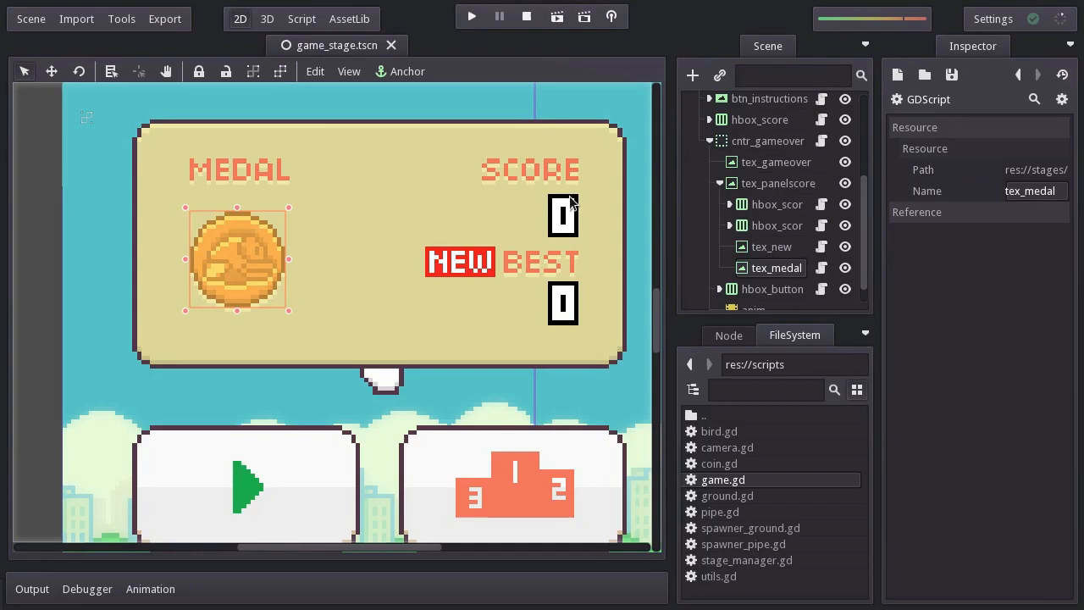
mouse_move(756, 214)
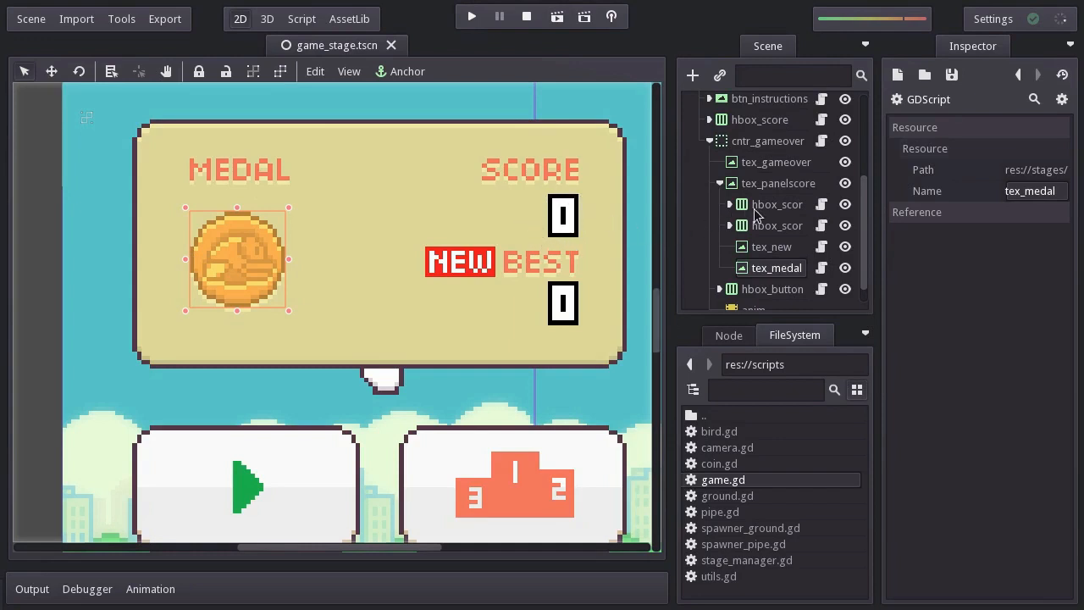
mouse_move(794, 203)
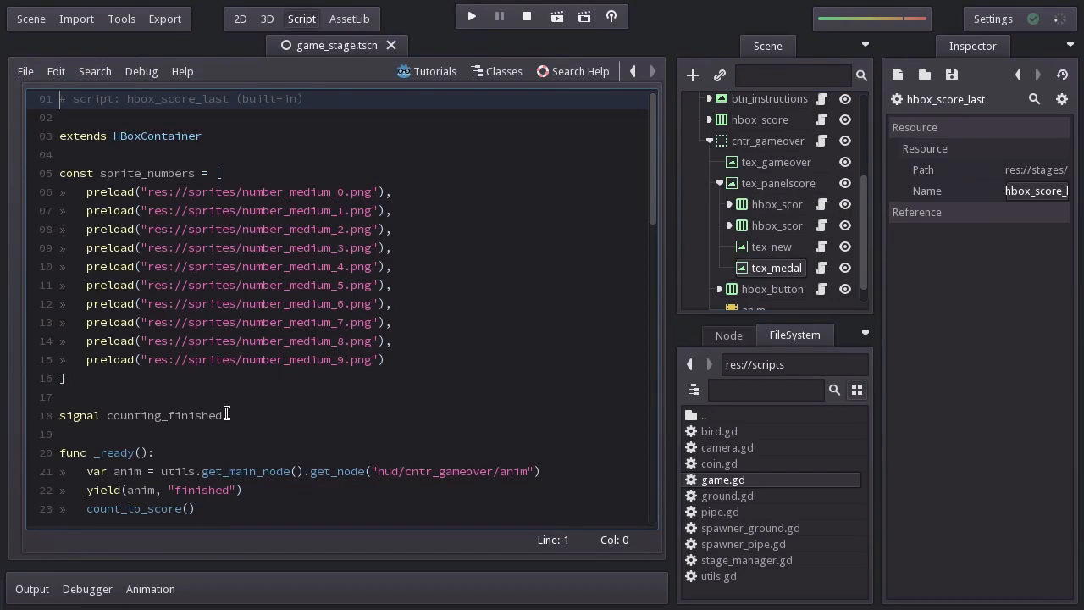
In _ready, find hbox_score_last and connect its counting_finished signal to "show_medal"
double_click(166, 415)
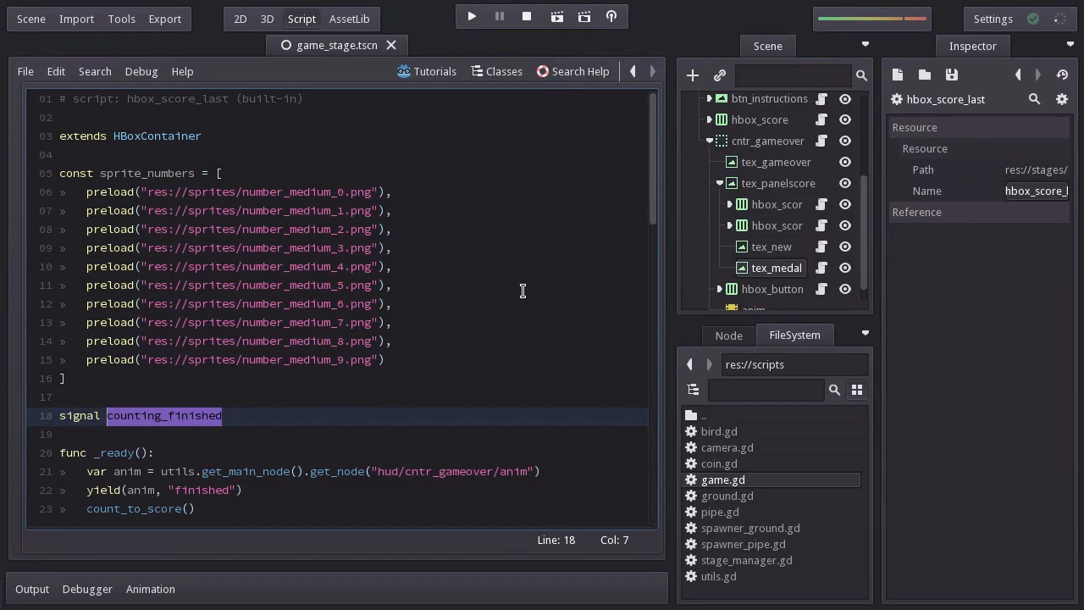
click(776, 268)
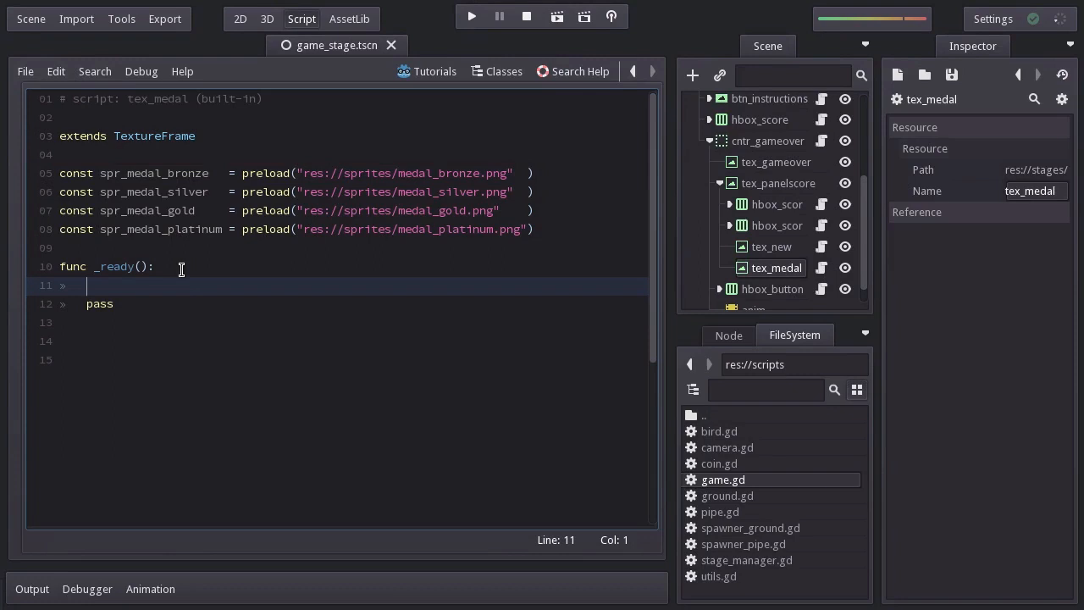
text(var hbox_socr)
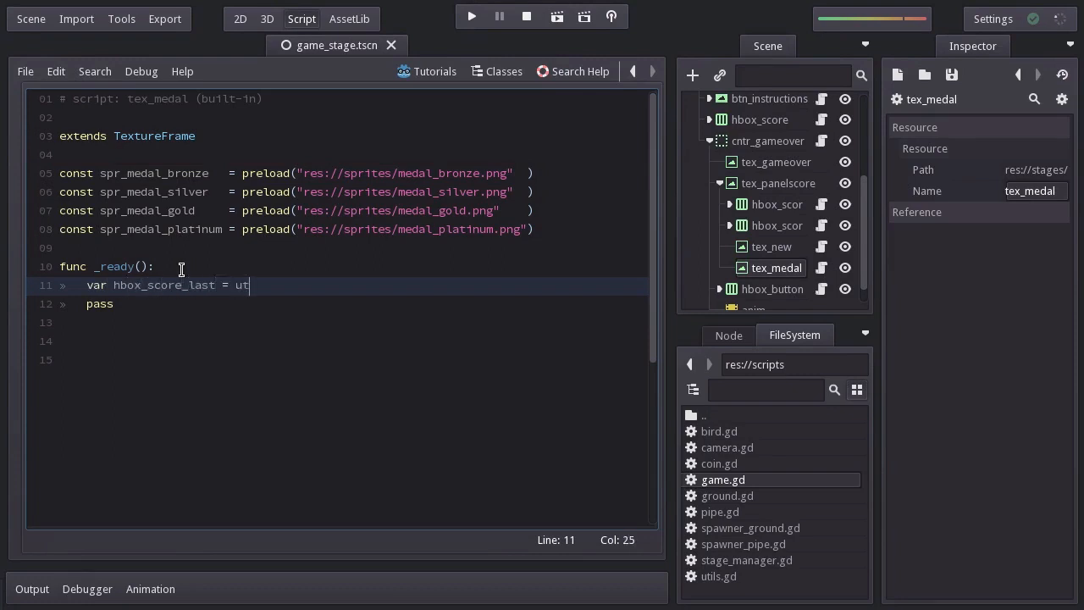
text(ils.get_main_node().find)
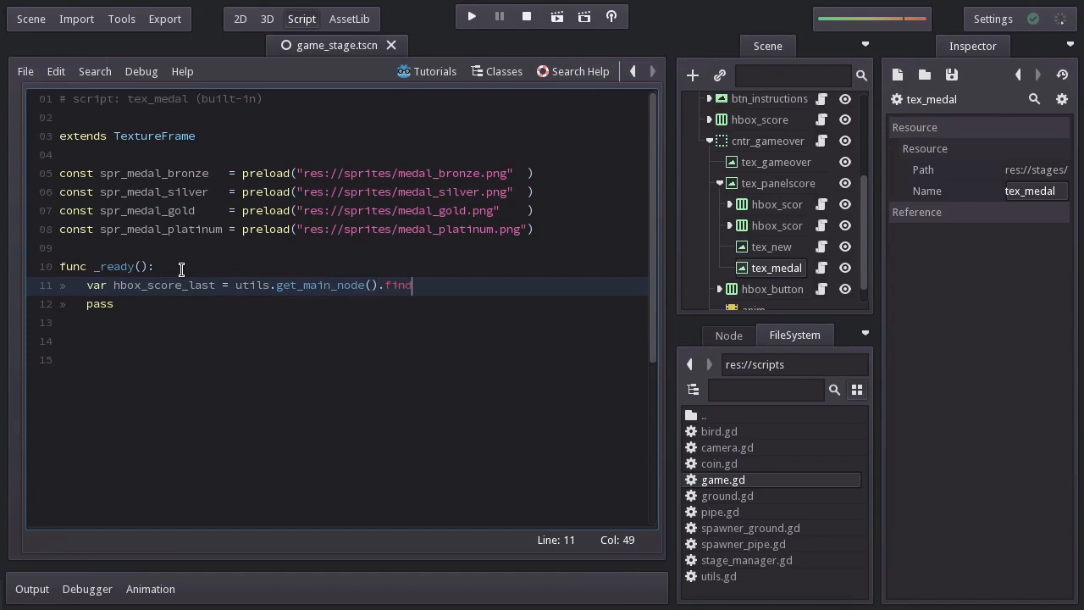
text(_node("hbo")
text(hbox_score_last.connect("counting_finished", self, )
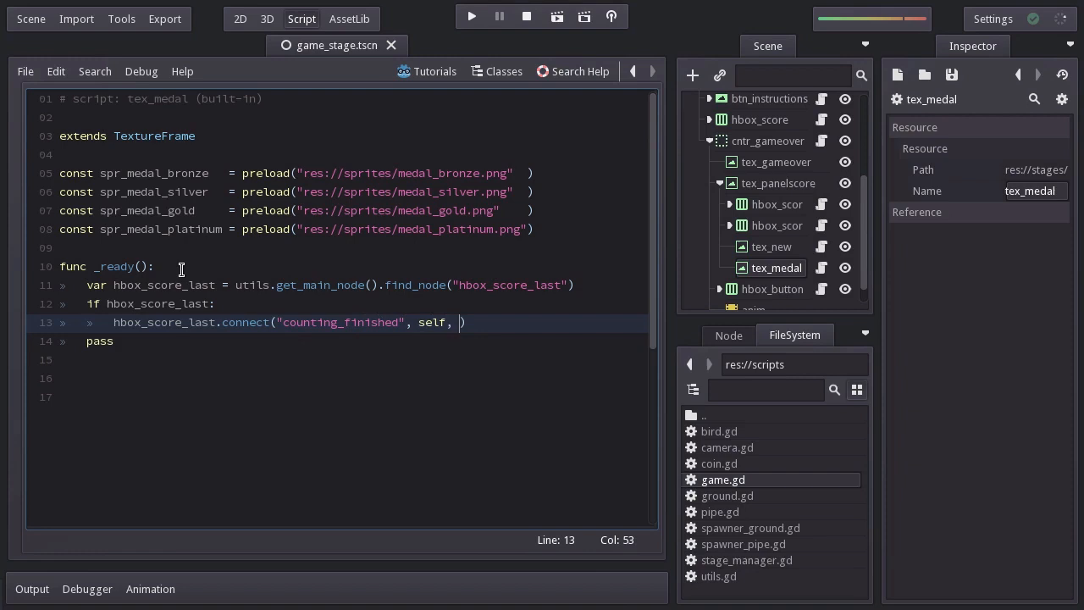
text("show_medal)
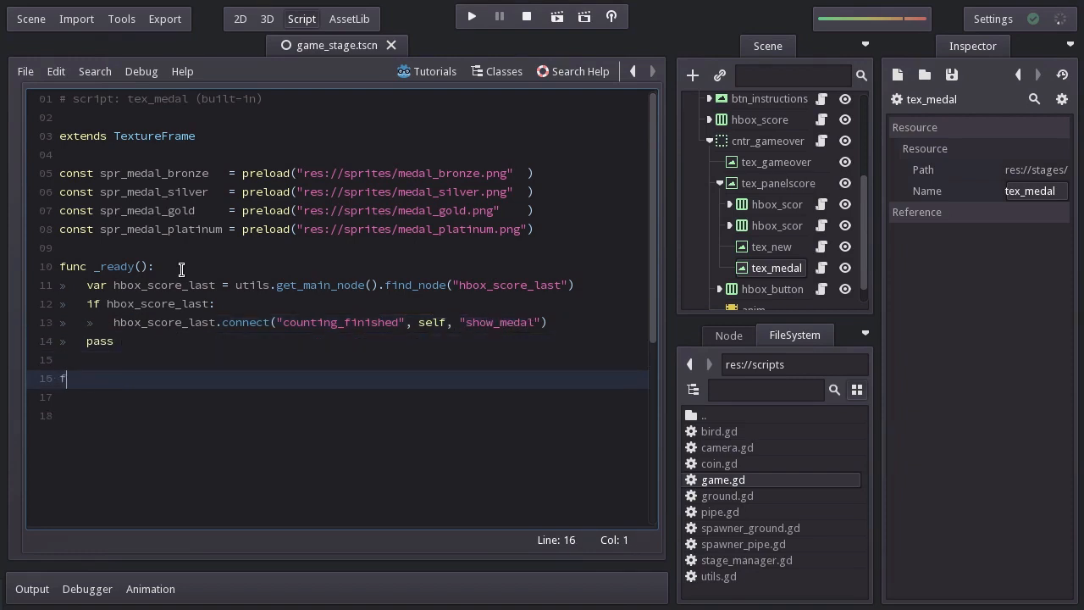
Write func show_medal() with var texture, set_texture(texture) and show()
text(func show_medal():)
click(338, 415)
text(pass)
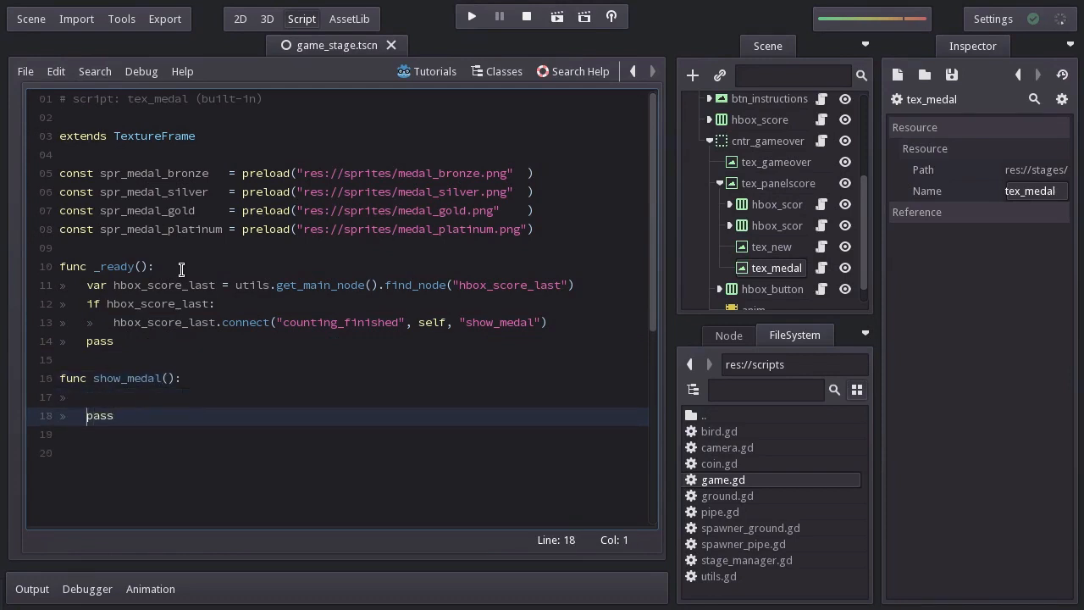
text(var texture = null)
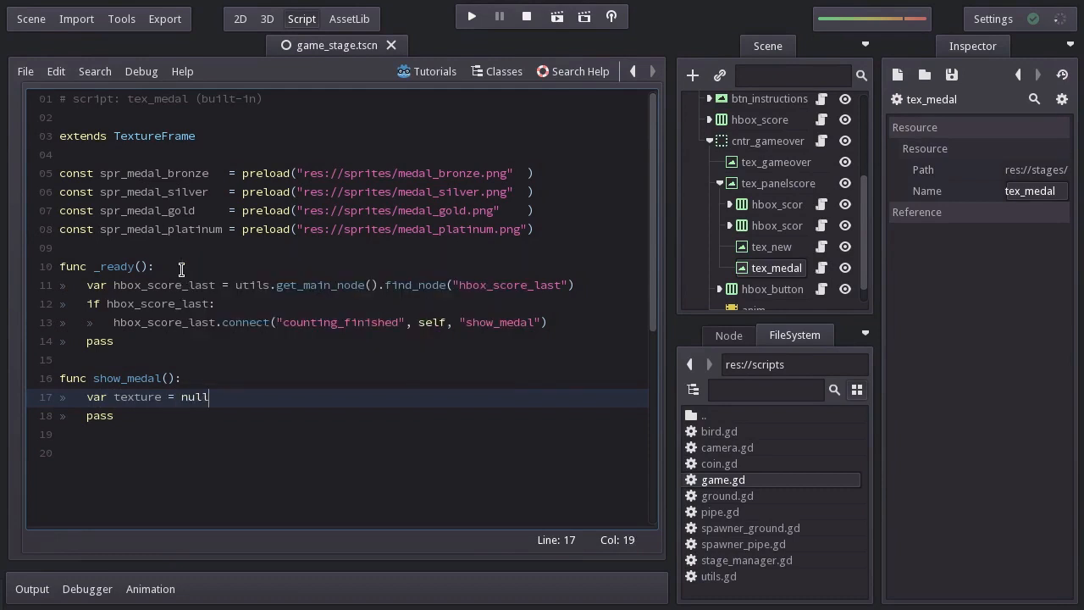
key(enter)
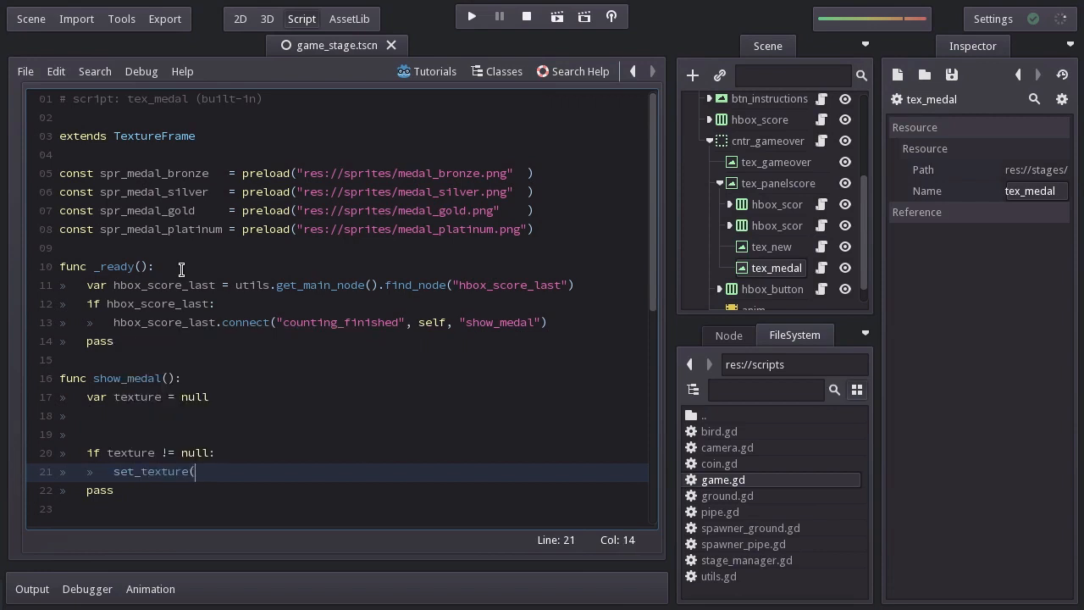
text(texture)
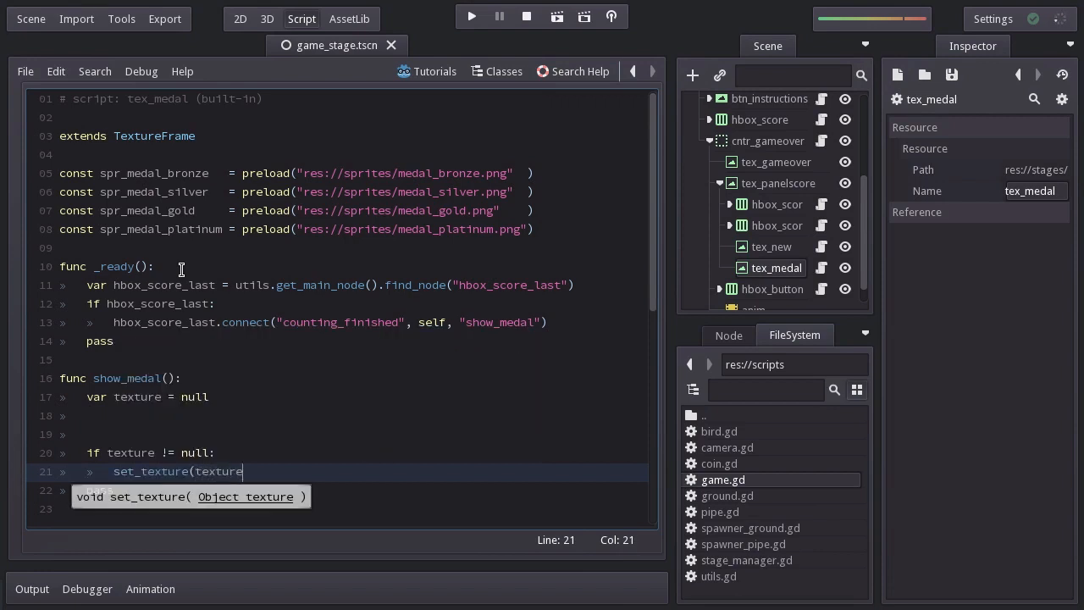
text(show()
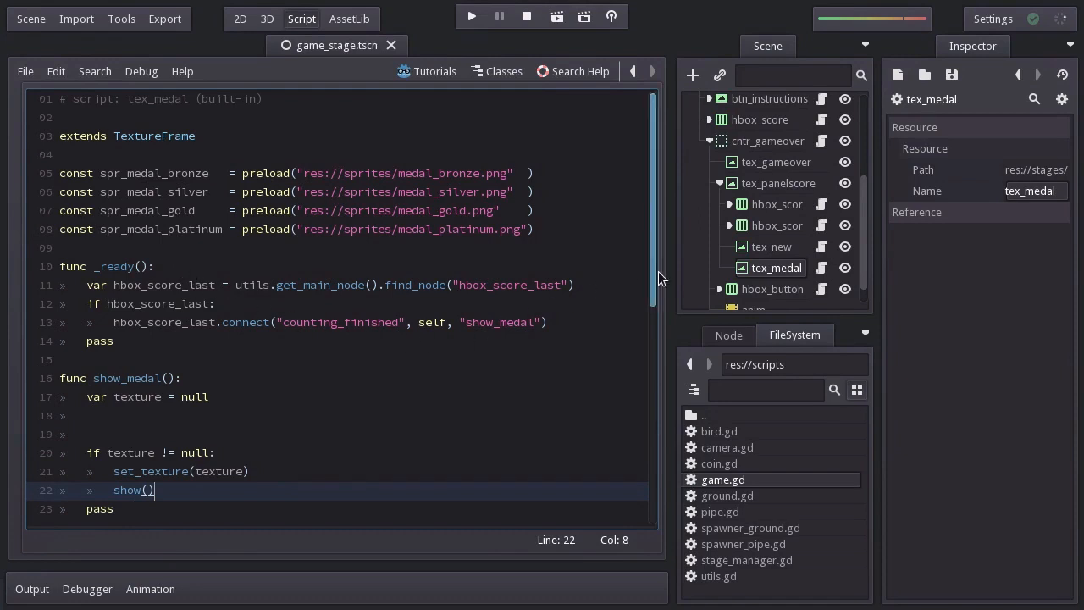
click(241, 19)
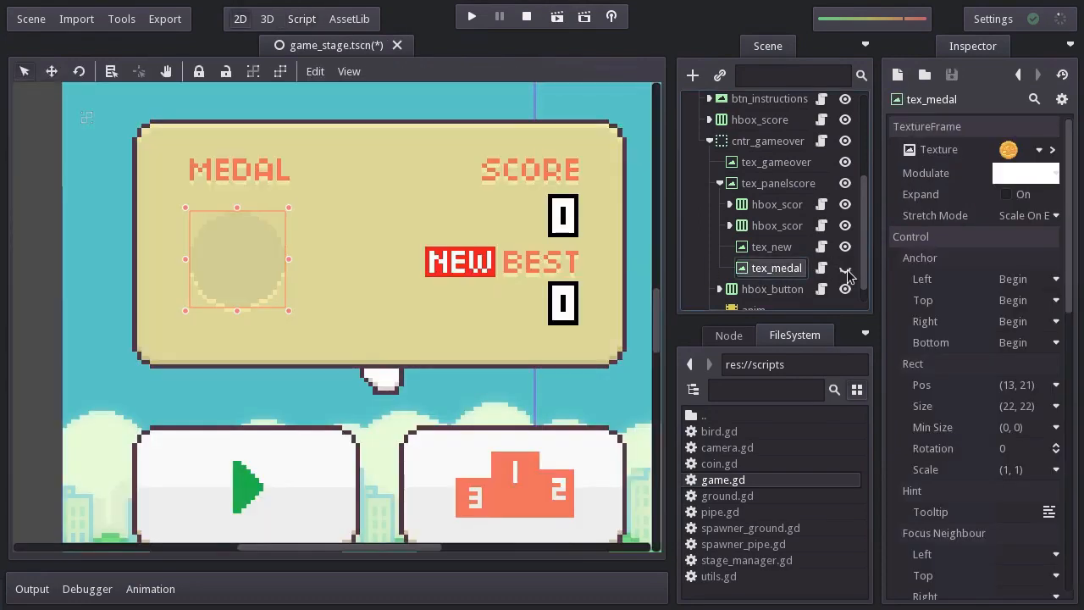
click(301, 18)
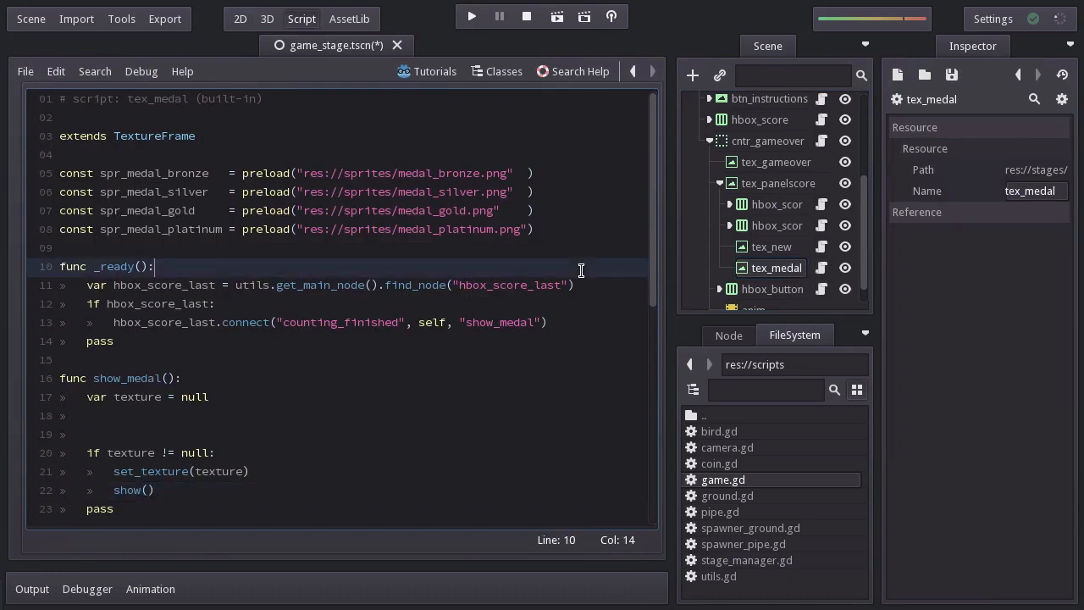
Add if lines comparing game.score_current to the MEDAL thresholds, assigning the matching spr_medal texture
text(h1)
click(349, 415)
text(if g)
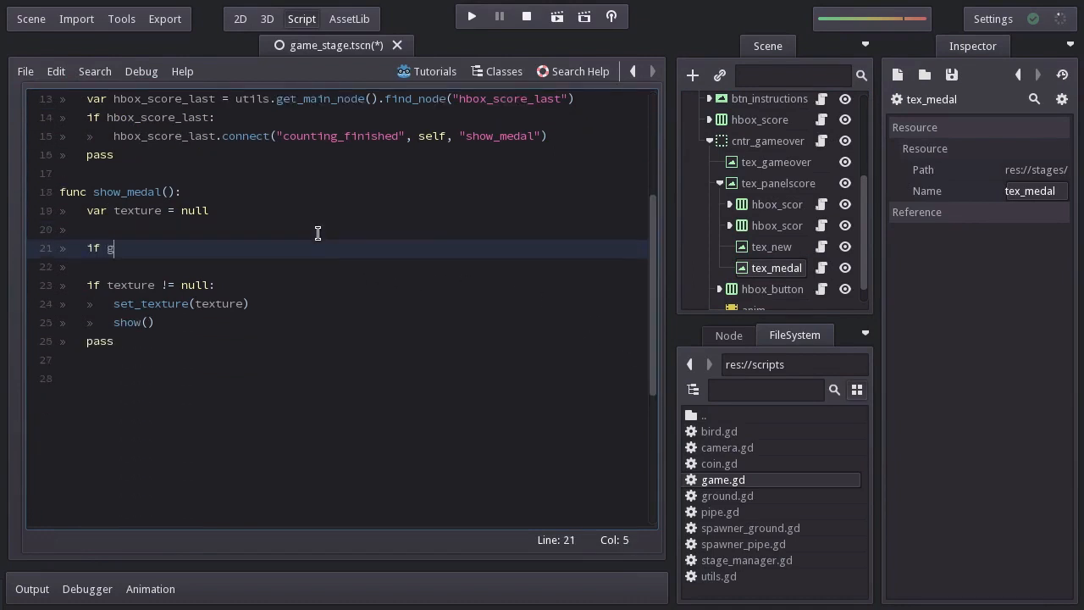
text(ame.score_current >= game.)
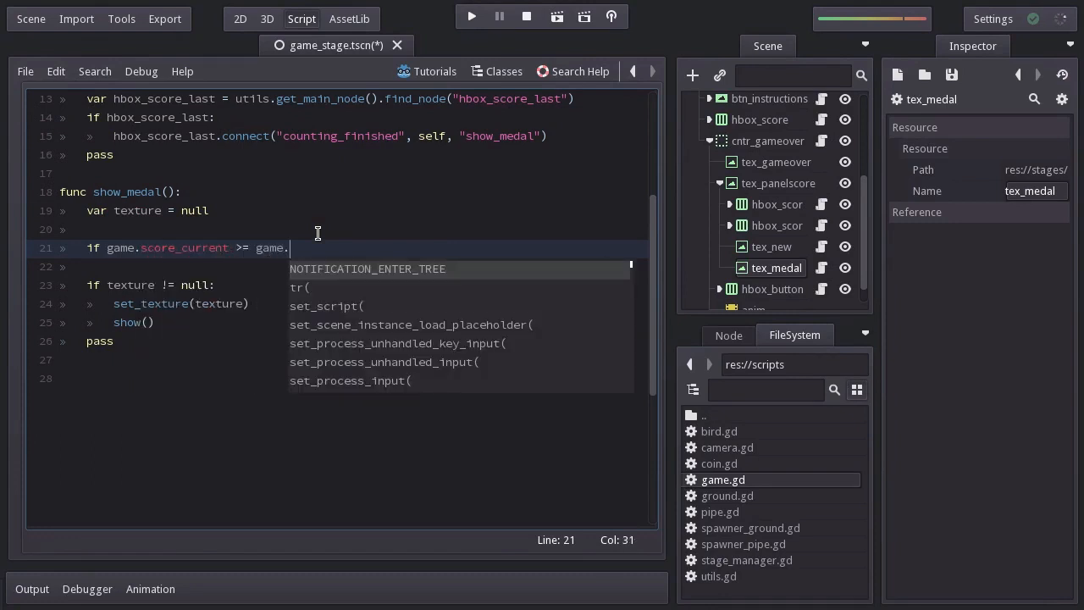
text(MEDAL_BRONZE: t)
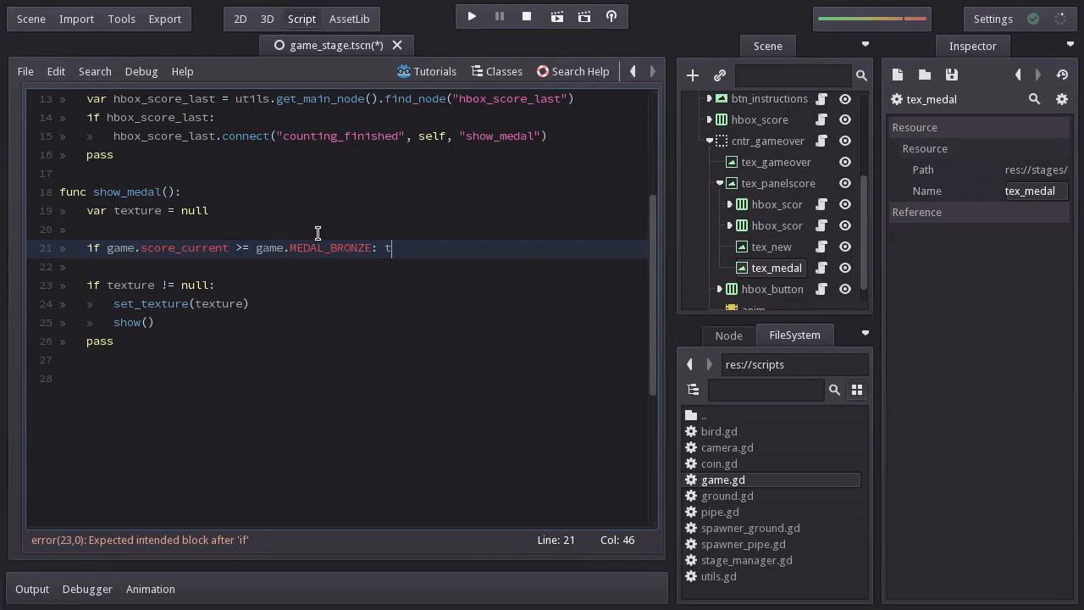
text(exture)
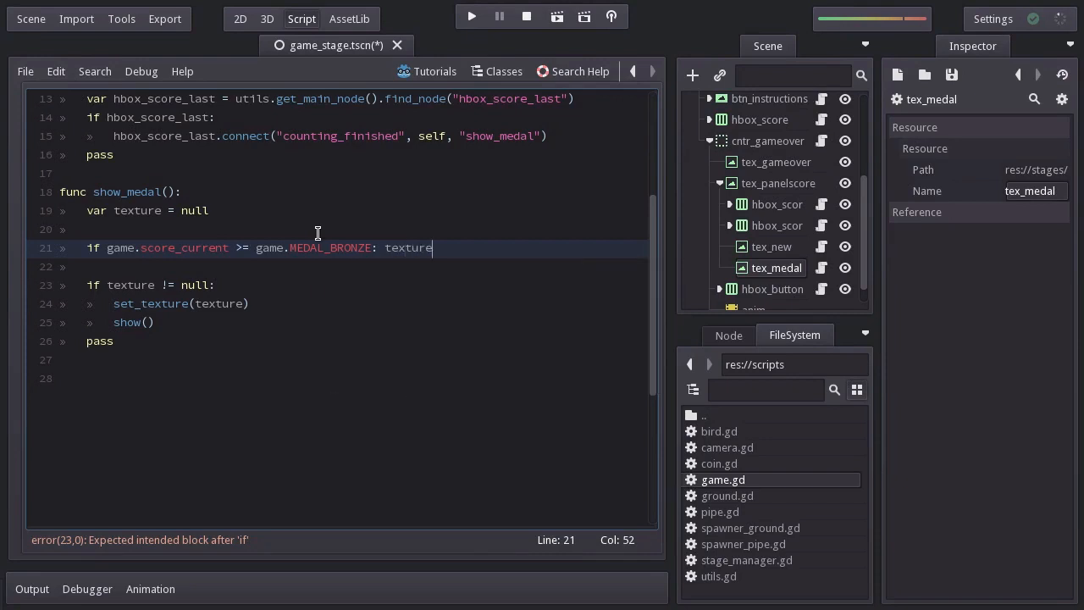
text(= spr_medal_bronze)
click(341, 266)
text(if game.score_current >= game.MEDAL_SILVER: texture =)
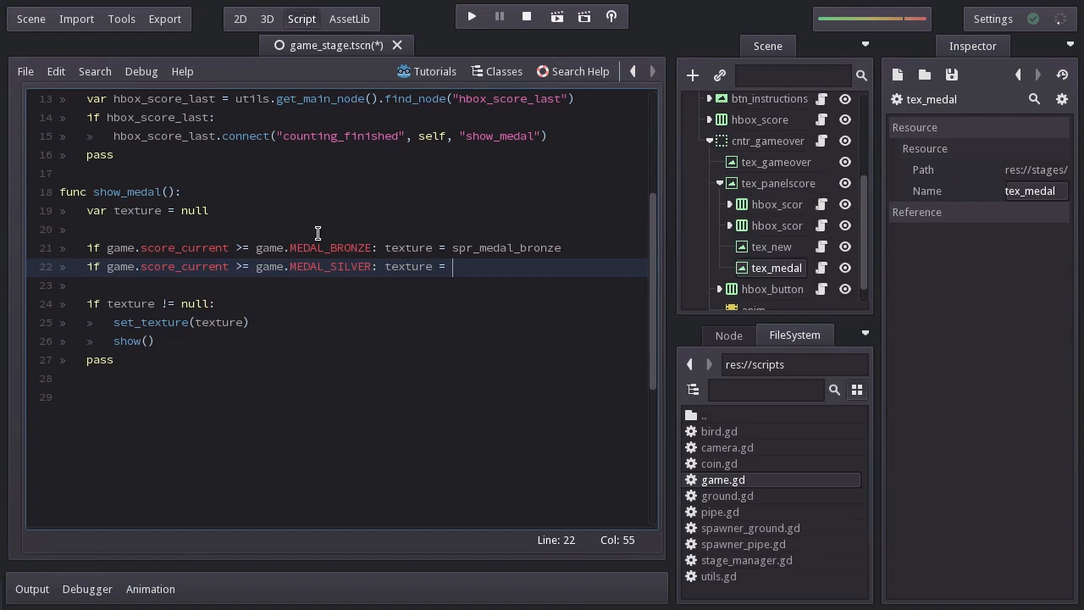
text(spr_medal_silver)
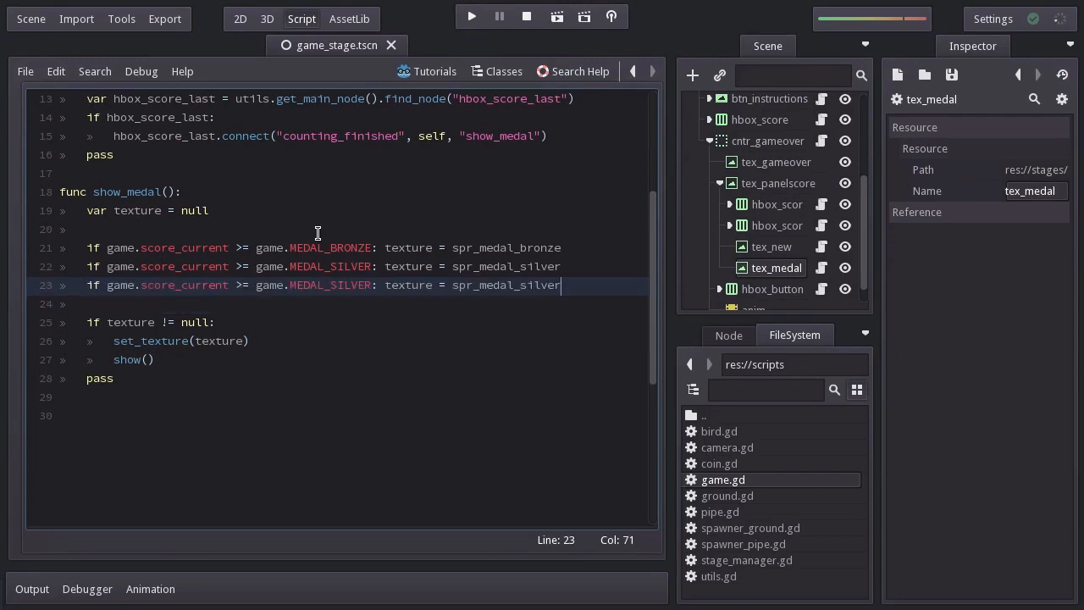
double_click(337, 285)
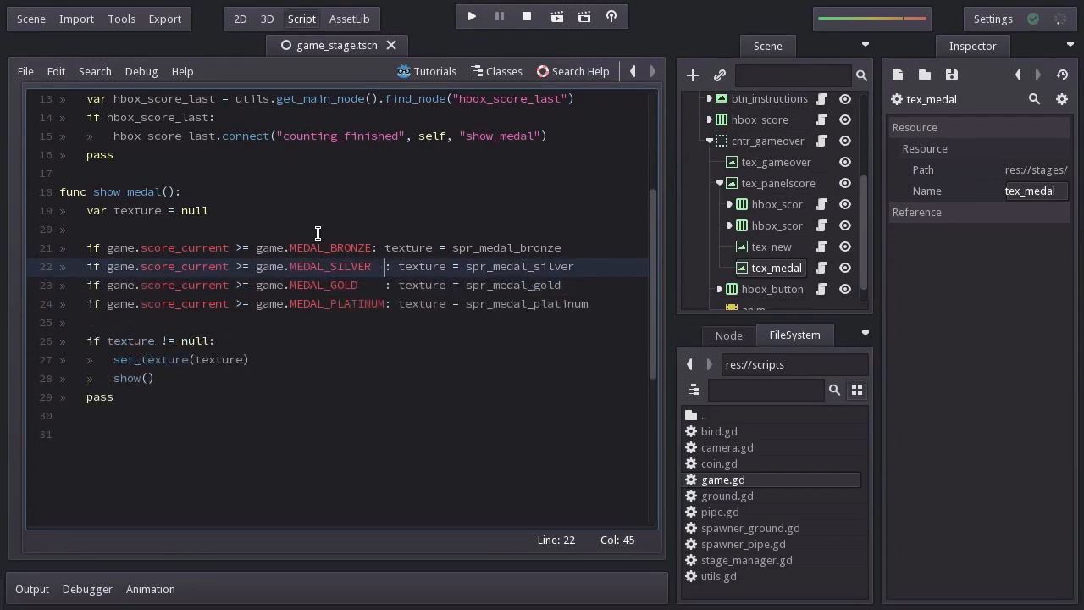
Add score comments beside the medal threshold checks
text(# score: 35)
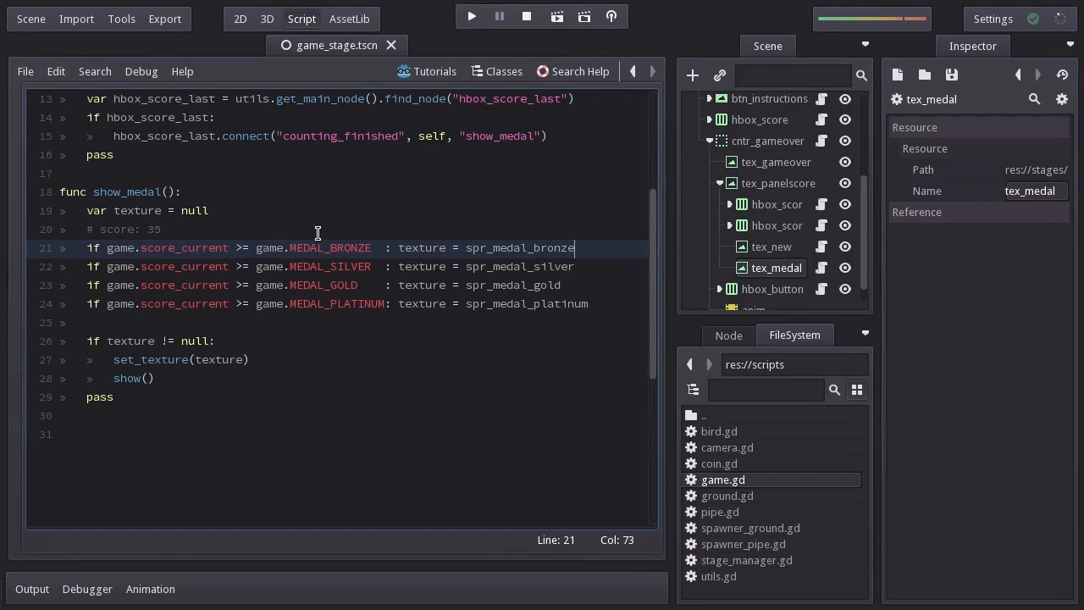
text(#)
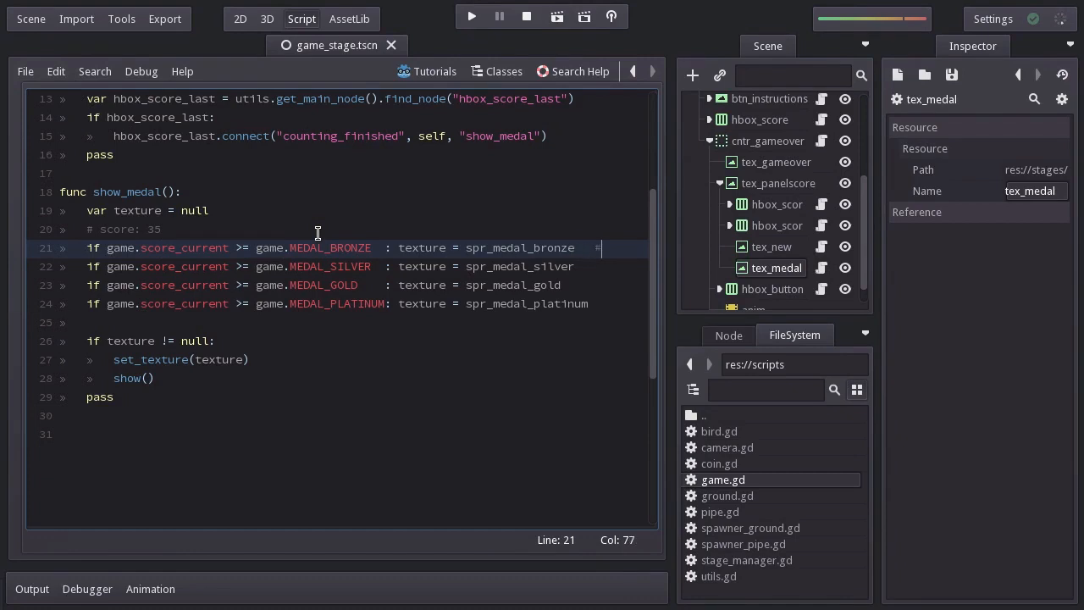
text(#20)
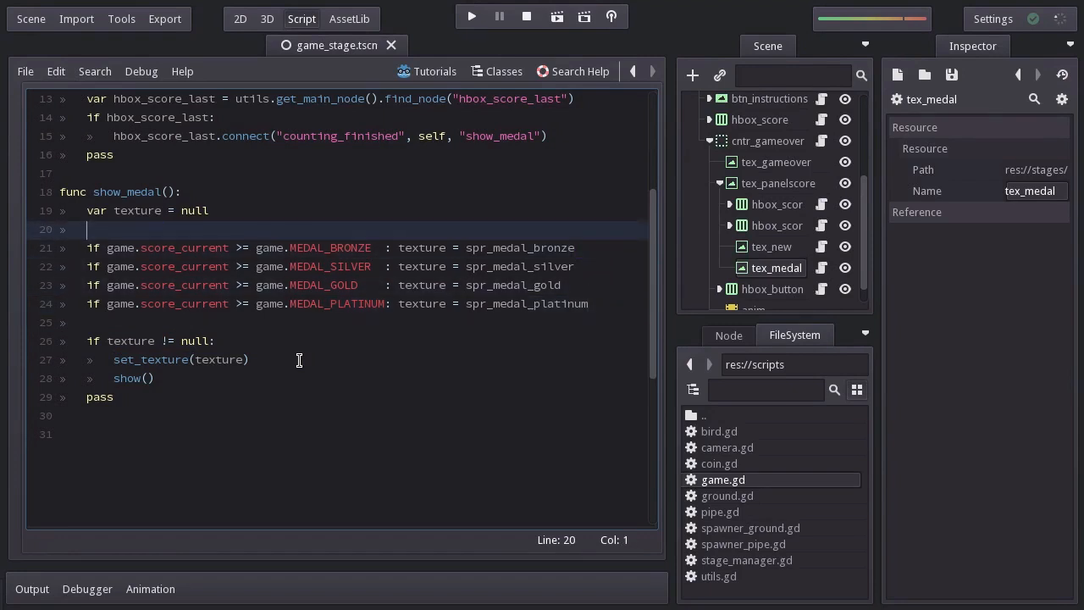
mouse_move(437, 216)
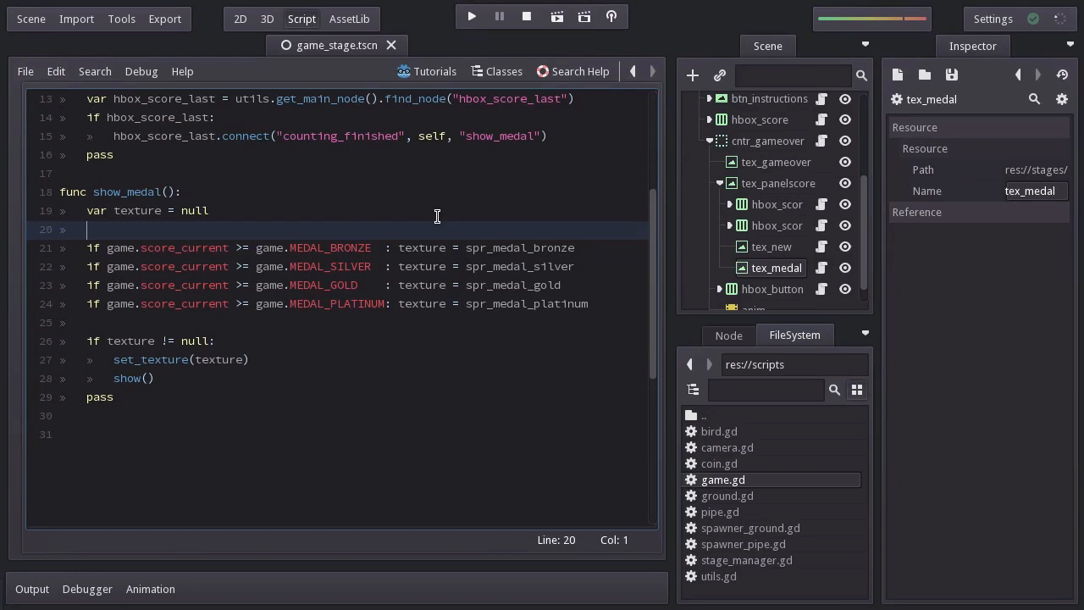
mouse_move(471, 17)
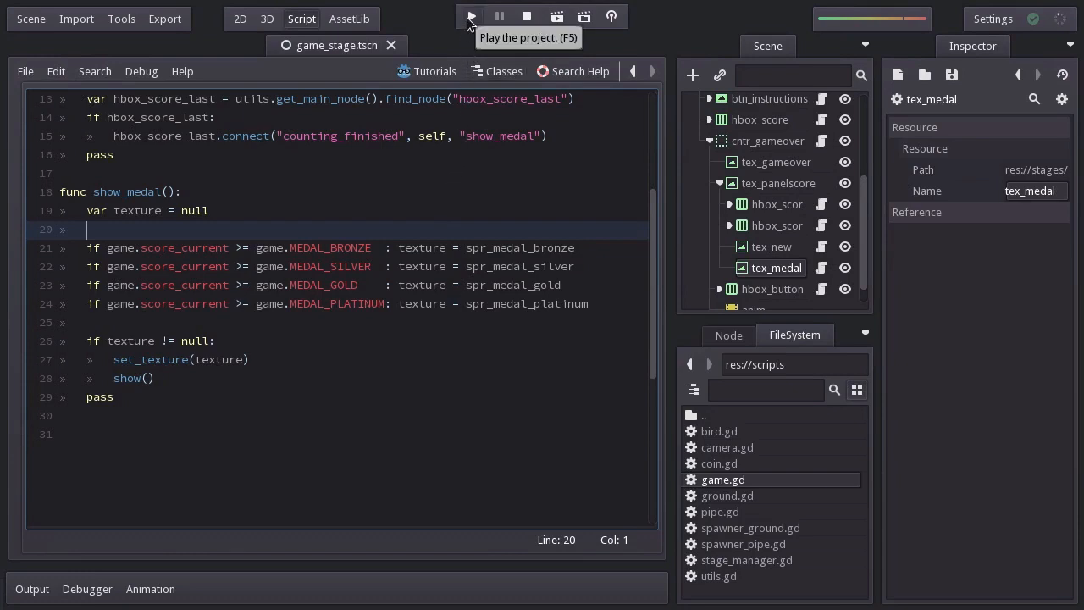
Run the game, reach Game Over to see the medal, and restart for another round
click(471, 17)
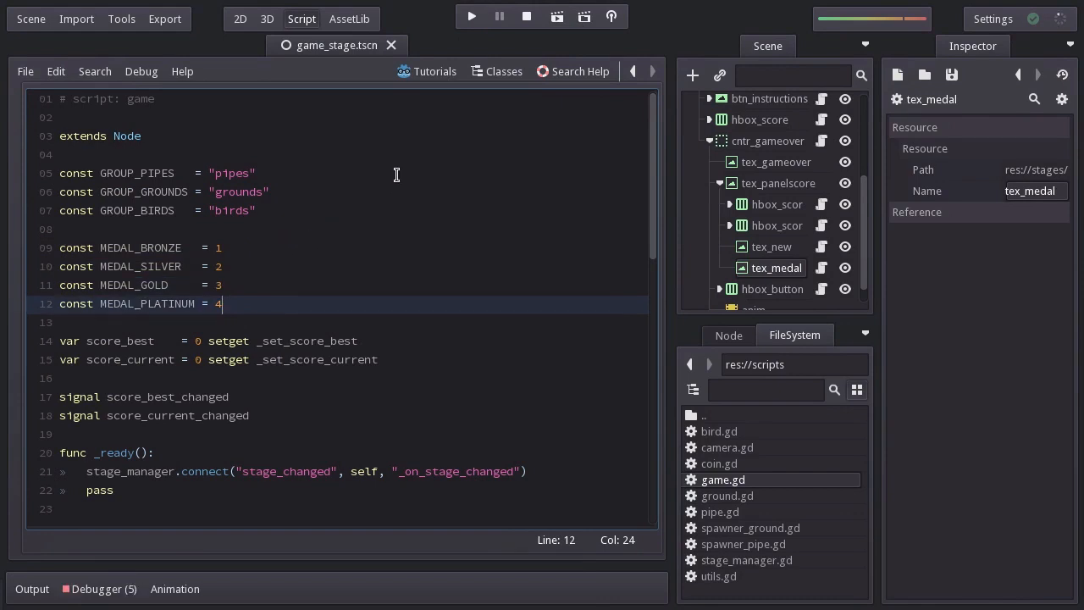
click(471, 17)
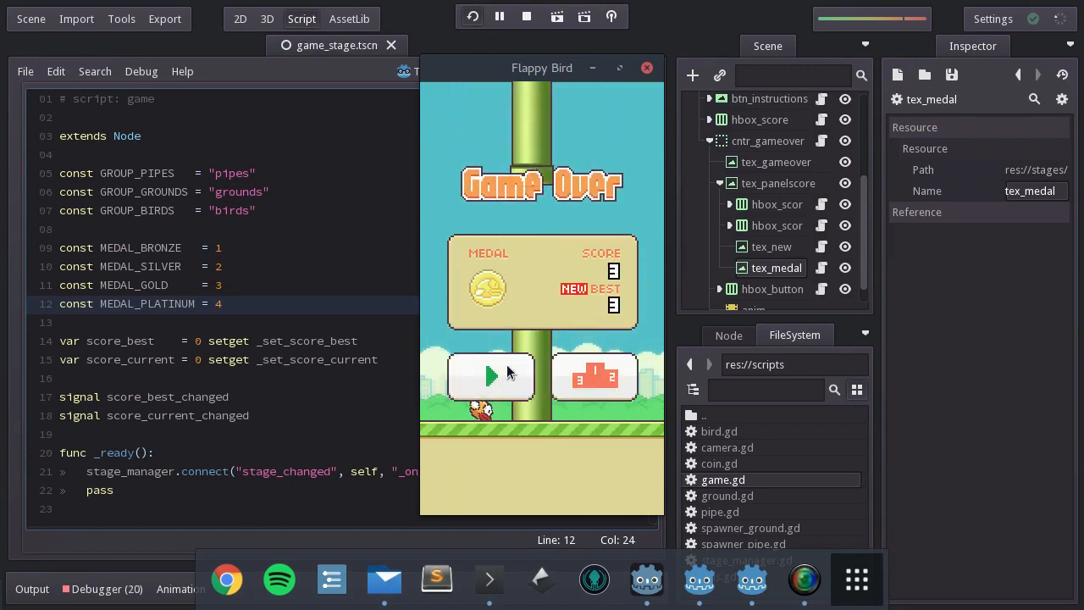
click(491, 376)
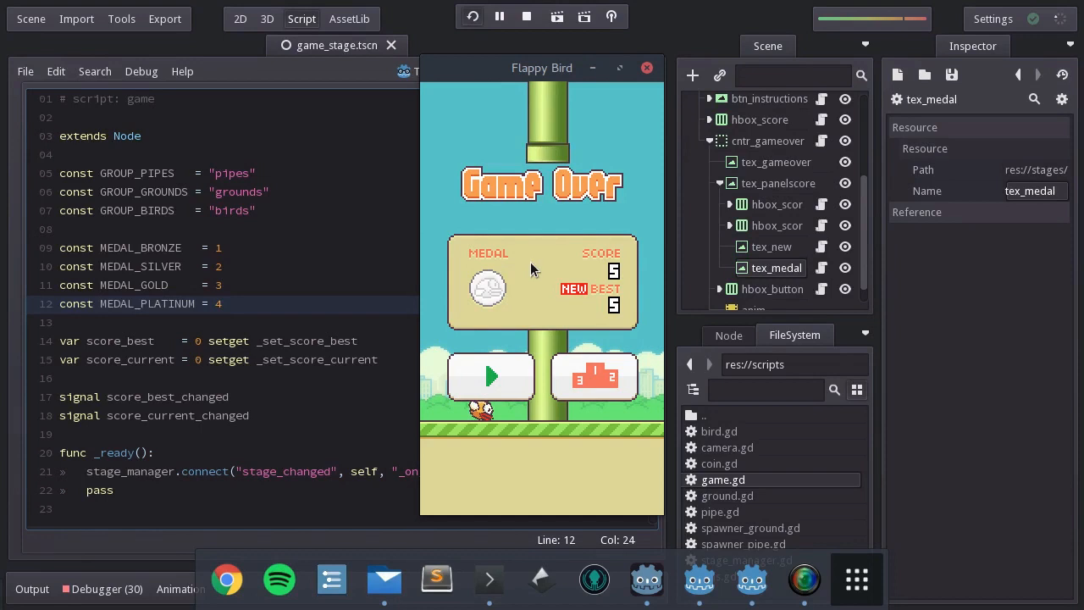
mouse_move(505, 298)
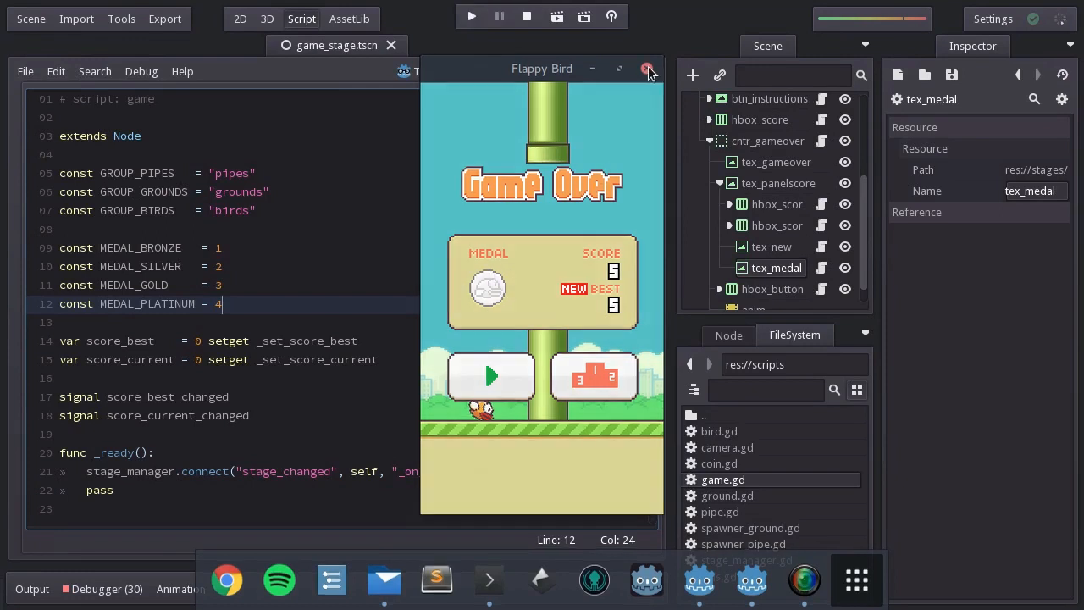
Add an AnimatedSprite child named spr_spark under tex_medal
click(241, 18)
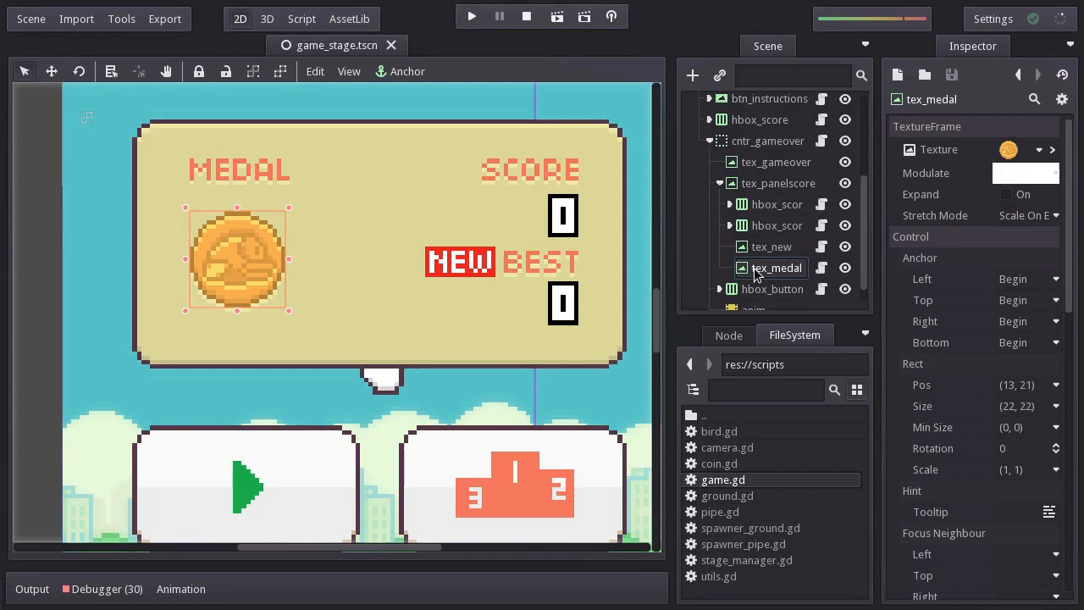
click(691, 74)
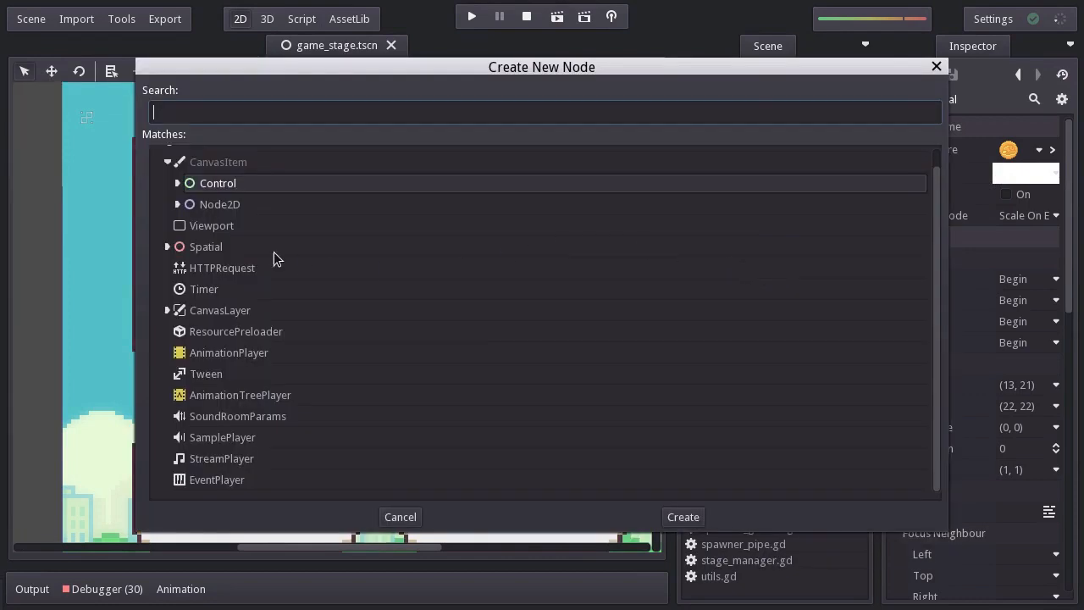
click(178, 204)
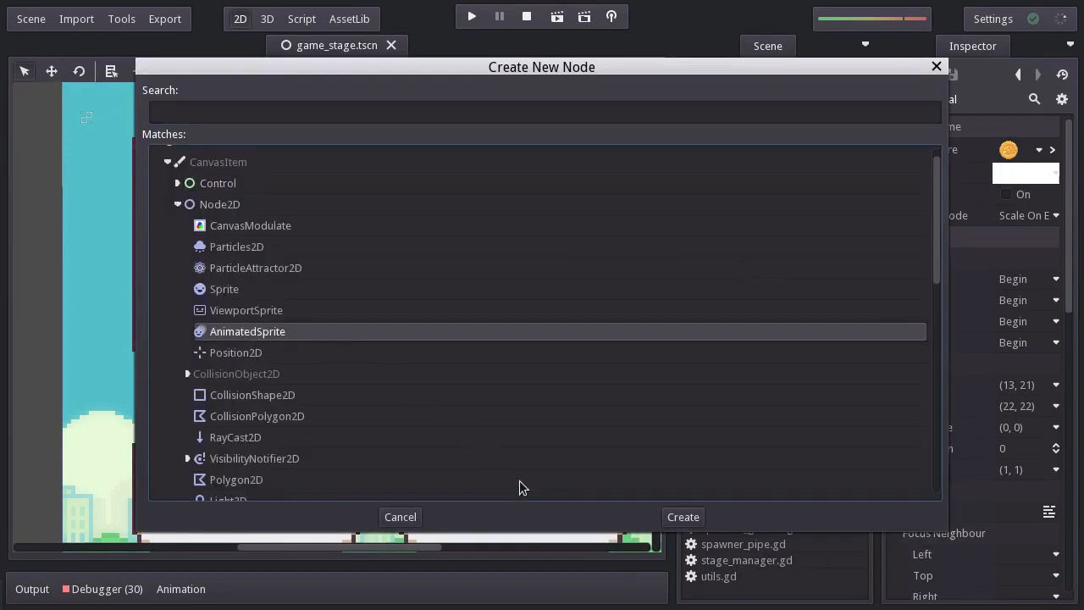
click(682, 517)
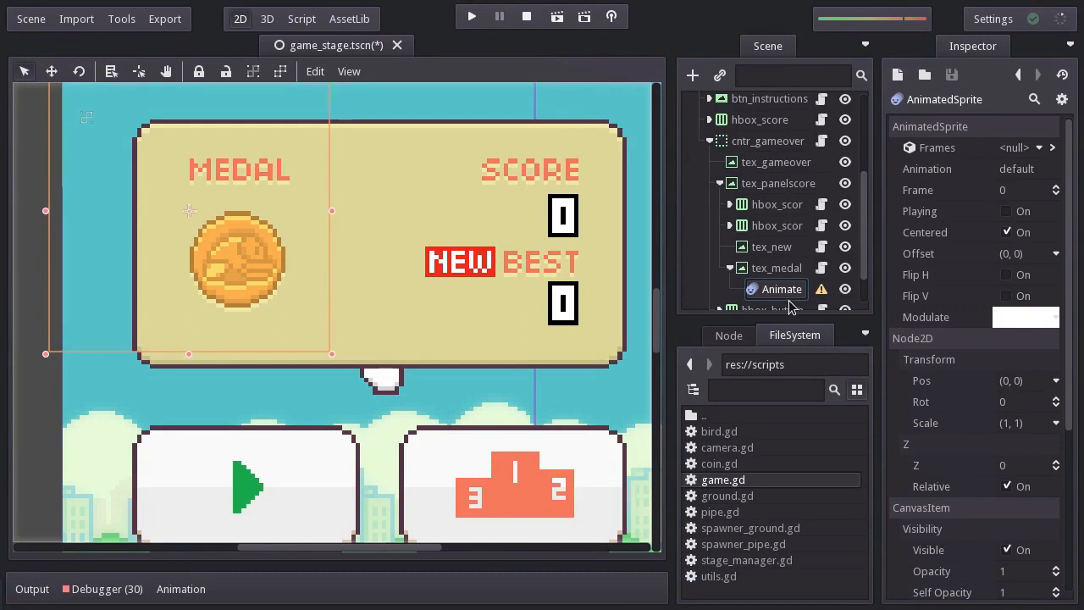
text(spr_spark)
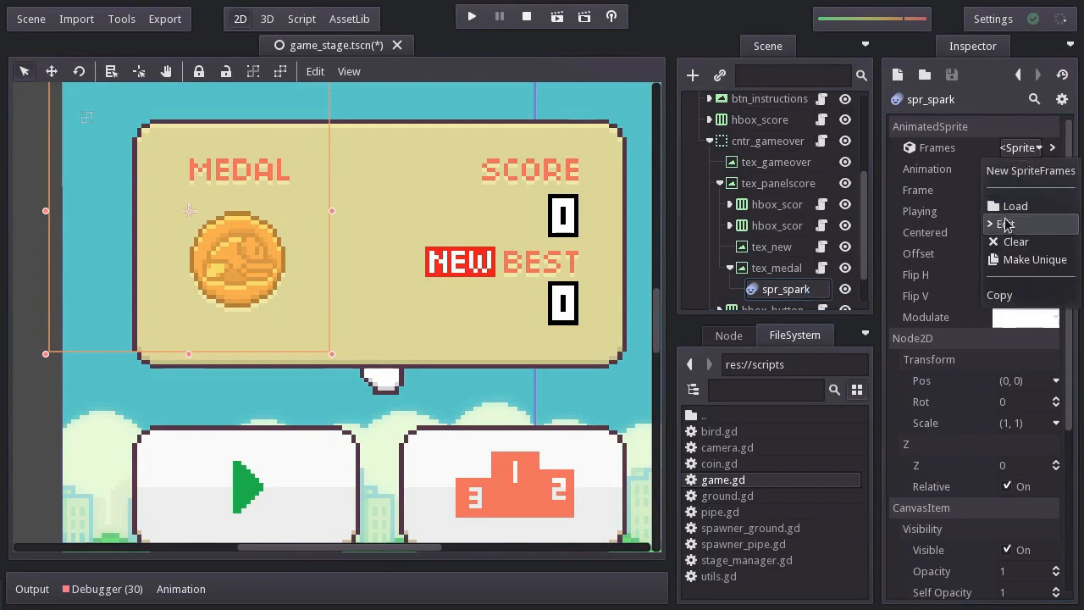
Create new SpriteFrames for spr_spark and load spark_0 to spark_2 as frames
click(1007, 224)
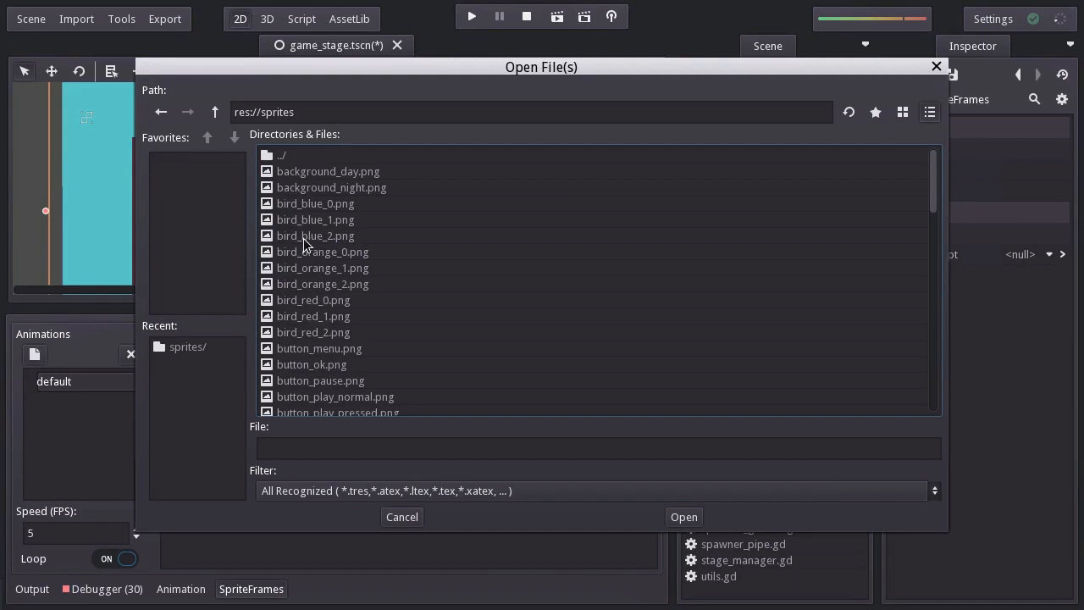
scroll(down, 3)
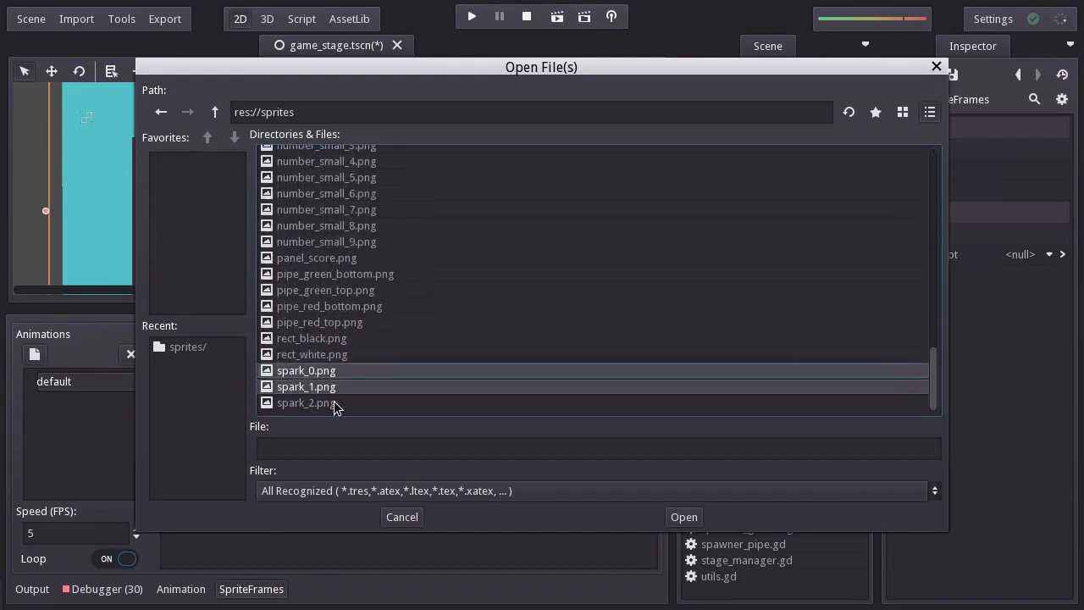
click(684, 517)
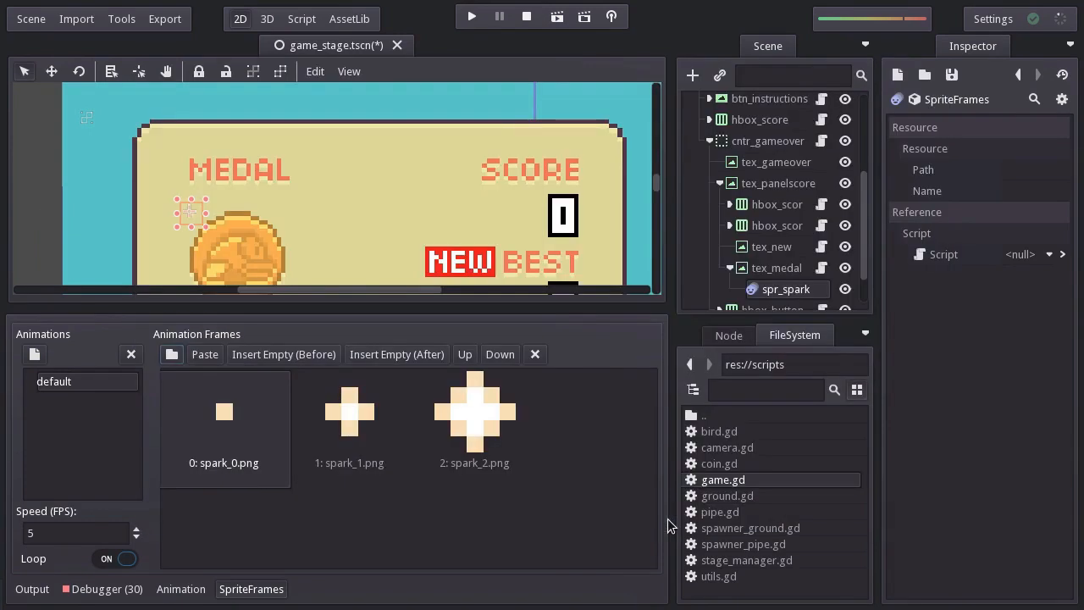
mouse_move(285, 552)
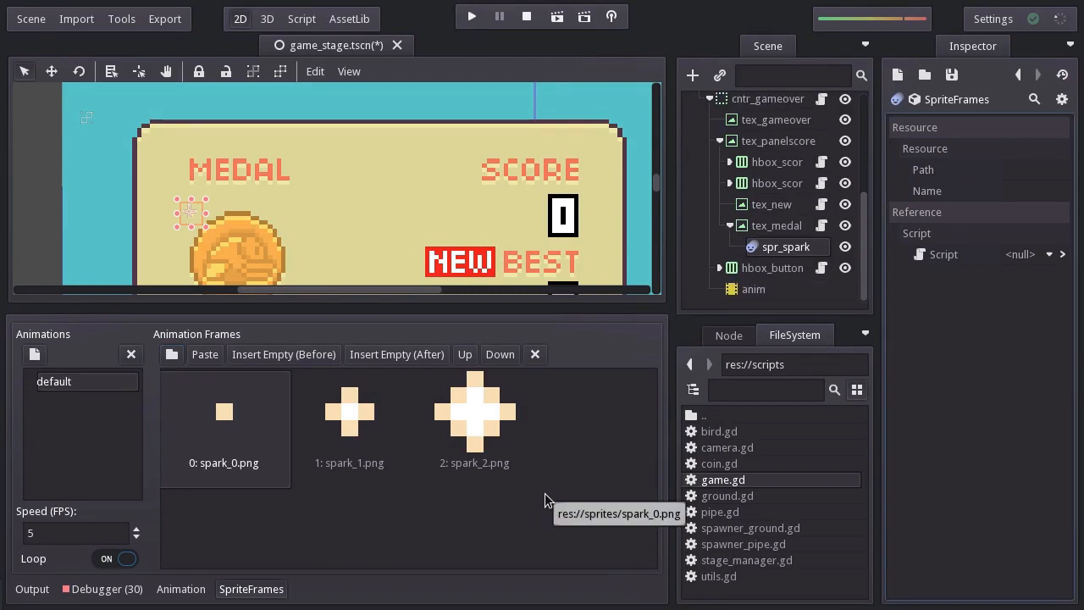
mouse_move(559, 495)
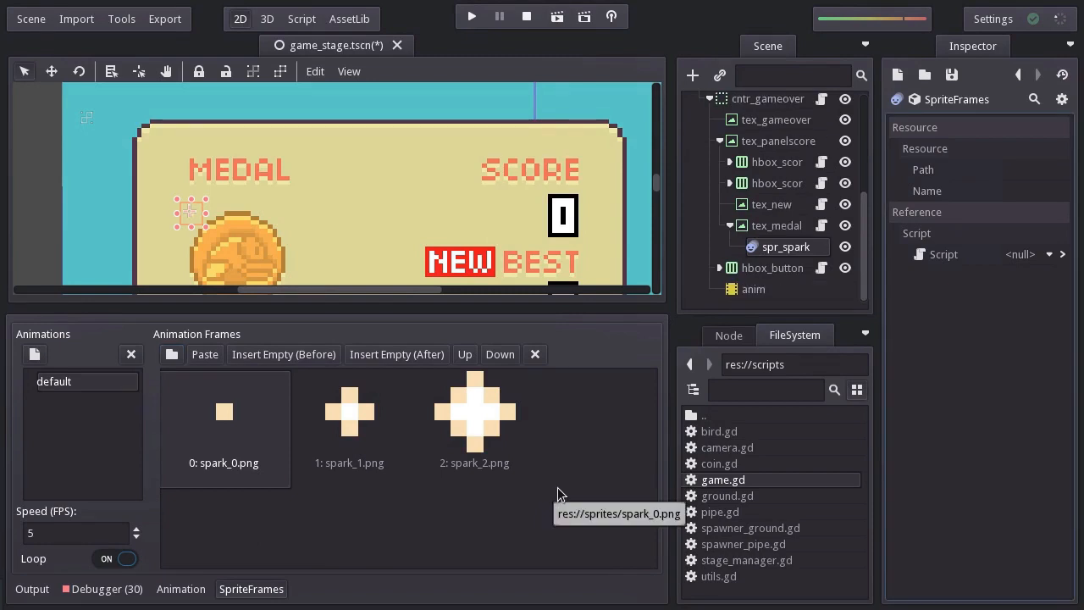
Add an AnimationPlayer child under spr_spark and start a new shine animation
right_click(786, 248)
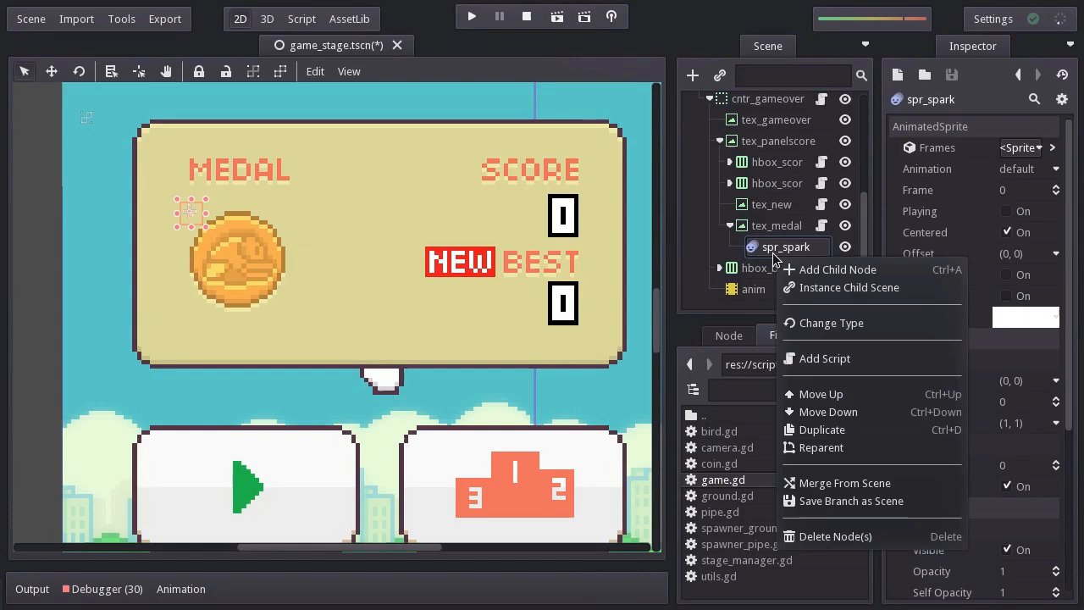
click(837, 269)
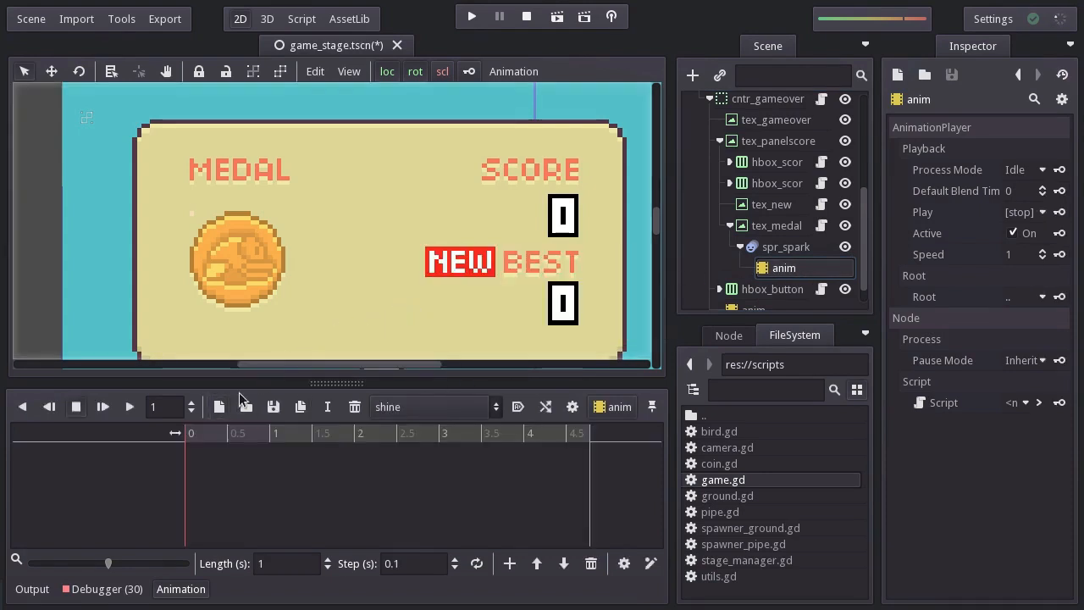
click(49, 407)
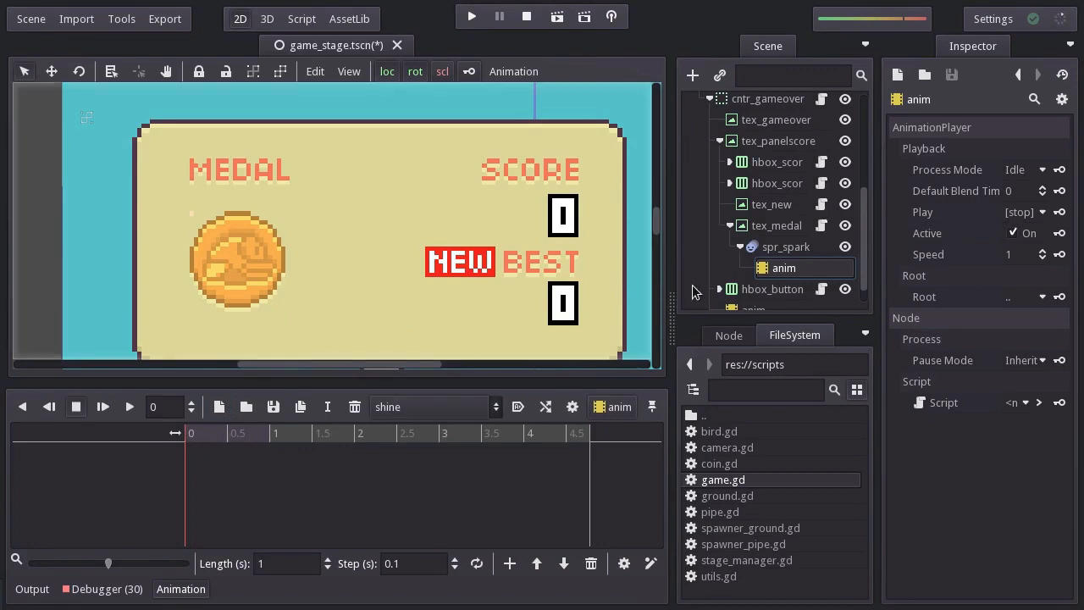
click(786, 247)
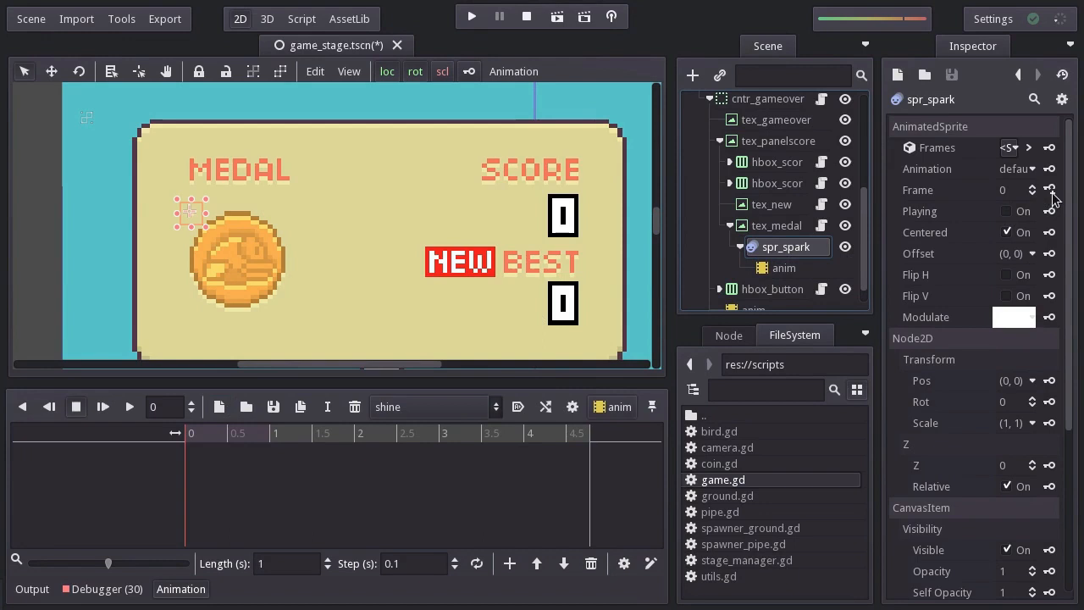
Key the spark's frame property into a new track across frames 0–4
click(1050, 190)
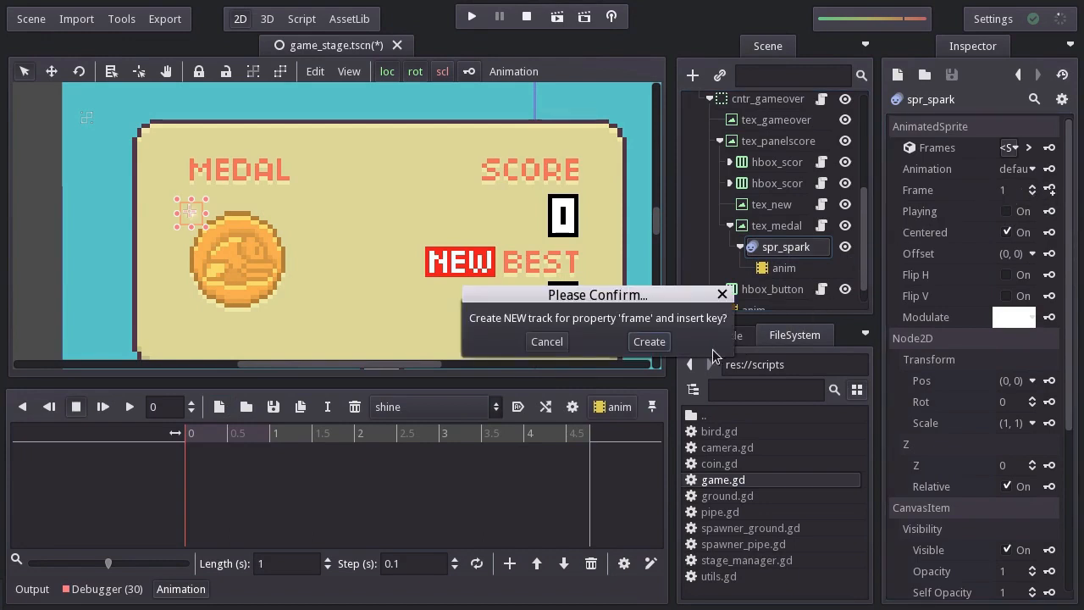
click(648, 343)
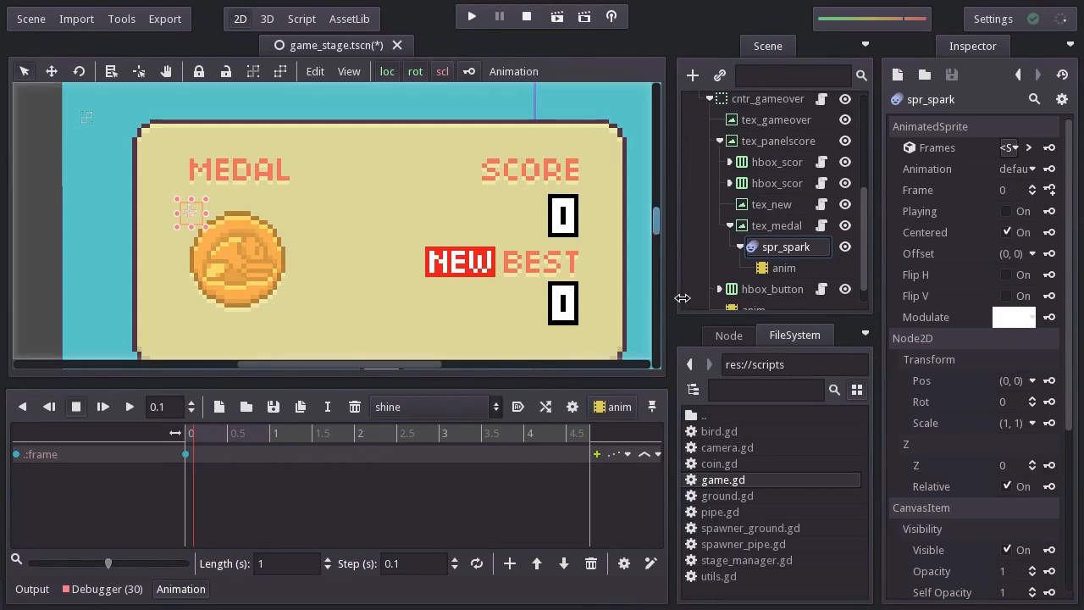
click(1049, 186)
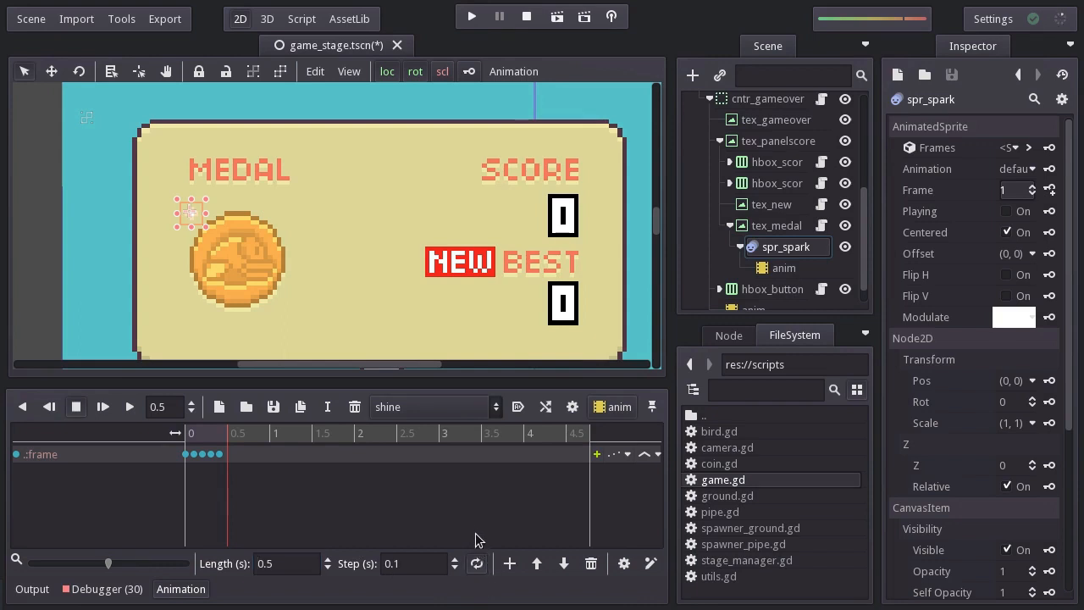
Preview the shine animation at 0.5 s length and slow its playback speed to 0.8
click(102, 406)
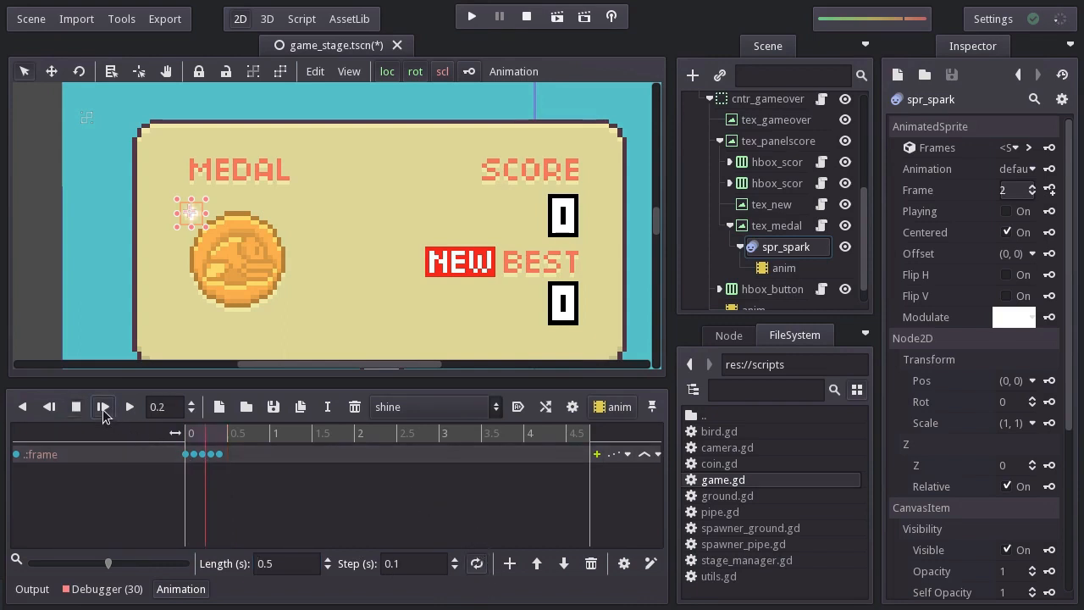
click(129, 406)
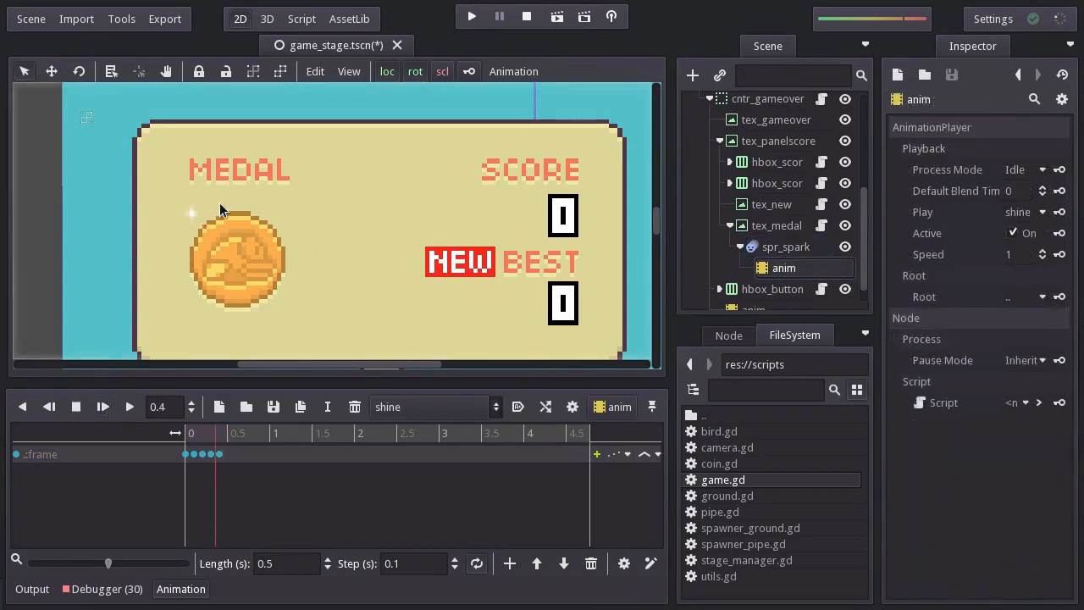
mouse_move(223, 280)
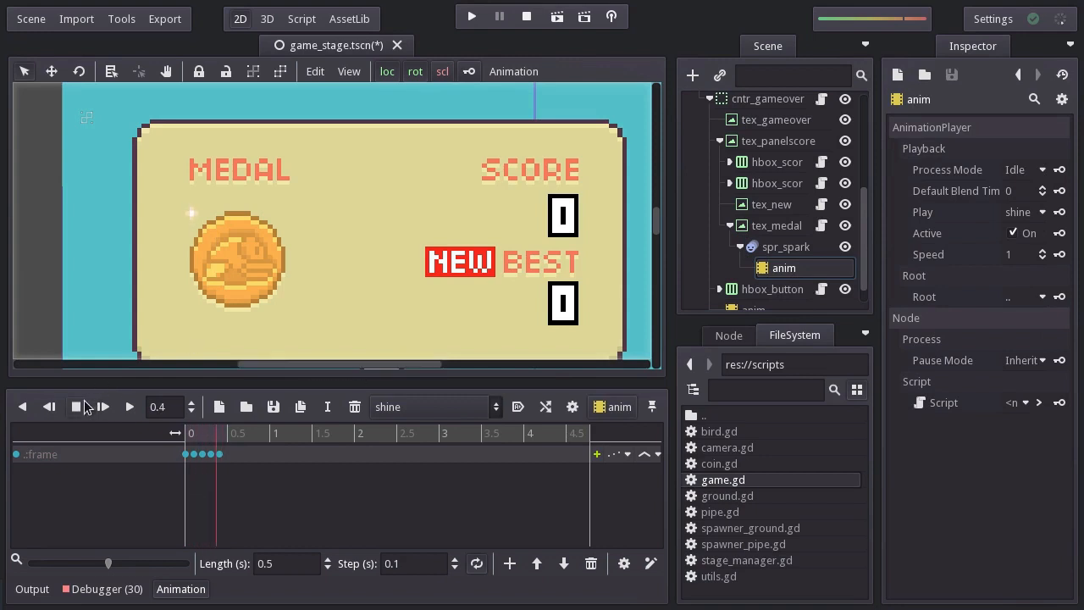
click(75, 406)
text(0.8)
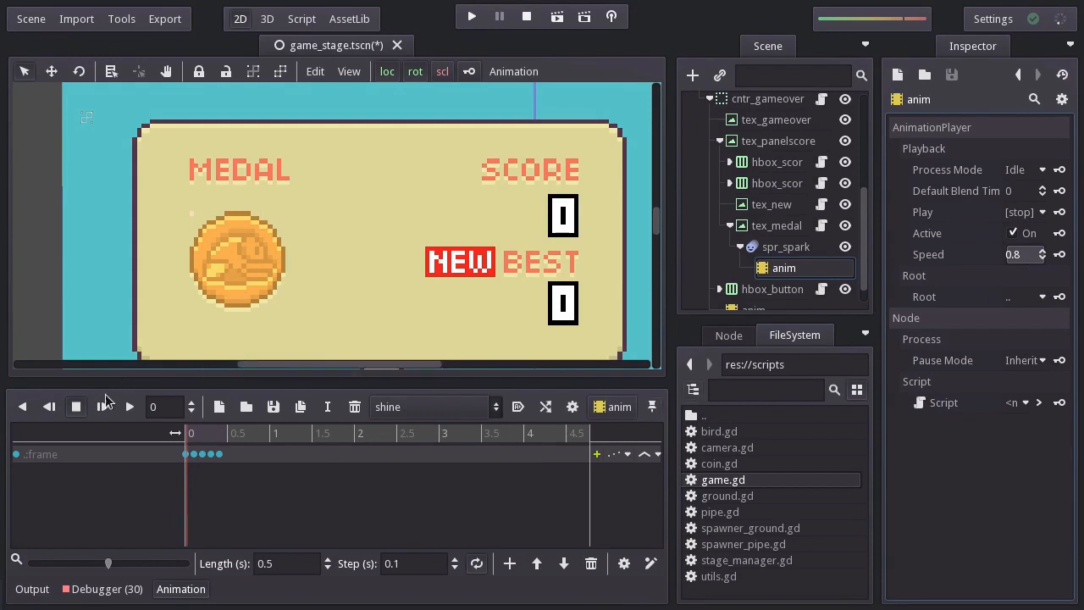
click(129, 407)
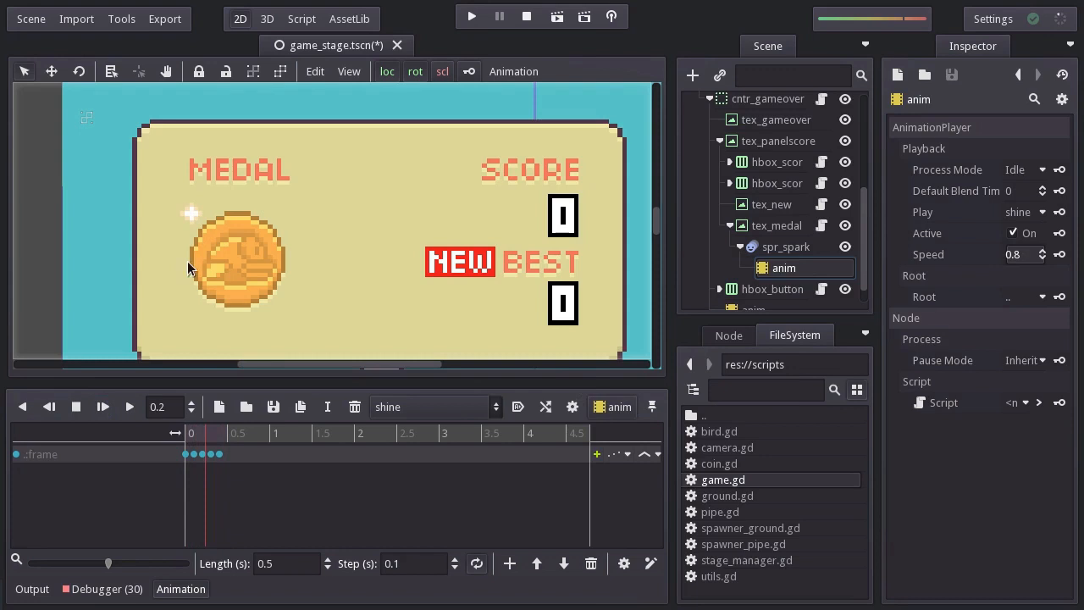
click(74, 407)
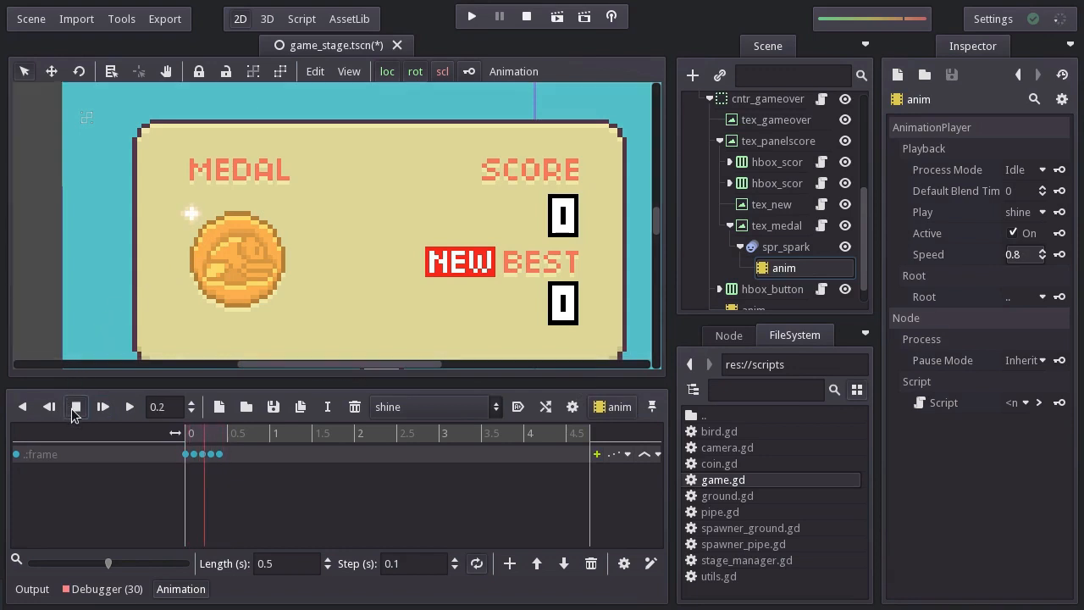
click(74, 406)
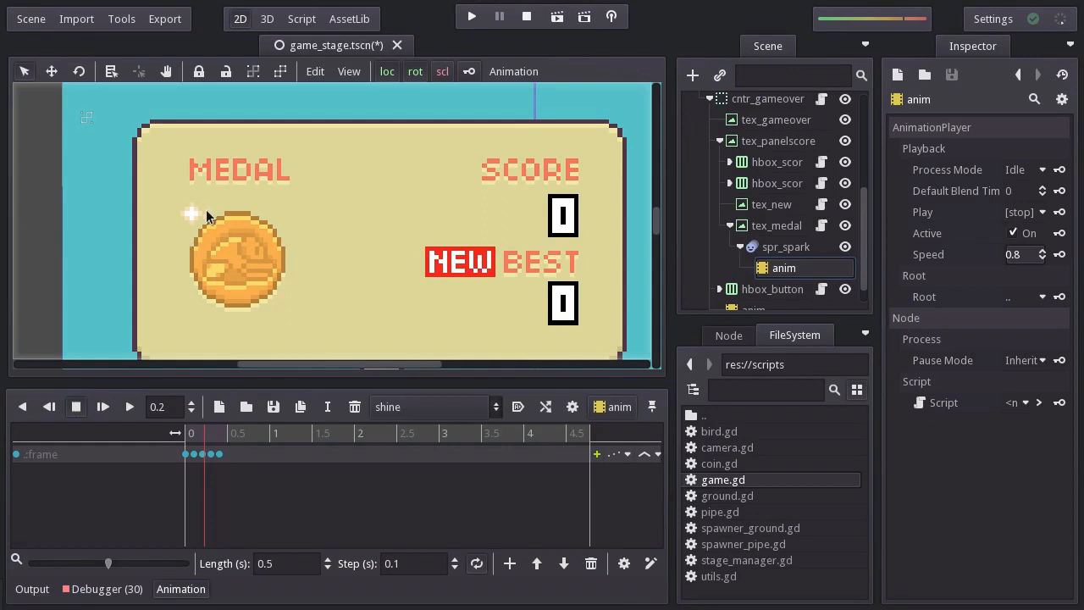
mouse_move(236, 227)
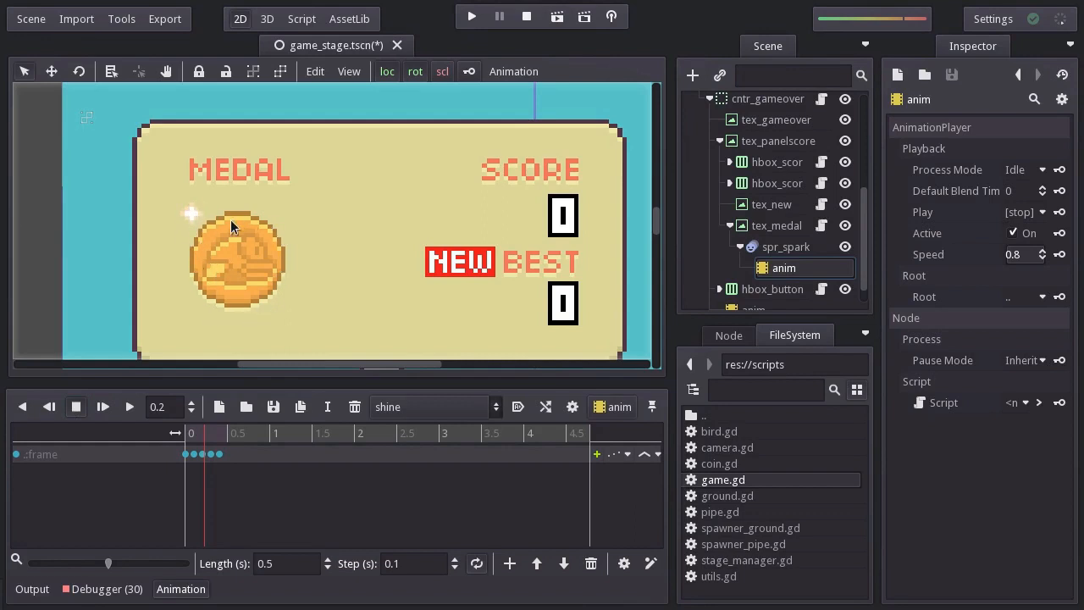
mouse_move(247, 328)
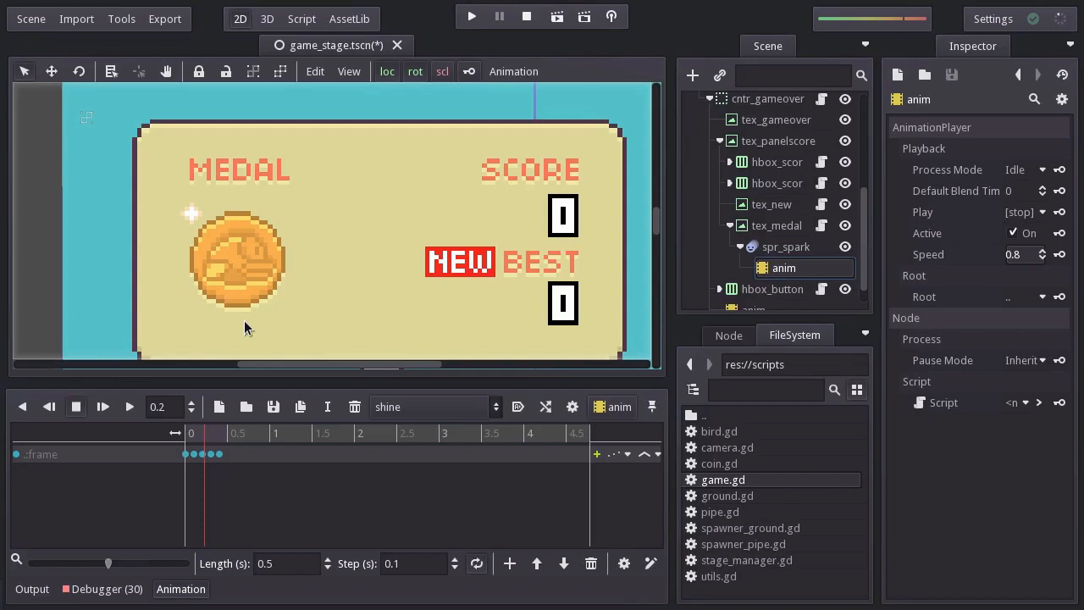
Add a transform track to the shine animation and name it 'to...'
click(508, 563)
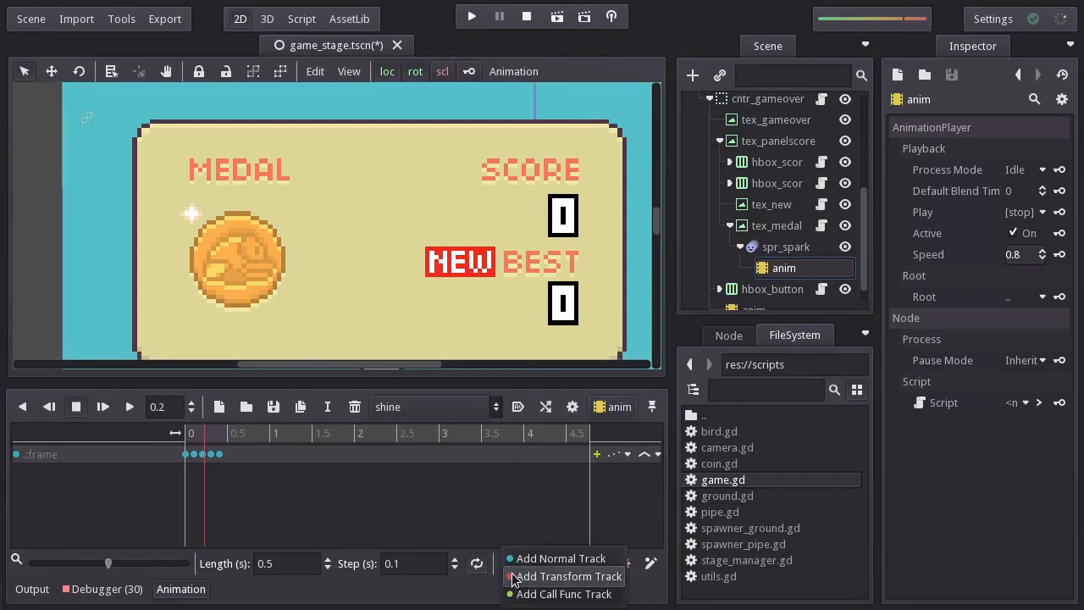
click(562, 593)
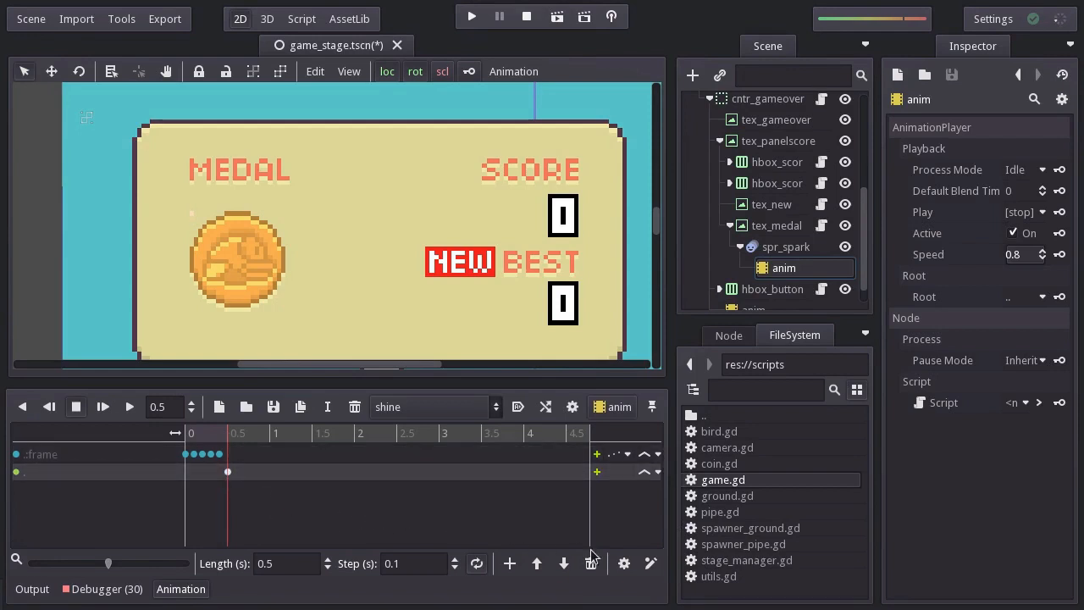
text(to)
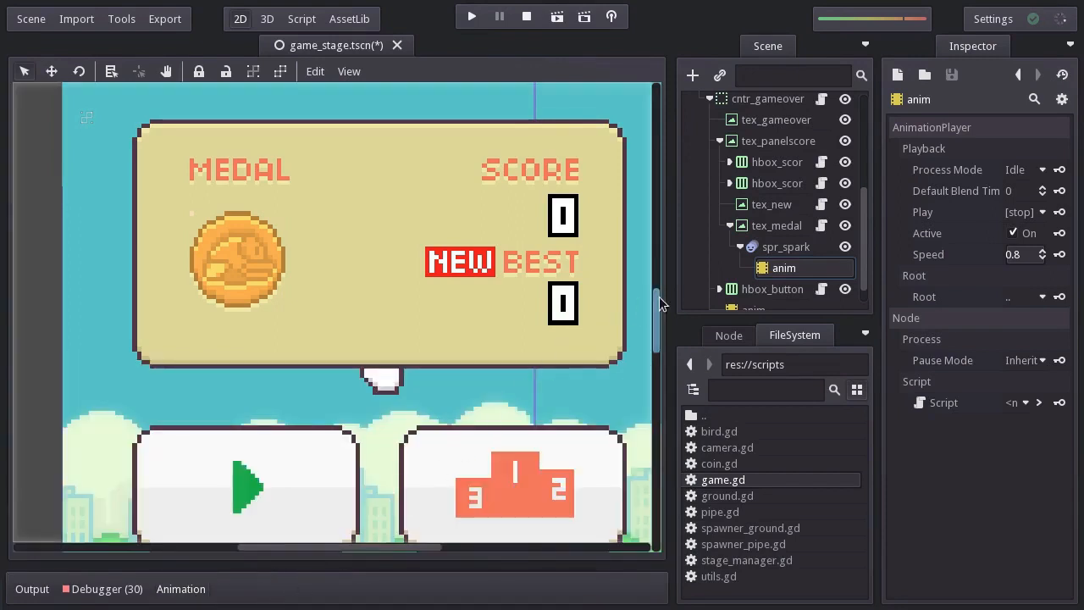
Attach a new built-in GDScript to spr_spark extending AnimatedSprite
right_click(786, 248)
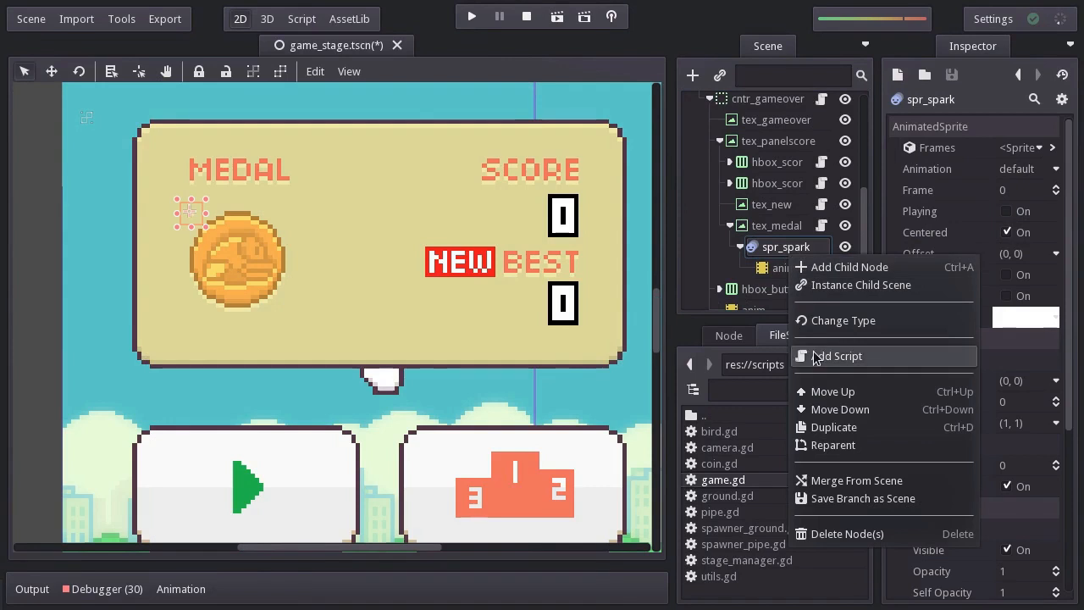
click(837, 356)
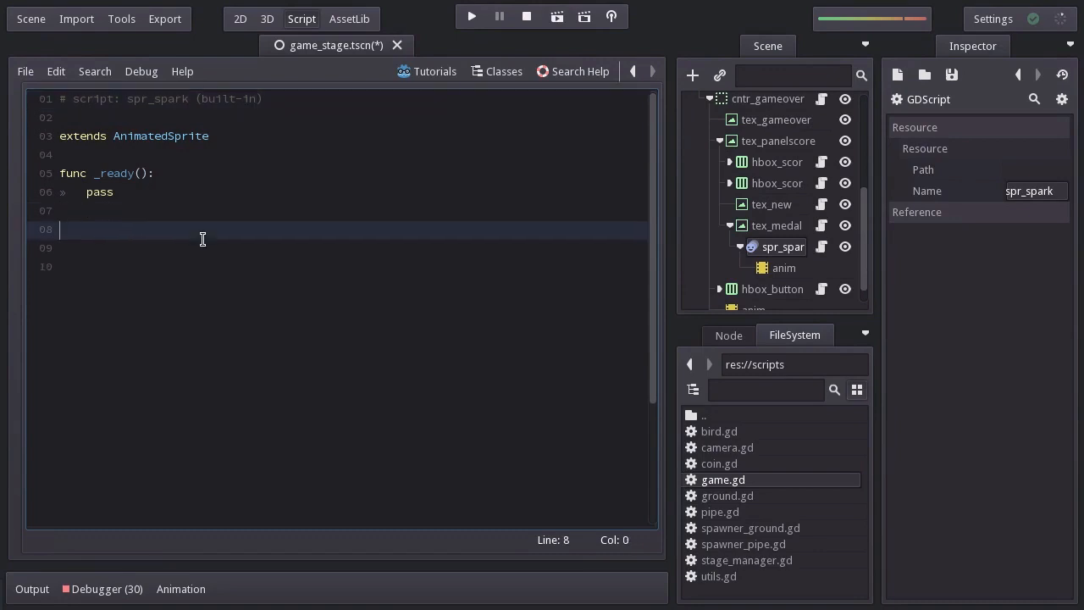
text(func to_rando)
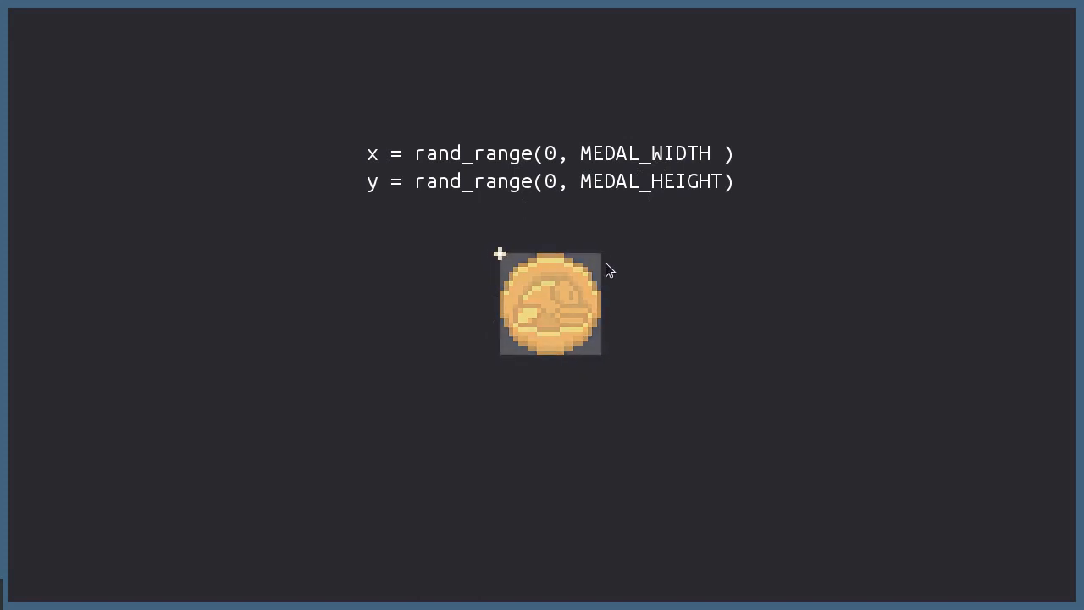
mouse_move(640, 256)
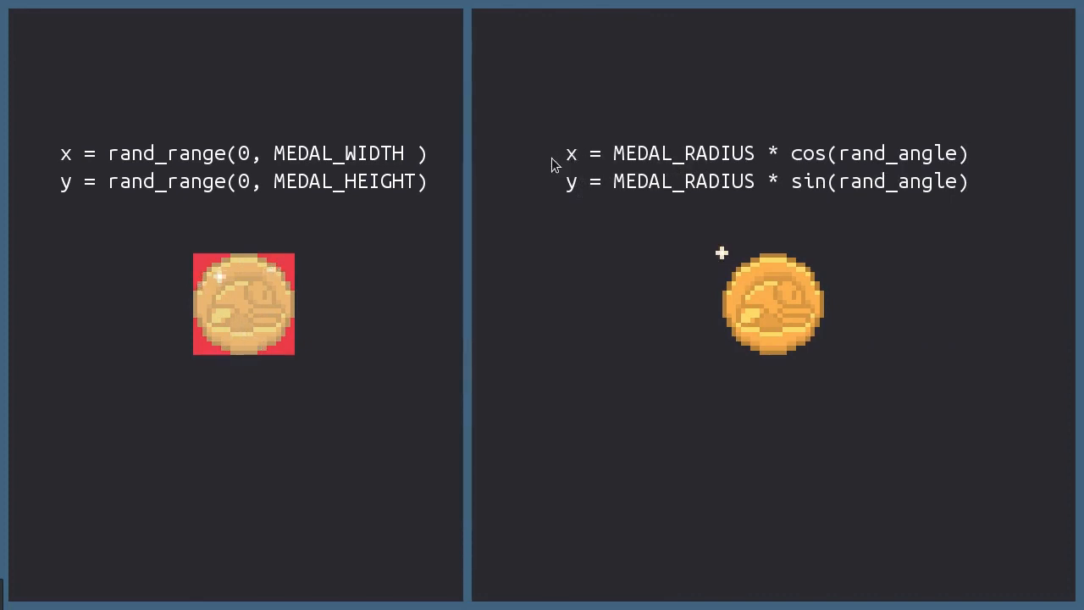
mouse_move(822, 207)
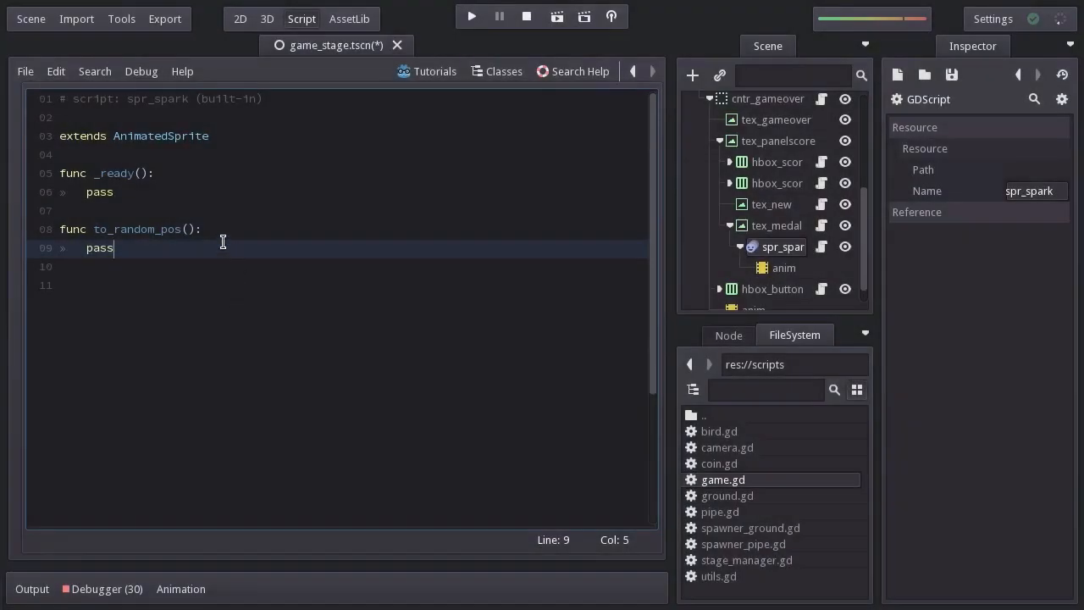
Declare the constant MEDAL_RADIUS = 11 in the spark script
text(cons)
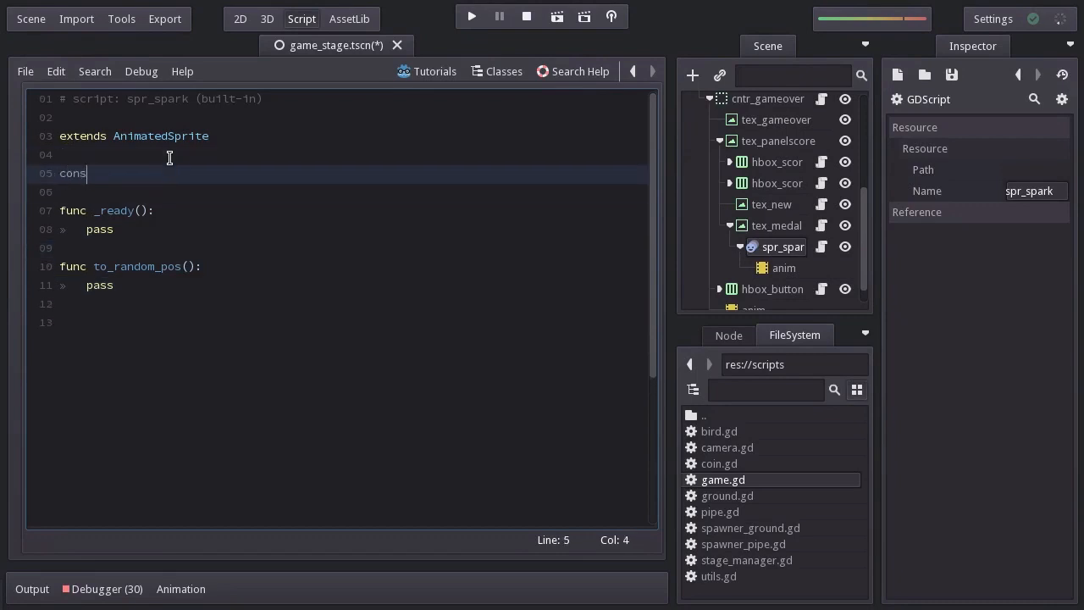
text(t MEDAL_RA)
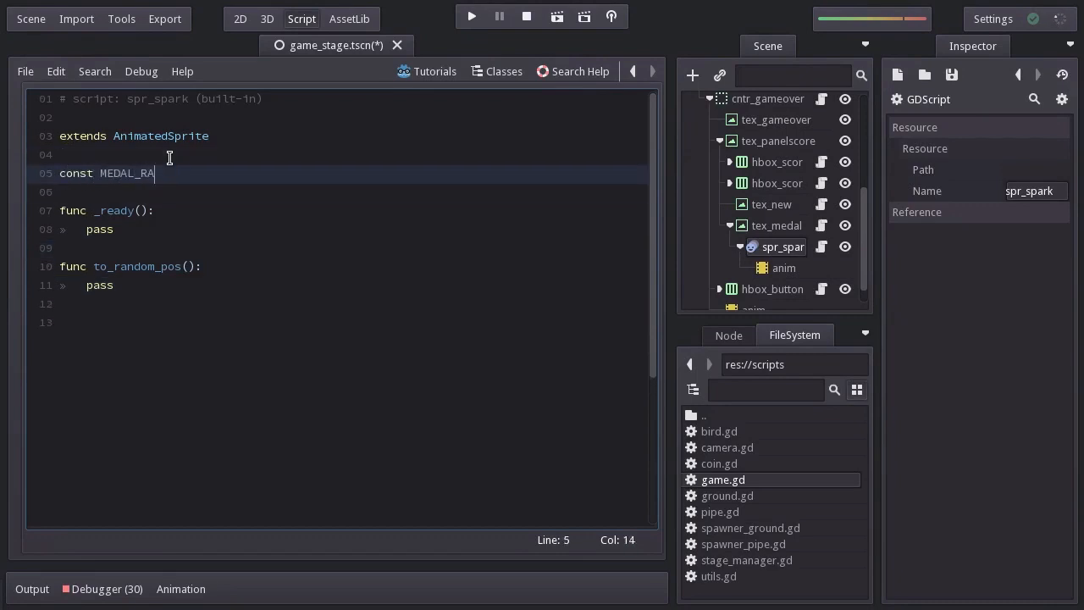
text(DIUS = 11)
text(var )
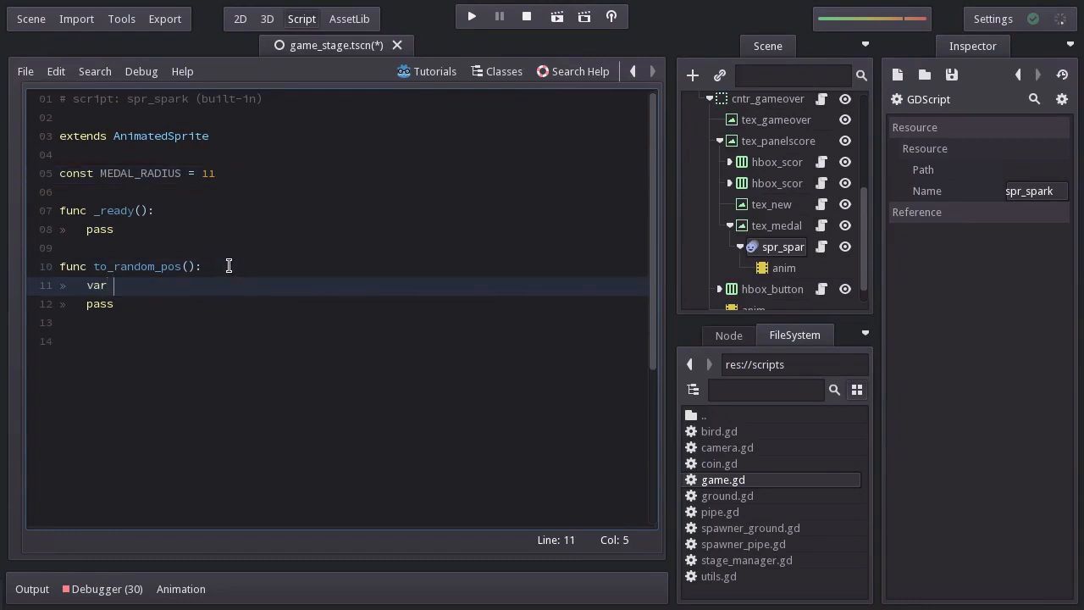
In to_random_pos compute rand_angle from 0–360 degrees and rand_radius up to MEDAL_RADIUS
text(rand_angle = rand_range(0,)
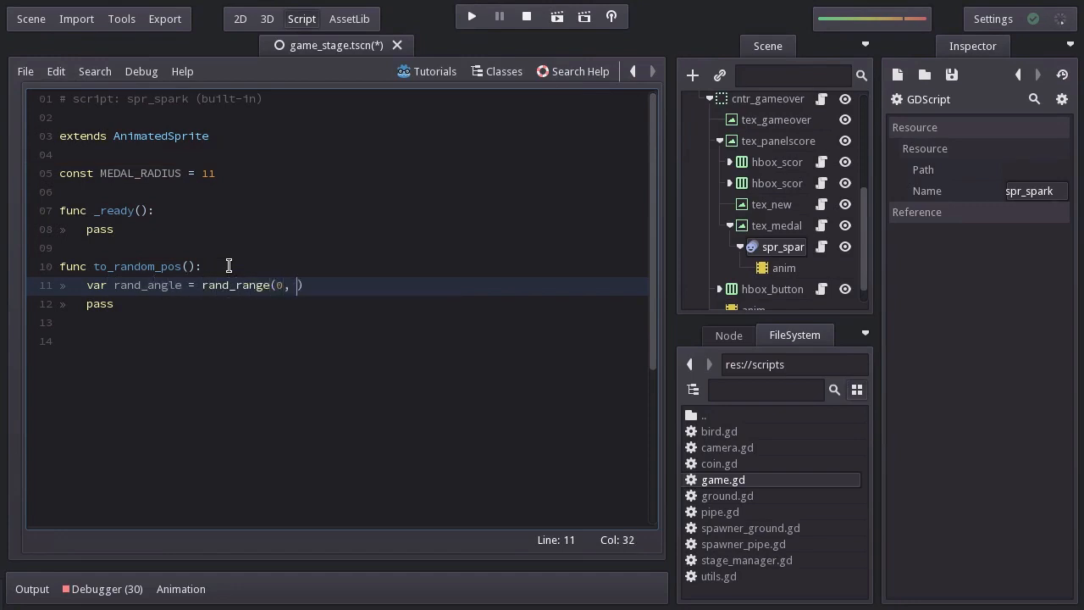
text(360)
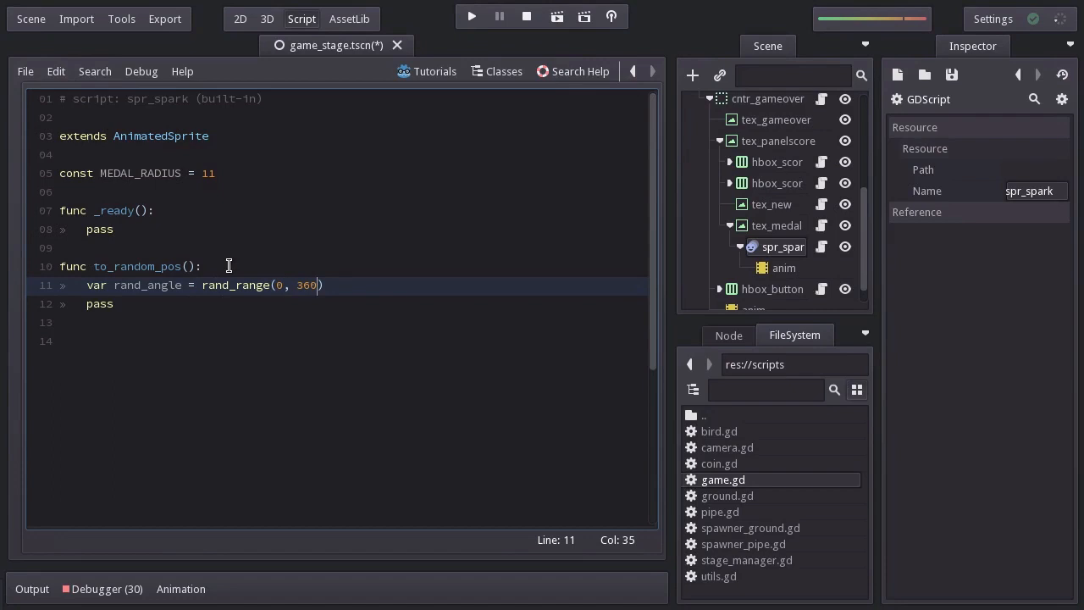
text(deg2rad()
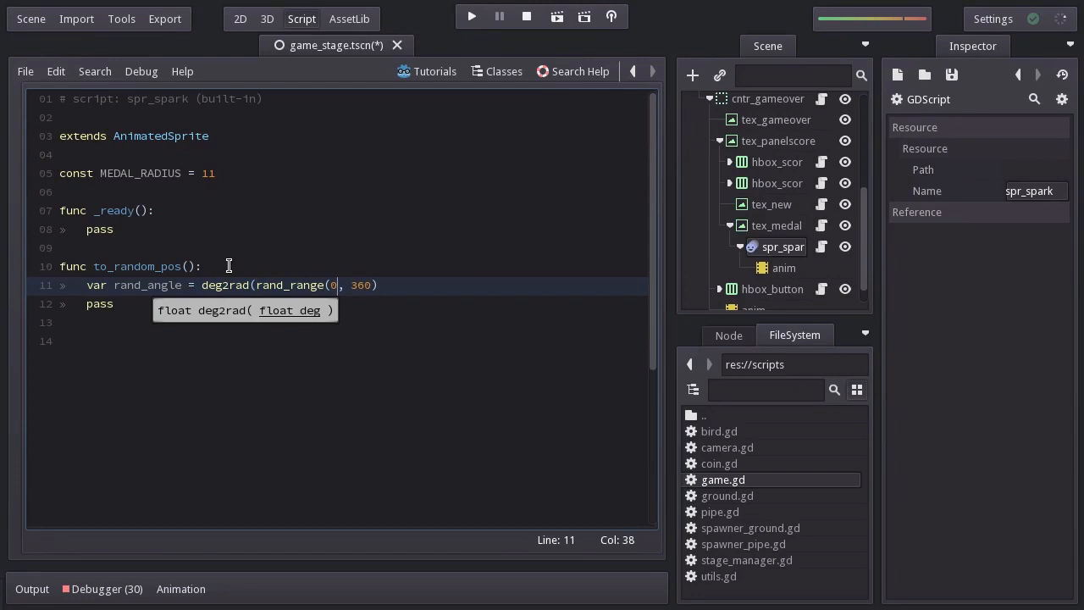
text())
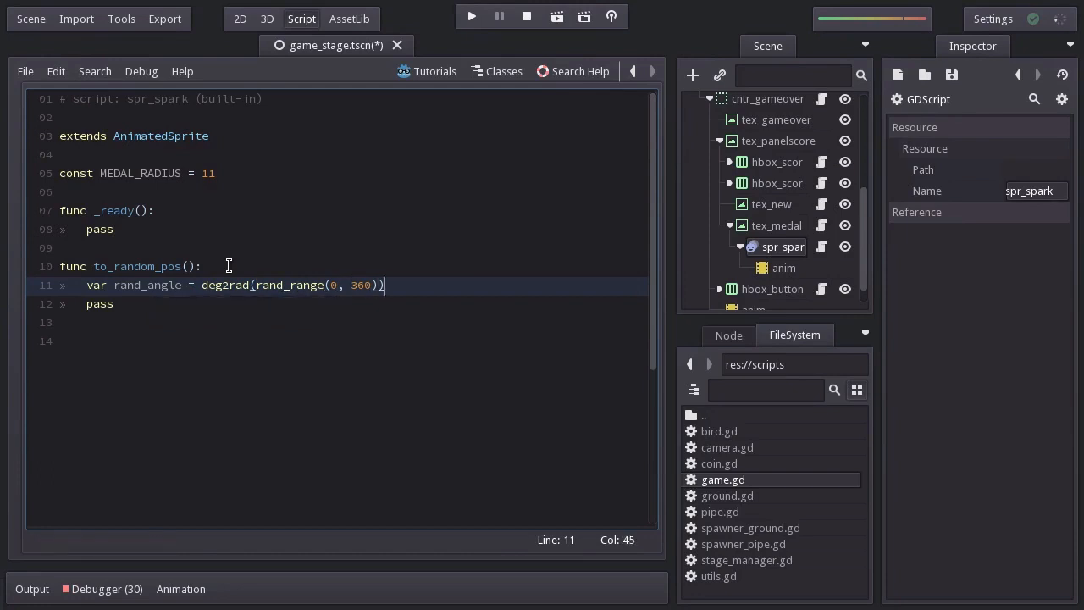
text(var rand_radius = rand_range(0,)
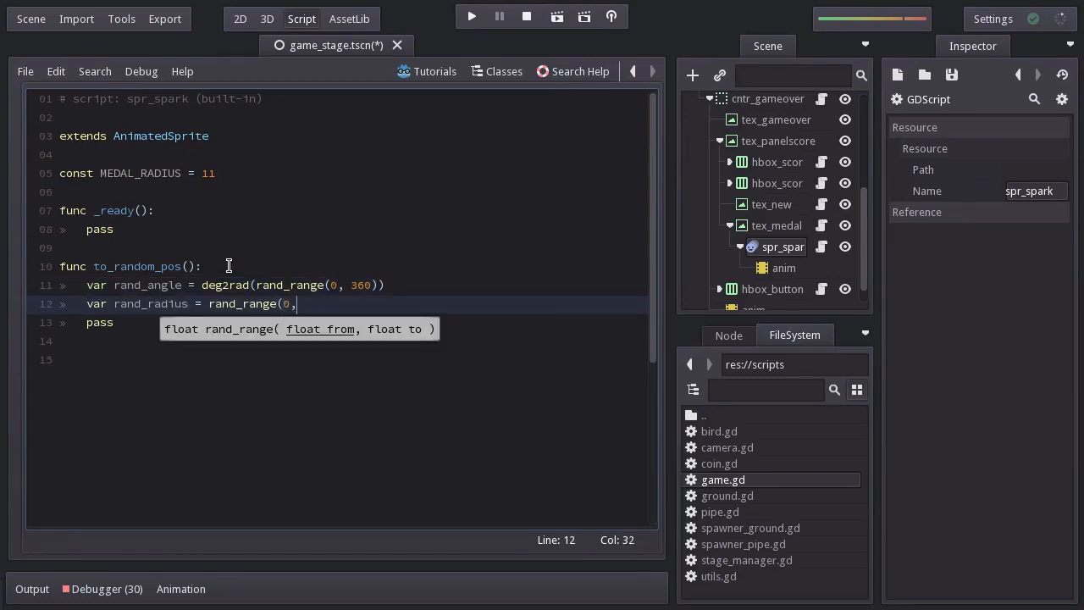
text(MEDAL_RADIUS))
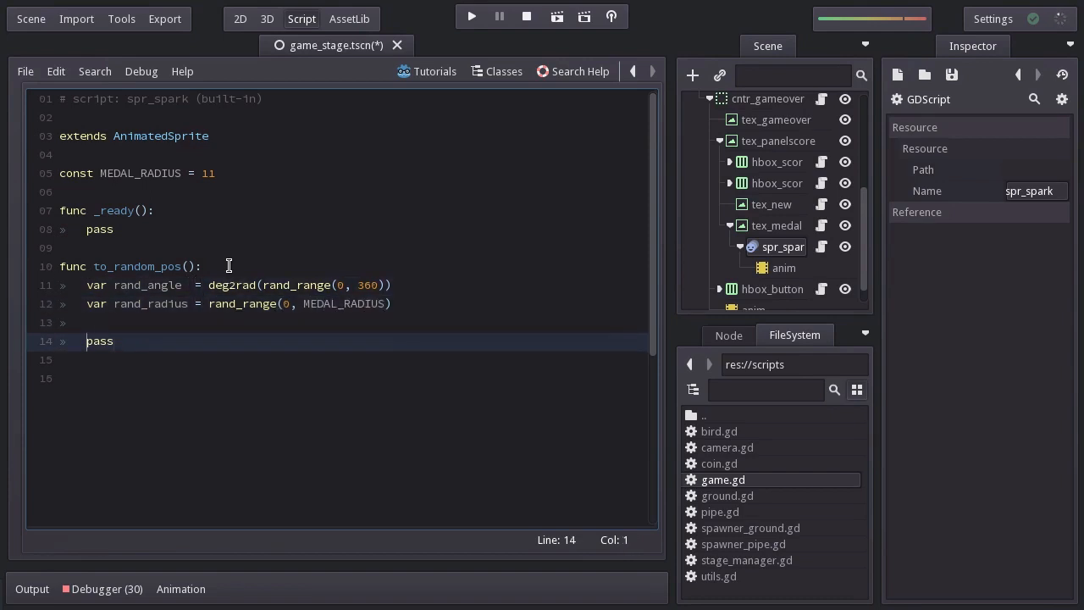
Compute x = rand_radius*cos(rand_angle) and y = rand_radius*sin(rand_angle)
text(var x = rand_radius *)
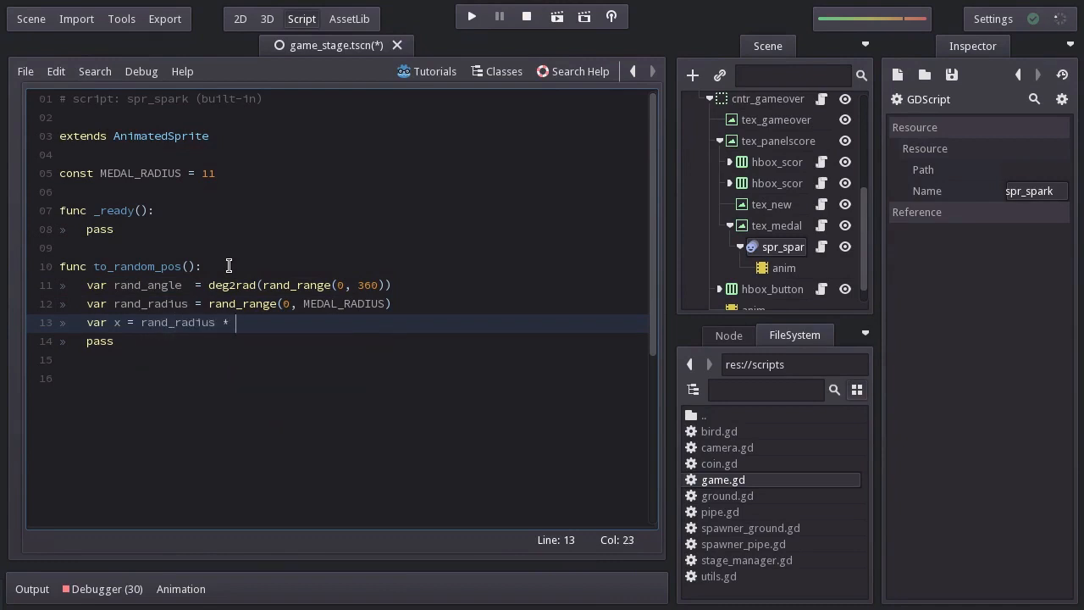
text(cos(rand_angle))
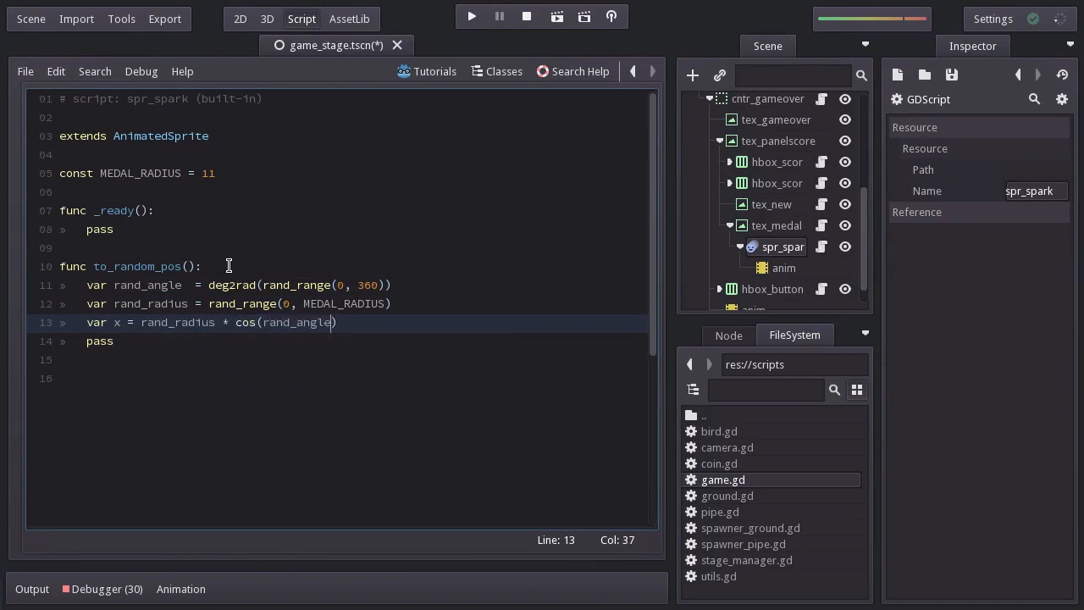
text(var y = r)
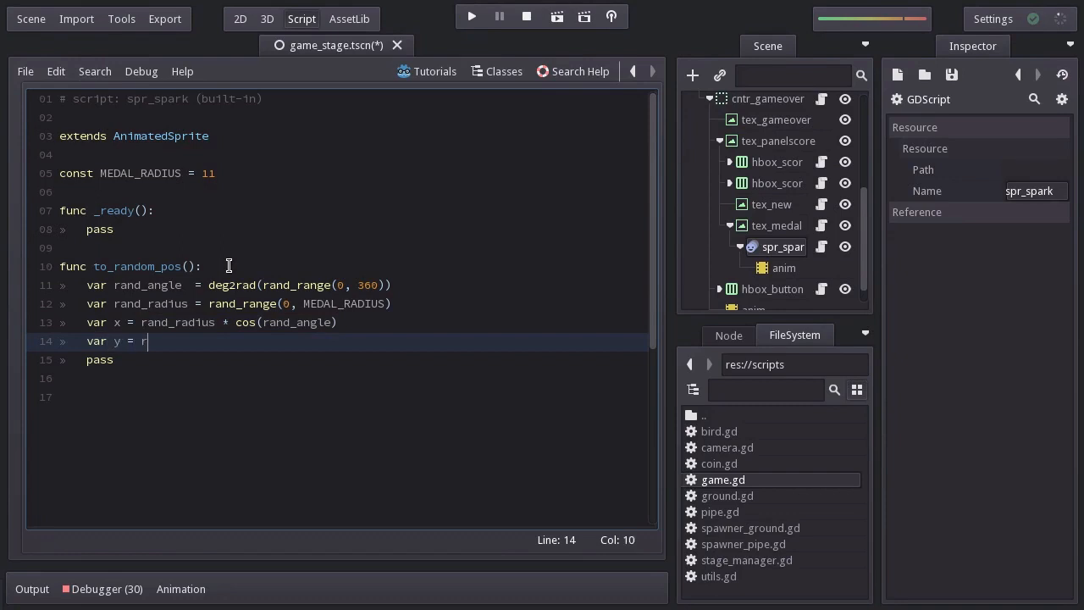
text(rand_radius * s)
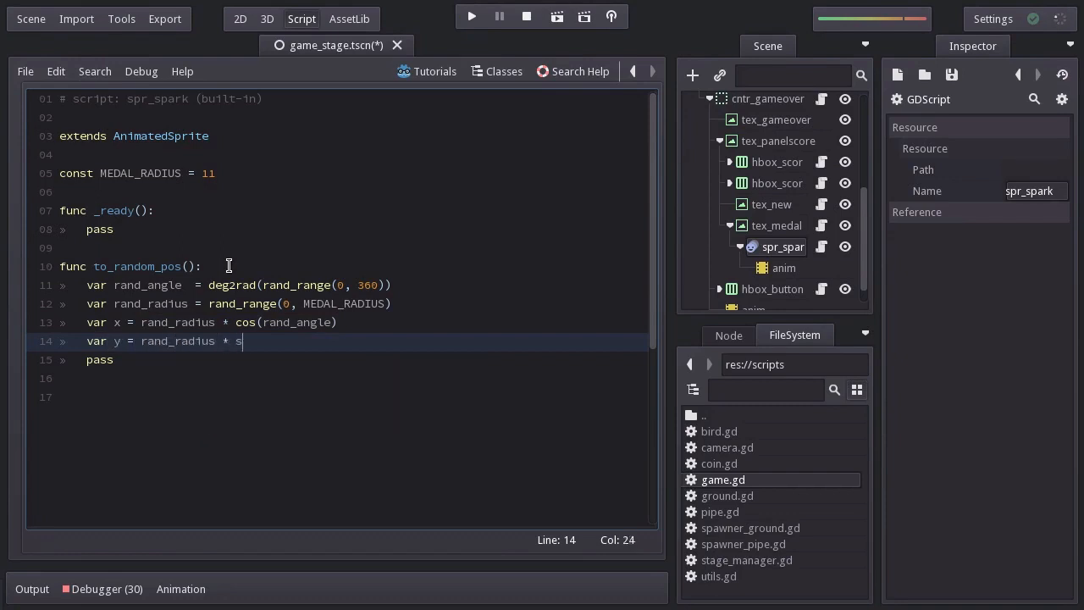
text(in(rand_angle) + ME)
click(356, 323)
text( + MEDAL_RADIUS)
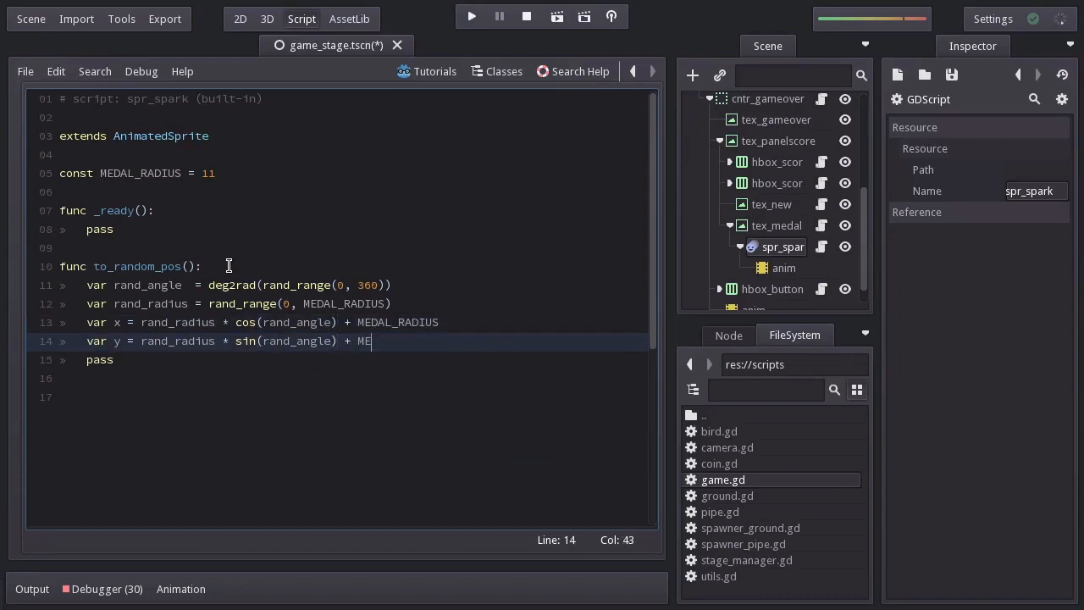
Move the sprite with set_pos(Vector2(x, y))
text(set_pos())
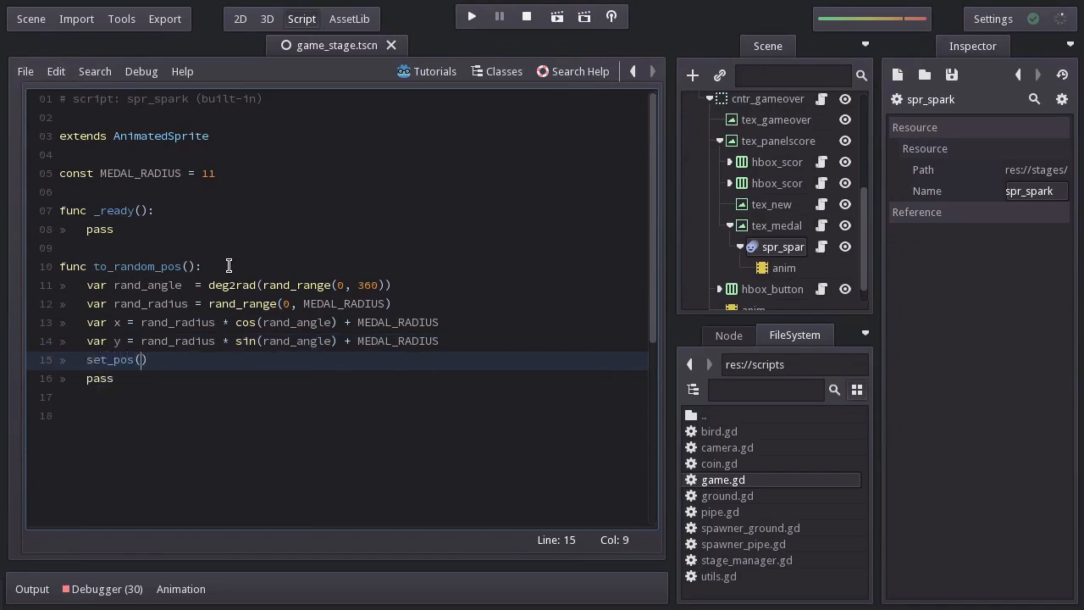
text(Vector2()
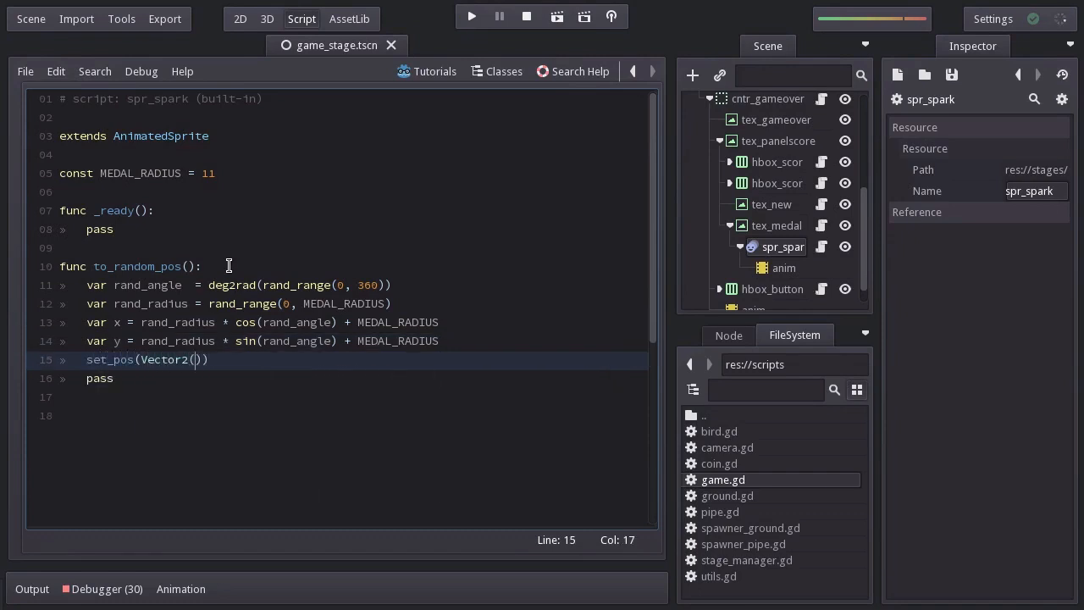
text(x, y)
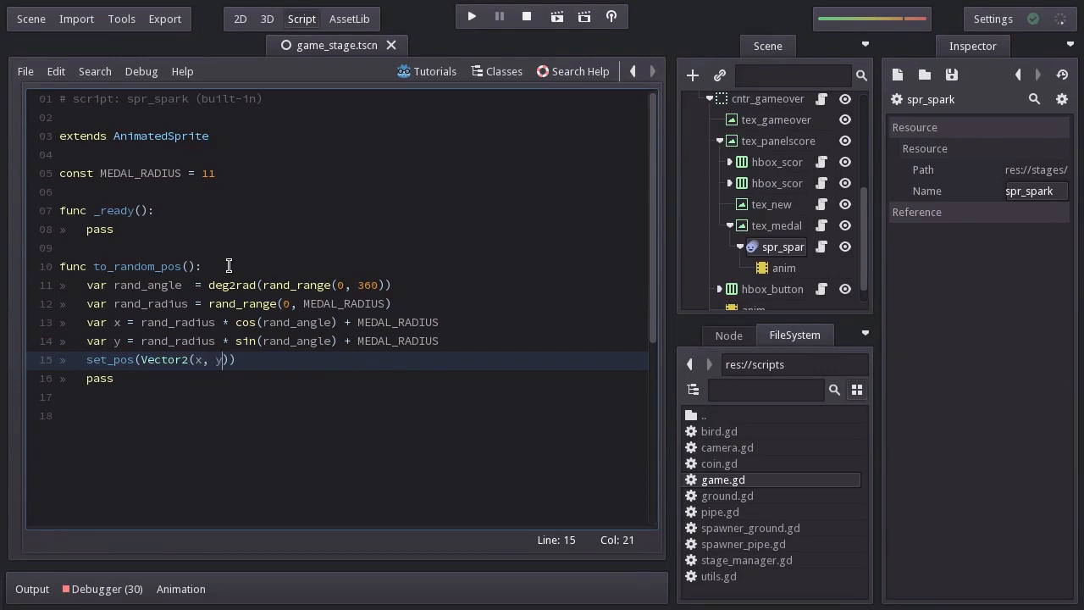
mouse_move(232, 256)
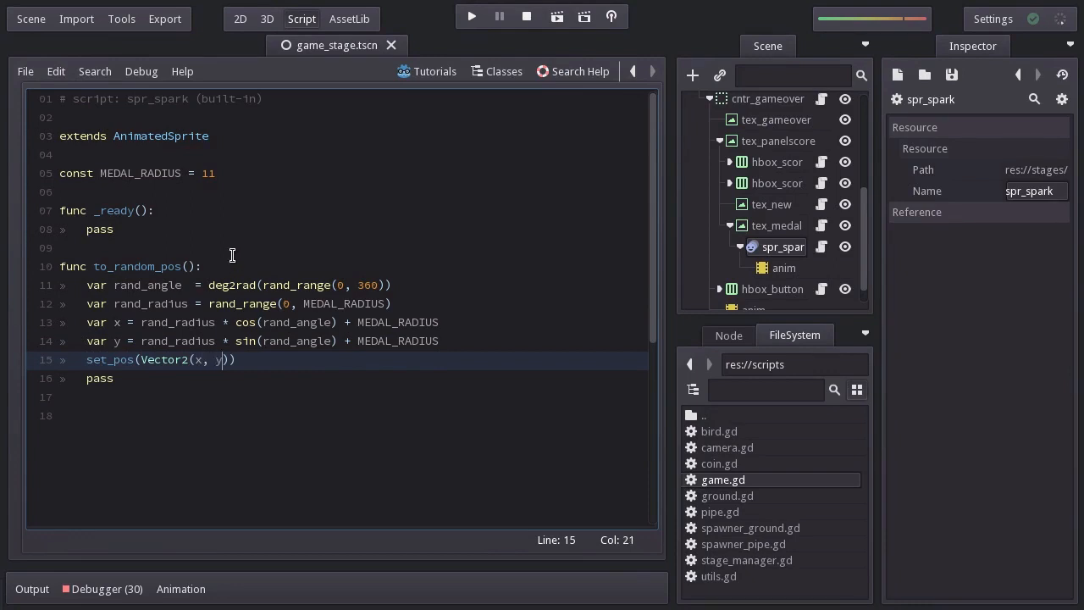
mouse_move(698, 245)
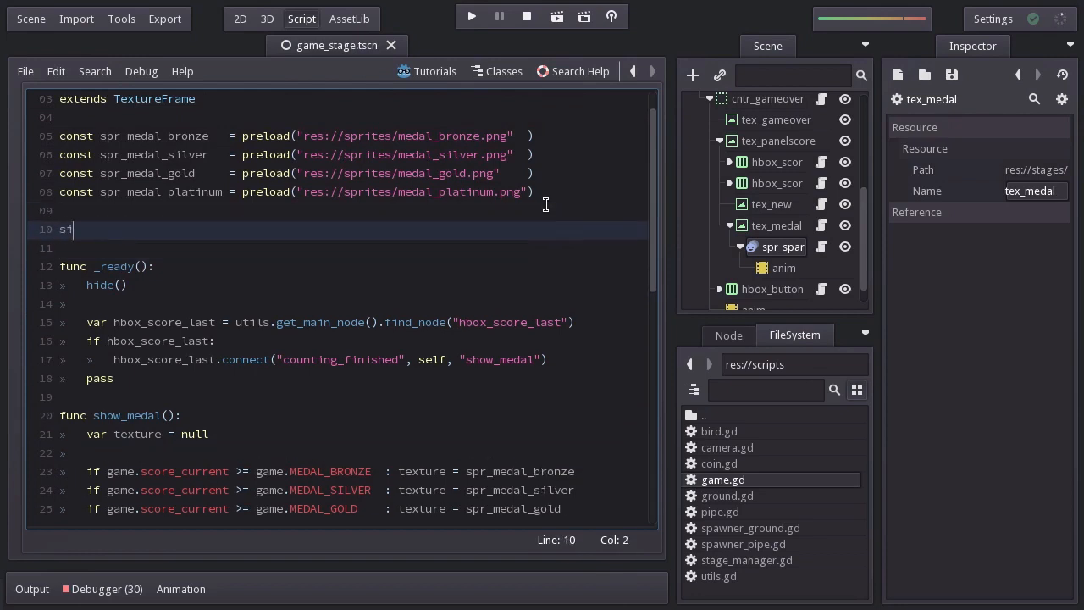
Declare 'signal shown' in the tex_medal script
text(ignal shown)
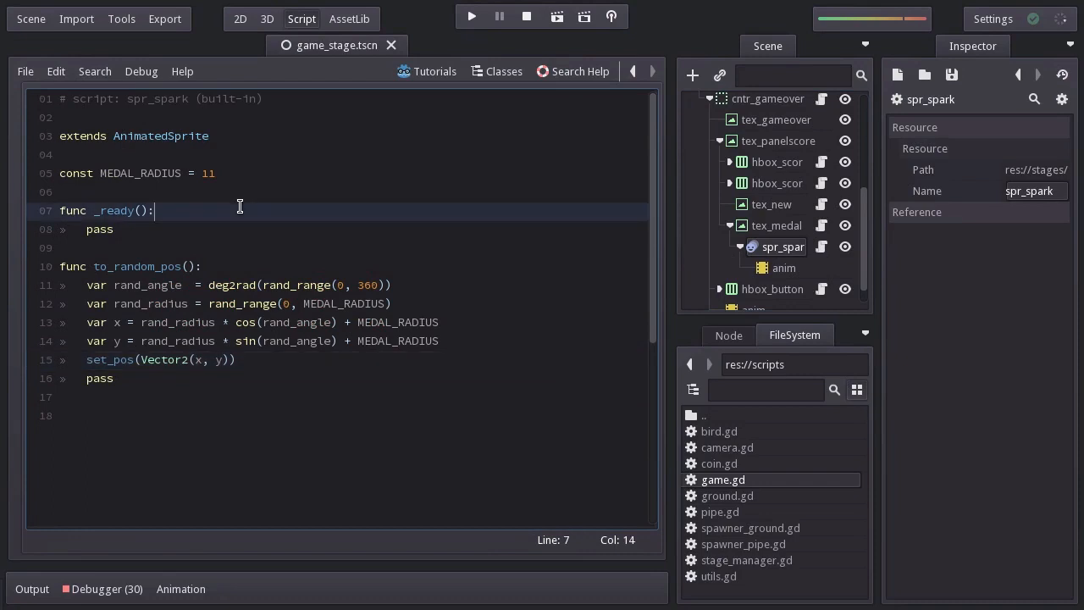
In _ready get tex_medal via get_parent() and connect its shown signal to anim's play with ["shine"]
text(var tex_medal)
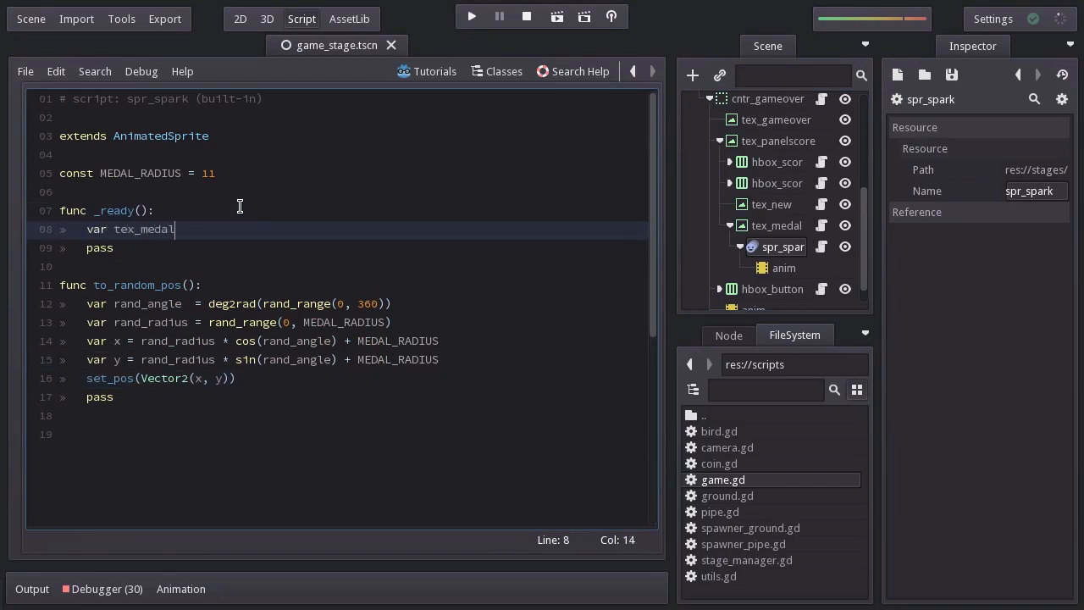
text(= get_parent())
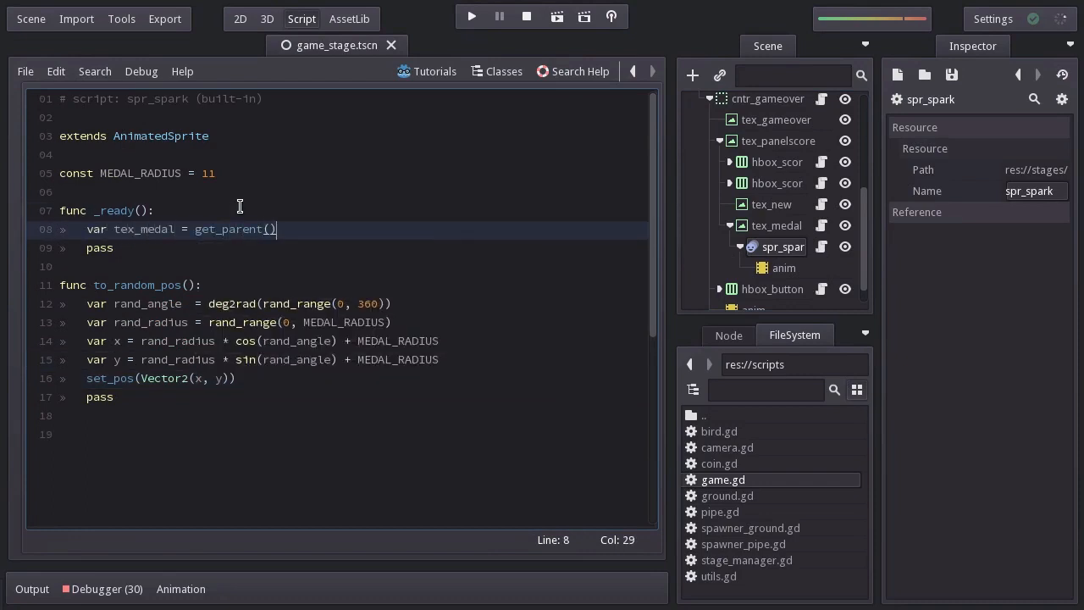
text(tex_medal.connect())
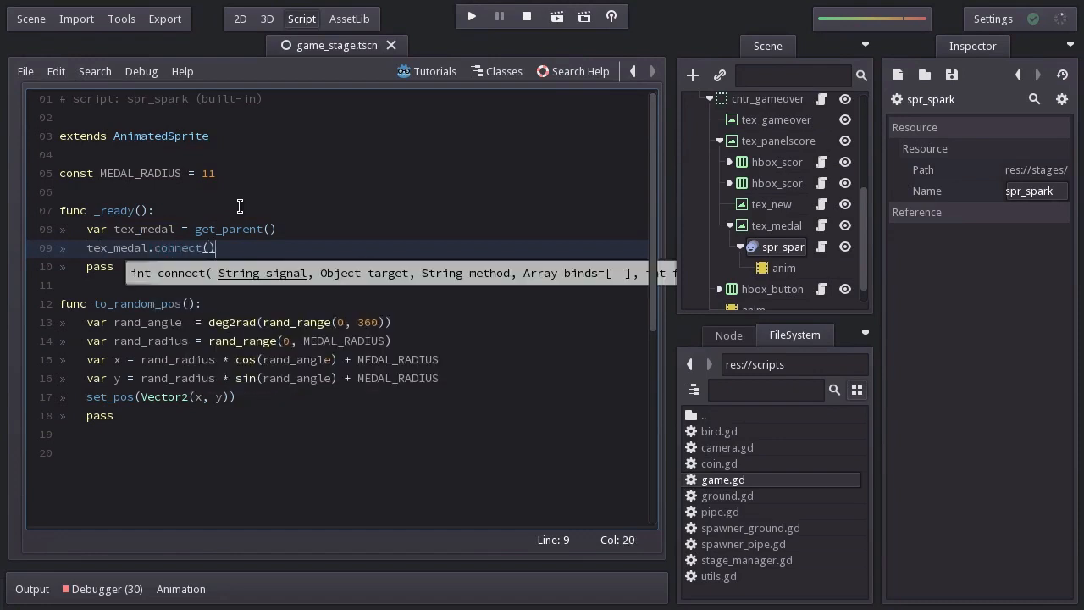
text("shown")
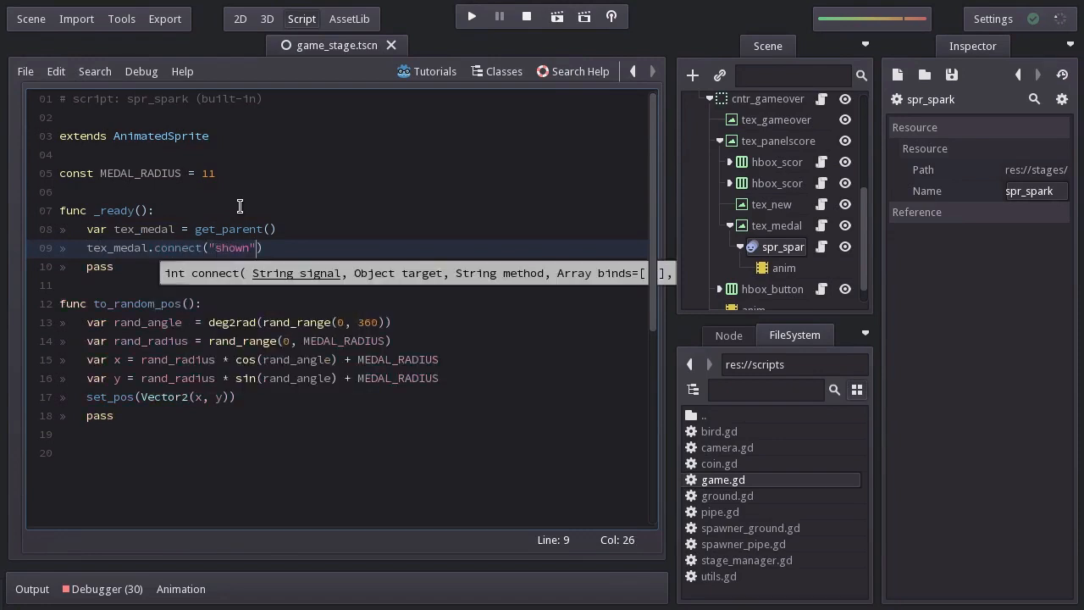
text(, get_nod)
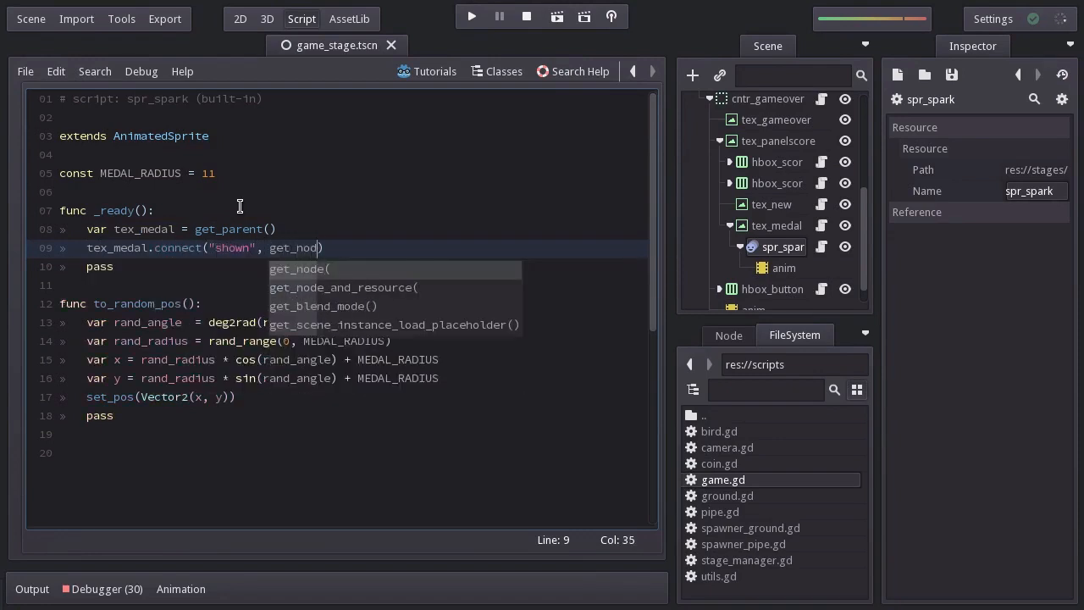
text("anim"), "))
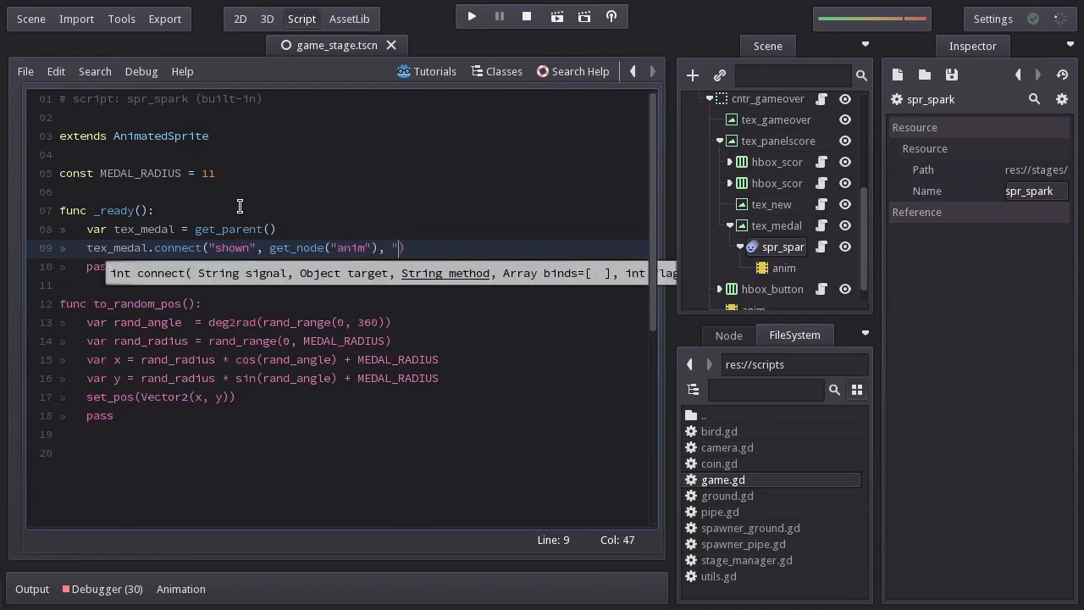
text(play)
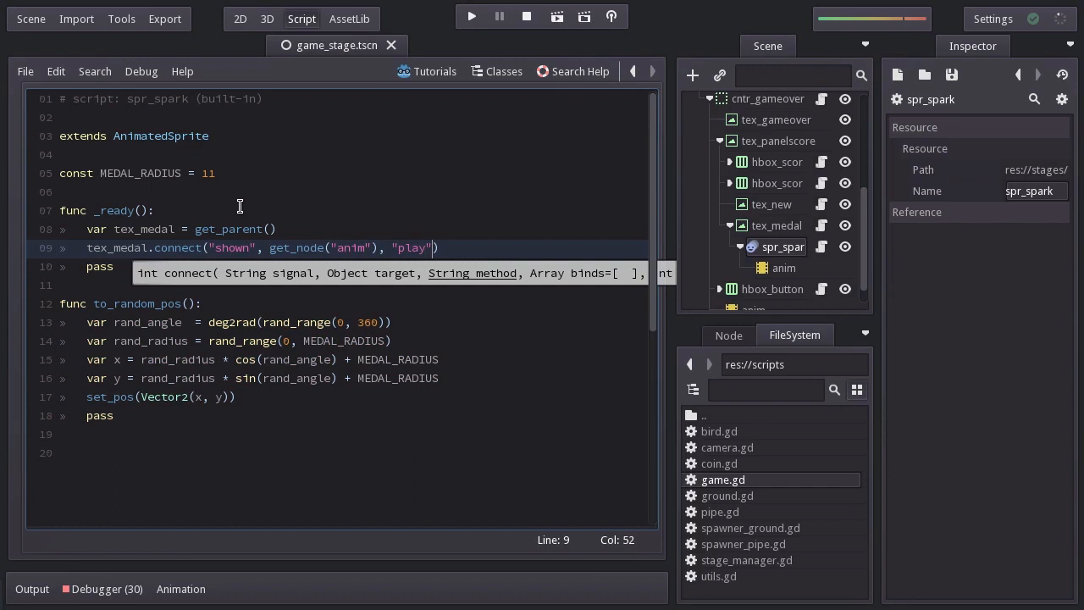
text(,)
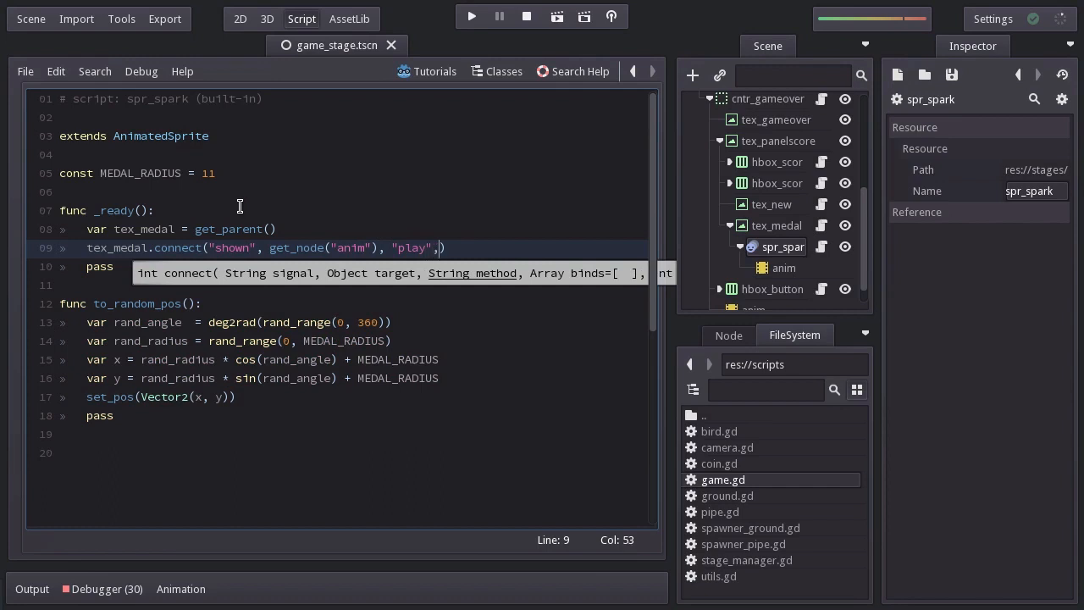
text([])
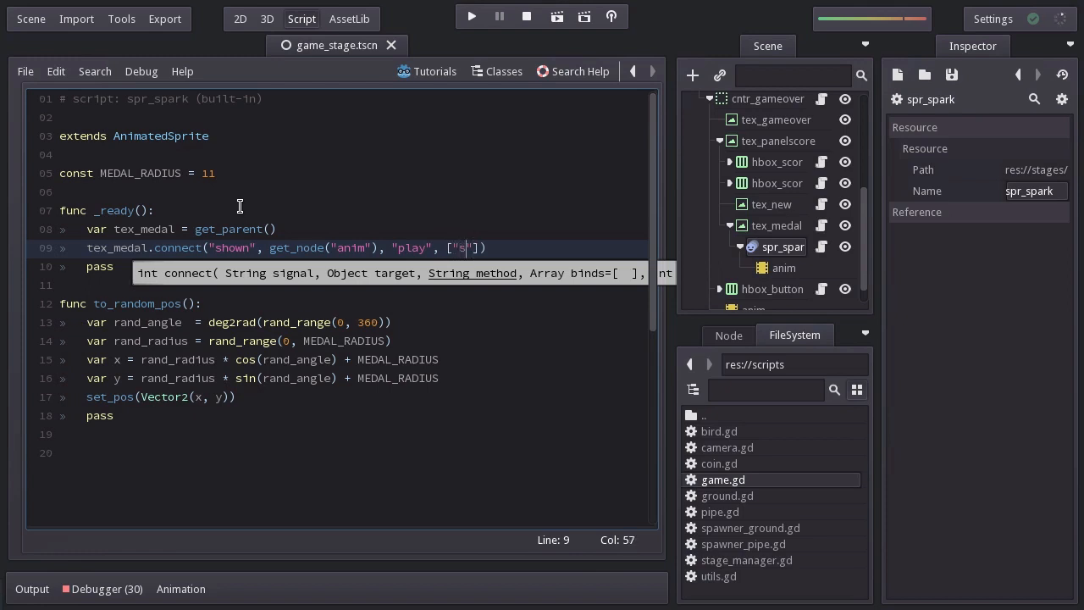
text(hine)
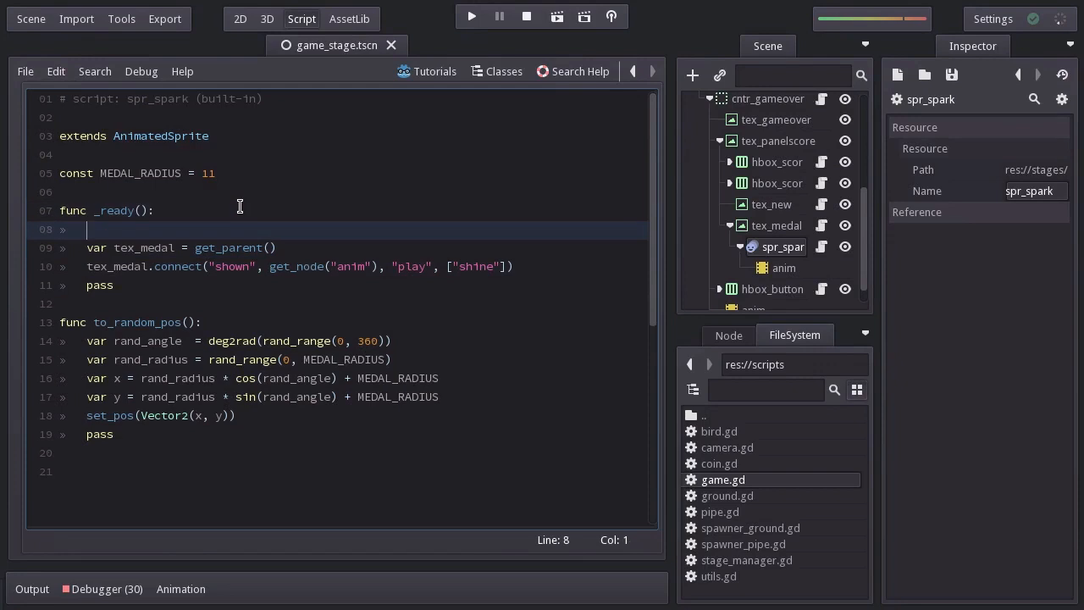
Call to_random_pos at the end of _ready
text(to_random_pos())
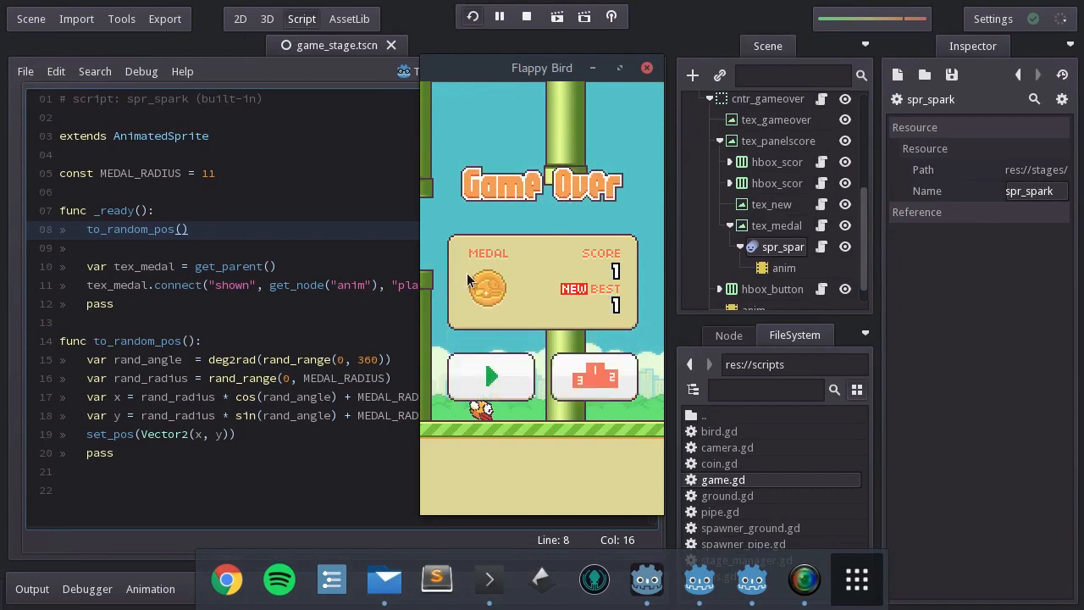
mouse_move(507, 312)
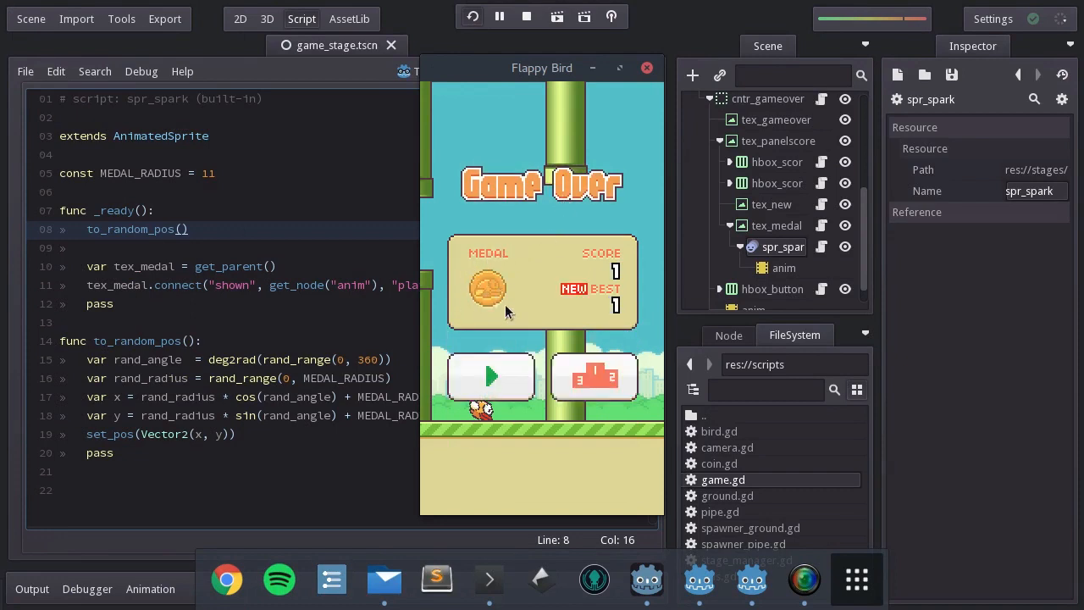